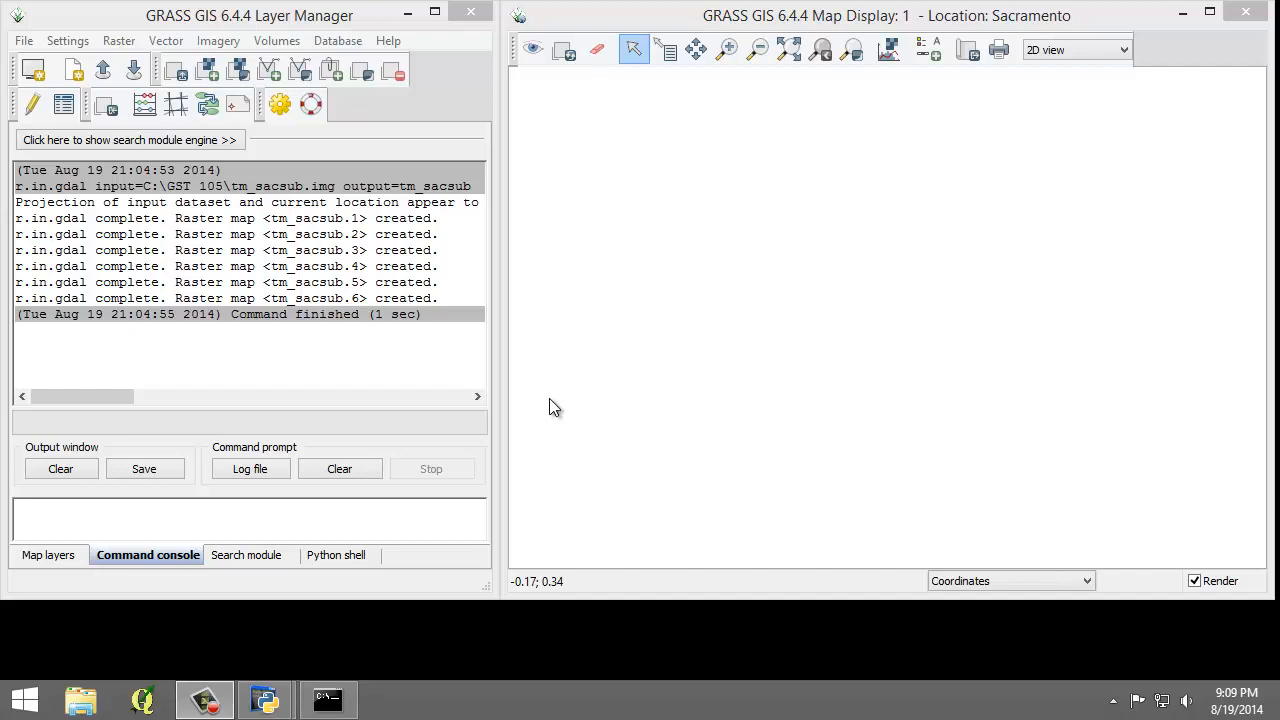
{"action": "mouse_move", "coordinate": [548, 406]}
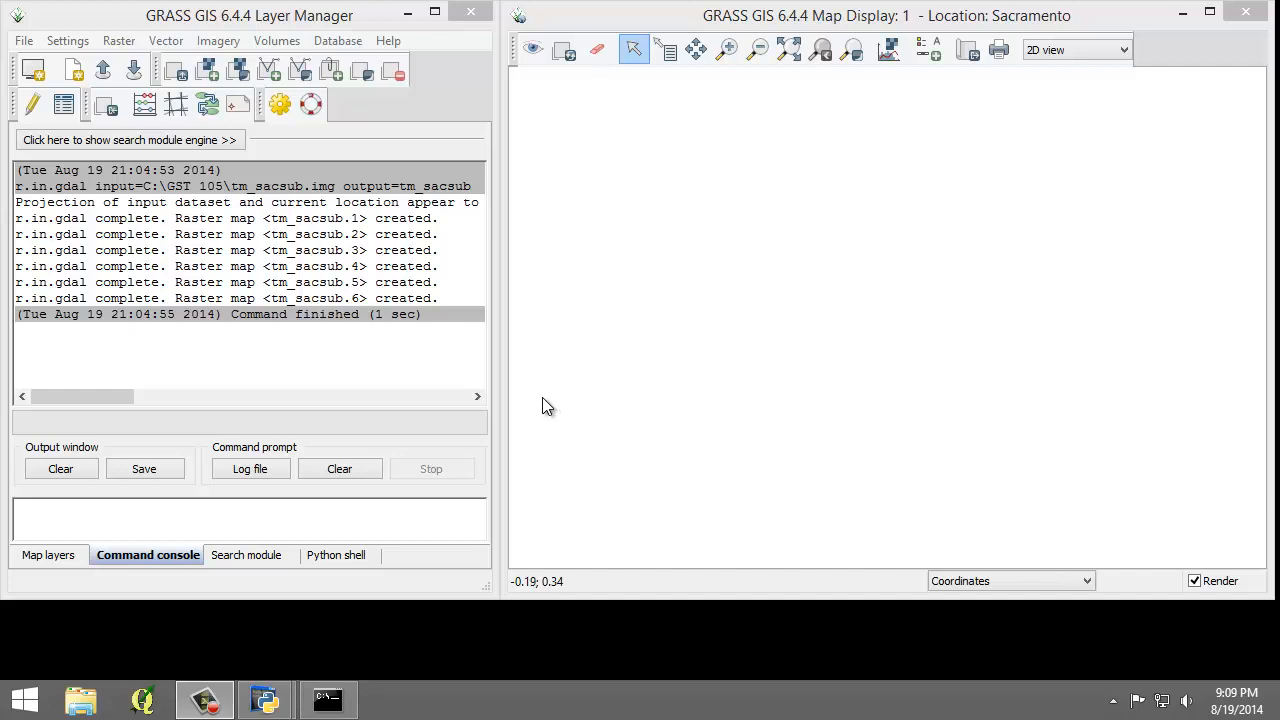
Start opening i.cluster from the Imagery menu
{"action": "left_click", "coordinate": [218, 40]}
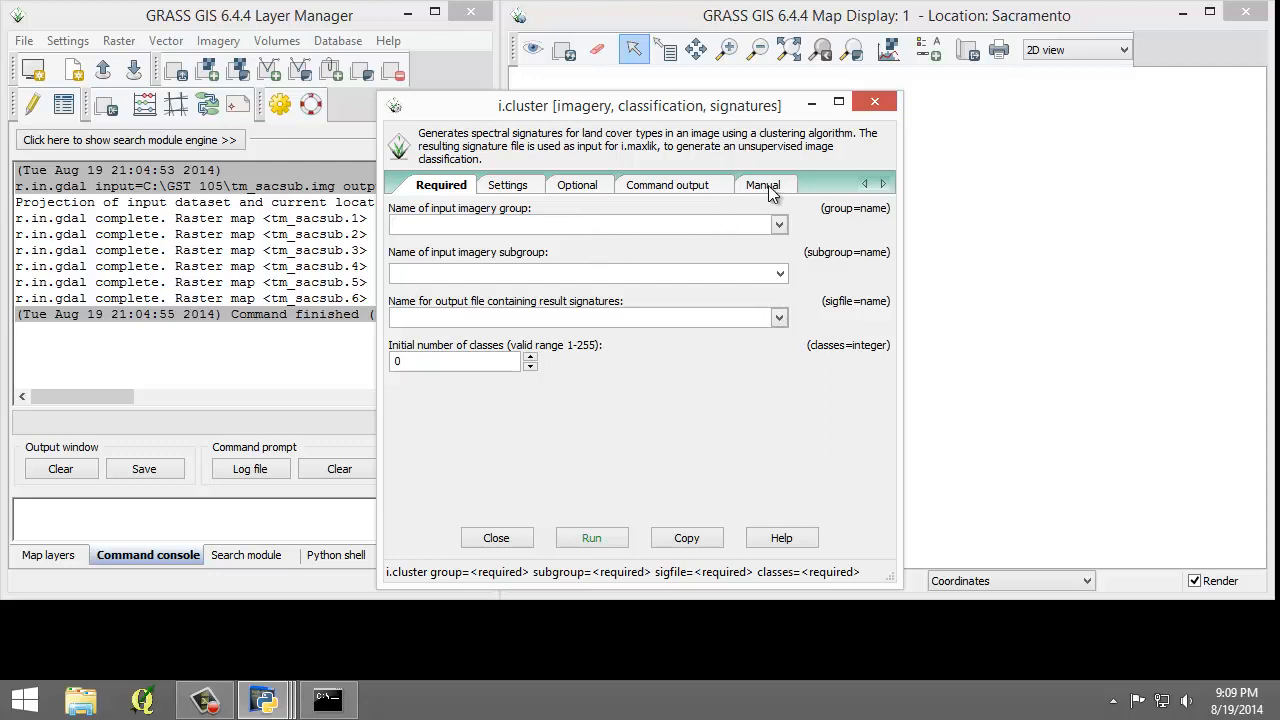
Show the i.cluster manual in a widened dialog and read its description
{"action": "left_click", "coordinate": [768, 184]}
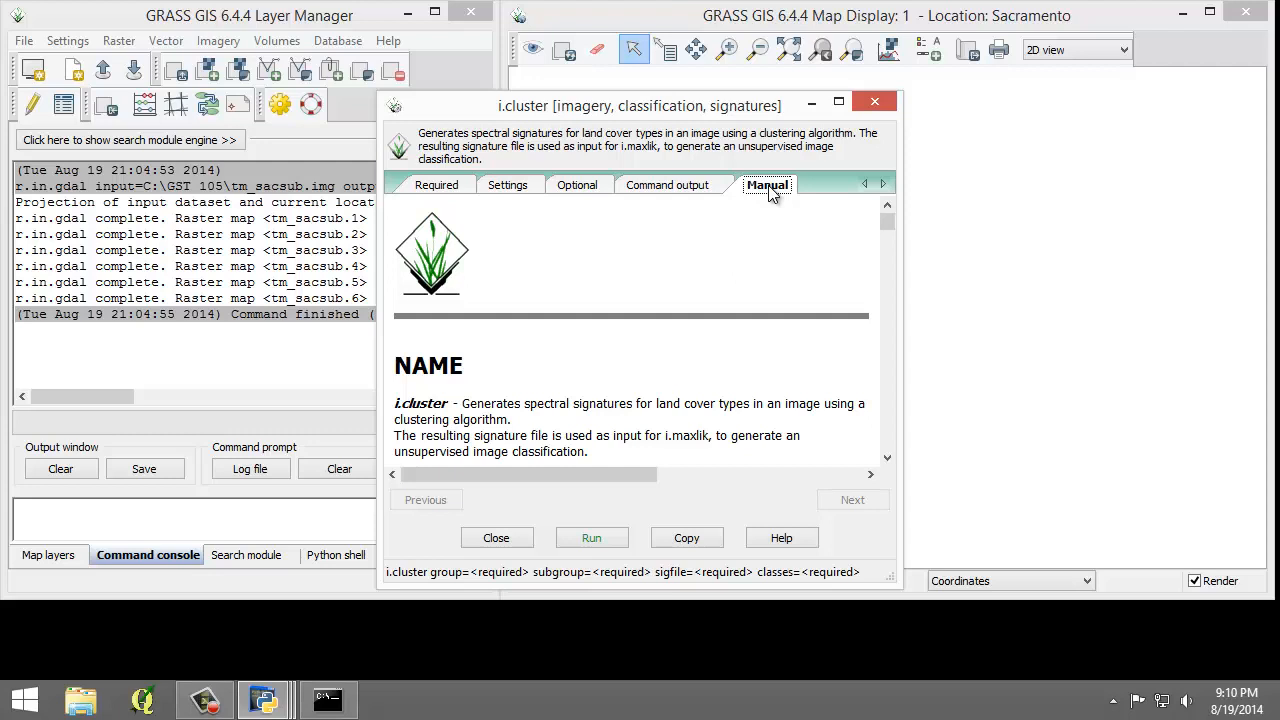
{"action": "mouse_move", "coordinate": [908, 304]}
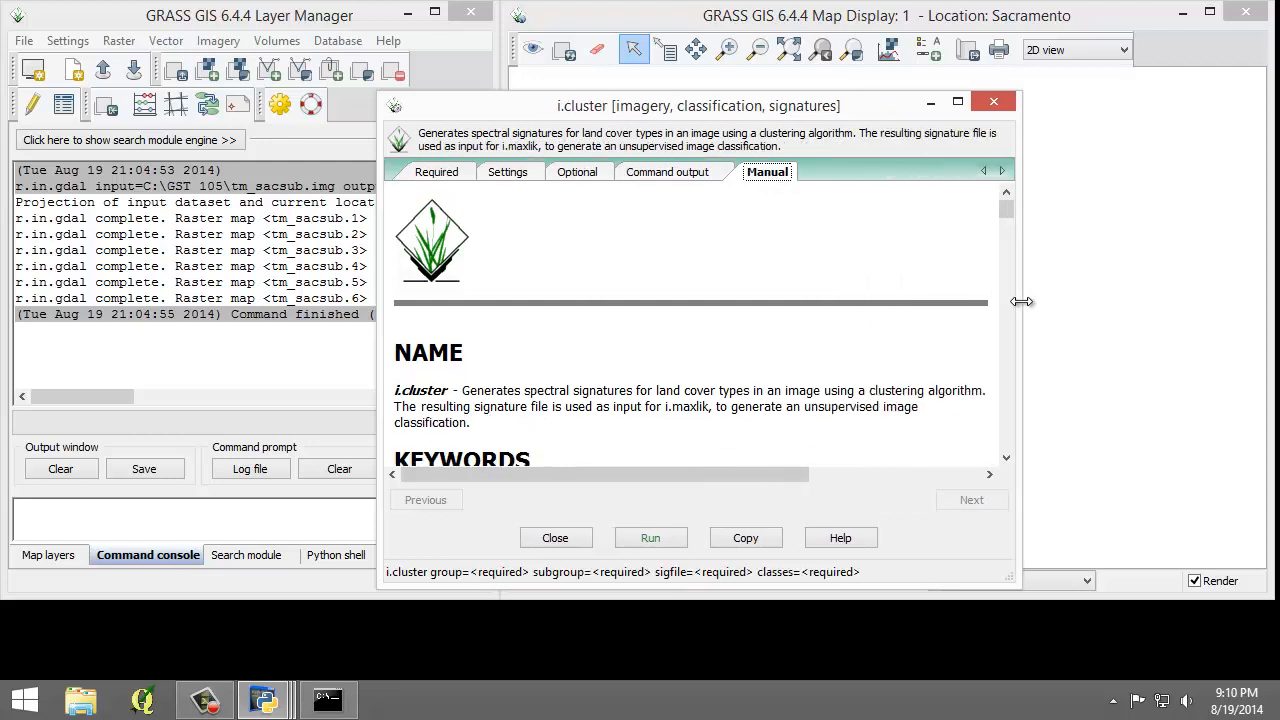
{"action": "left_click_drag", "start_coordinate": [1022, 302], "coordinate": [1108, 302]}
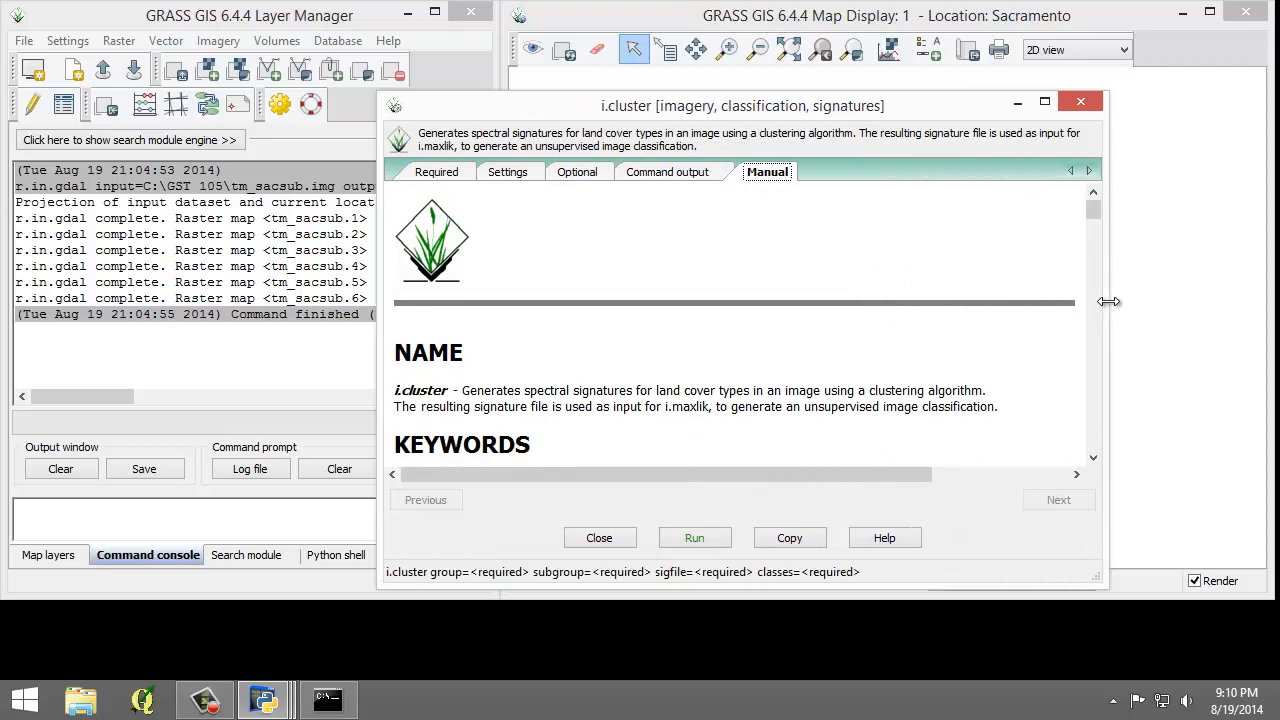
{"action": "mouse_move", "coordinate": [744, 370]}
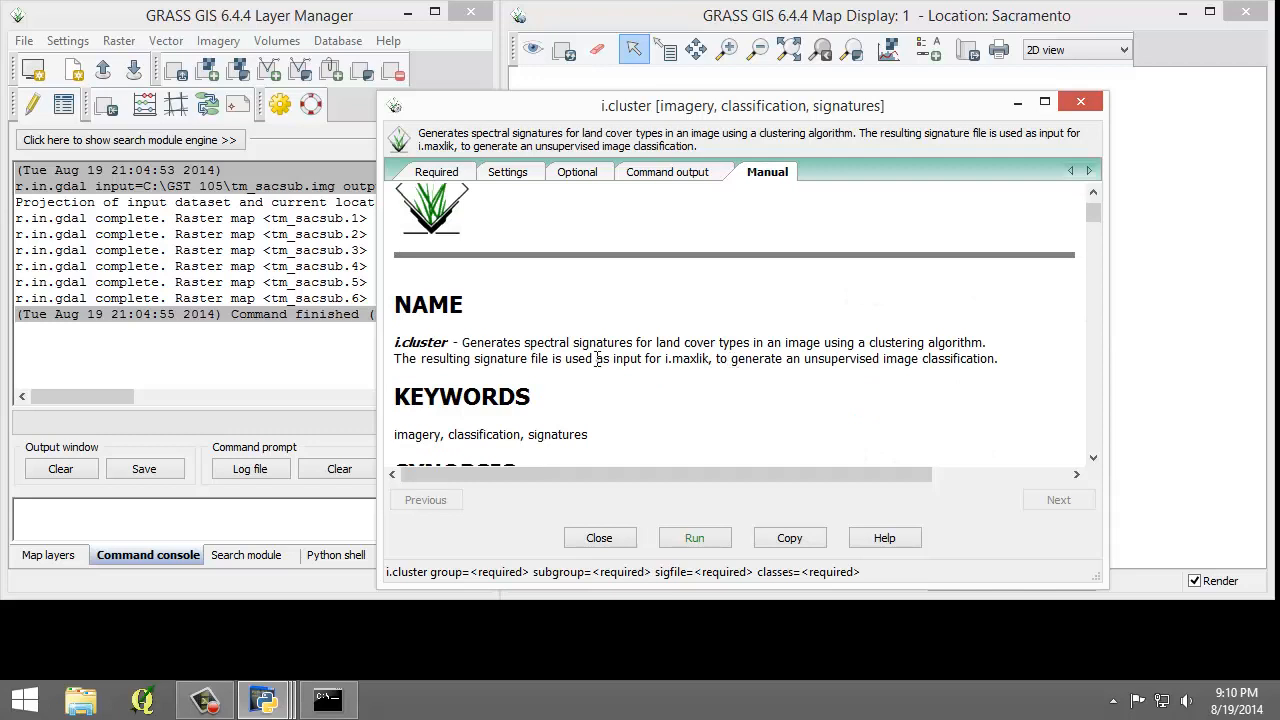
{"action": "mouse_move", "coordinate": [648, 348]}
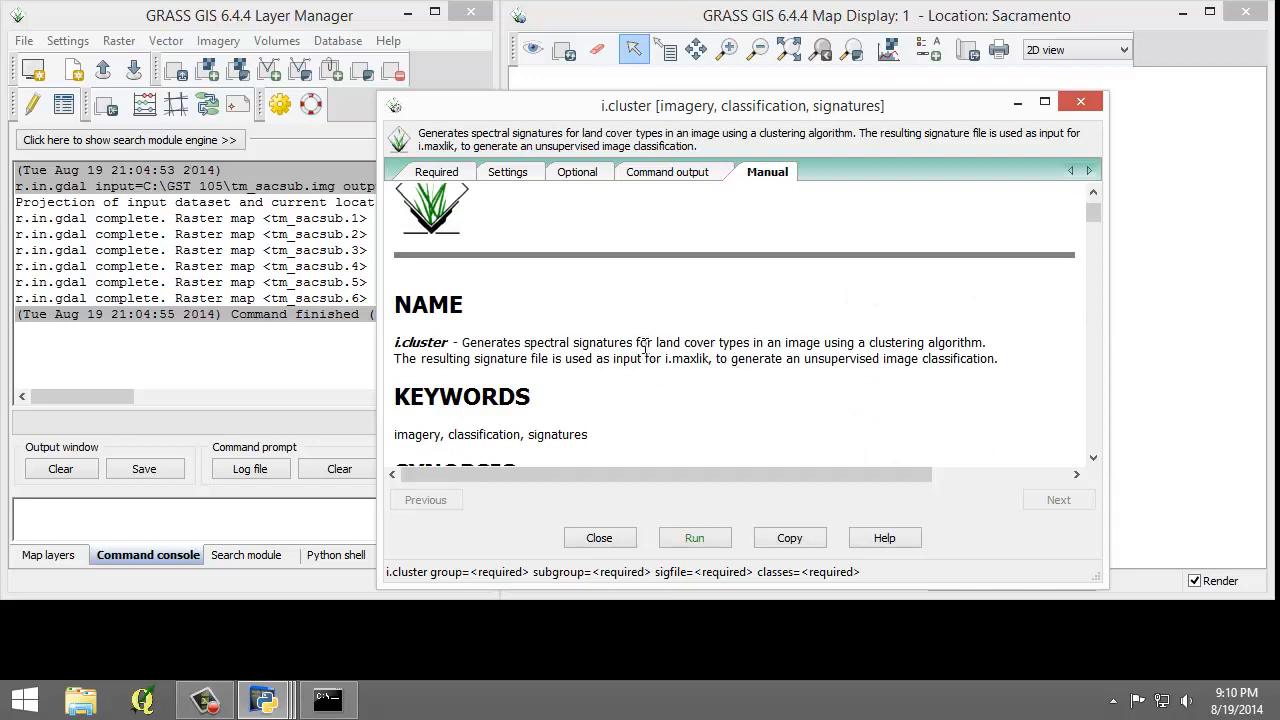
{"action": "scroll", "scroll_direction": "down", "scroll_amount": 3}
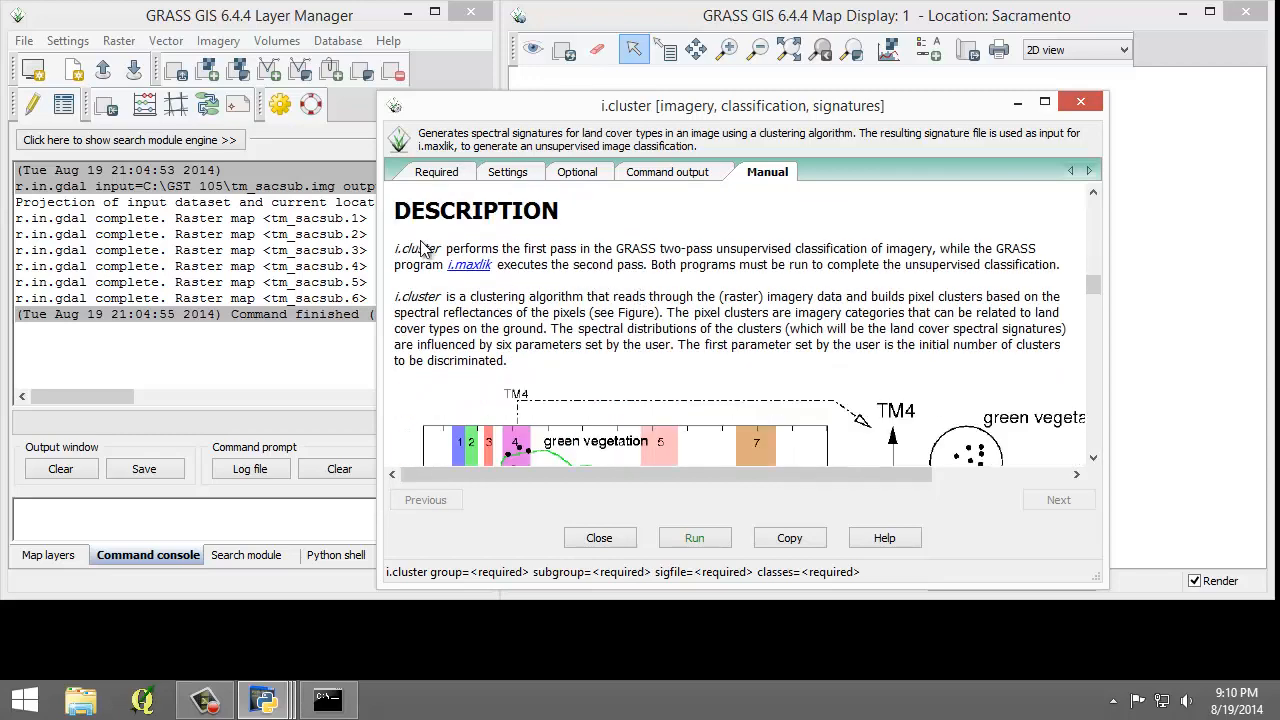
{"action": "mouse_move", "coordinate": [568, 308]}
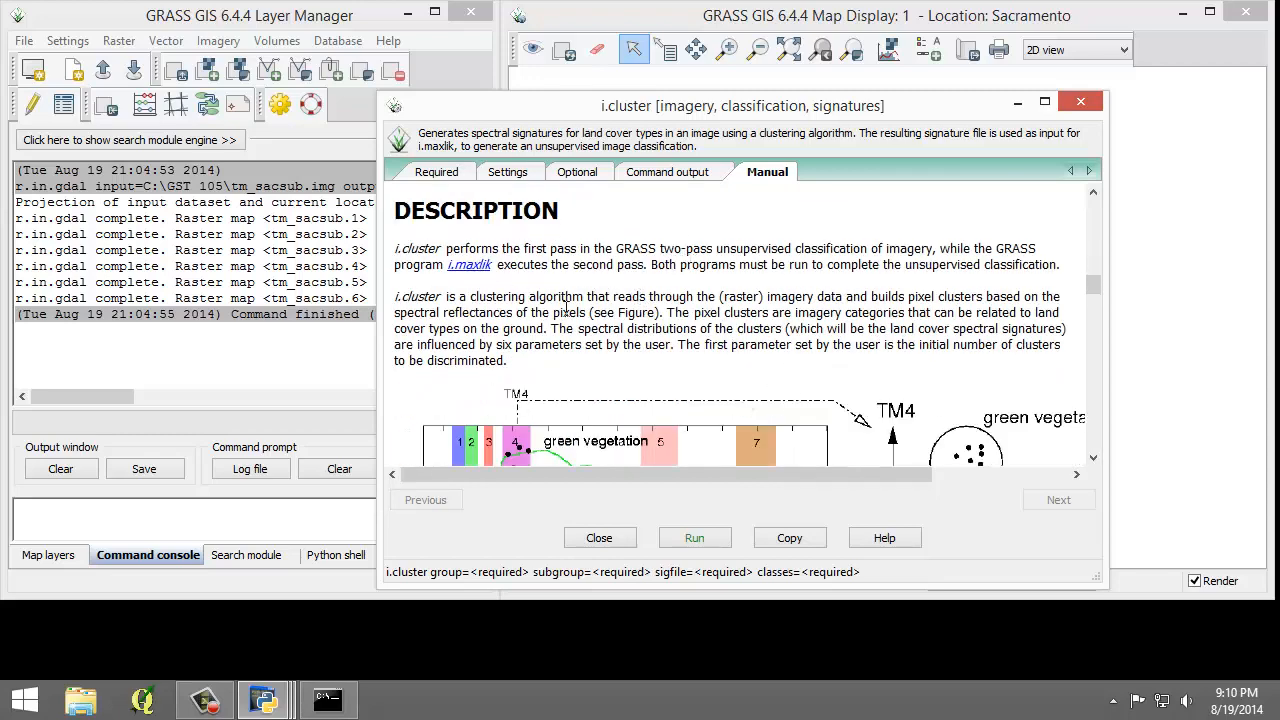
{"action": "scroll", "scroll_direction": "down", "scroll_amount": 3}
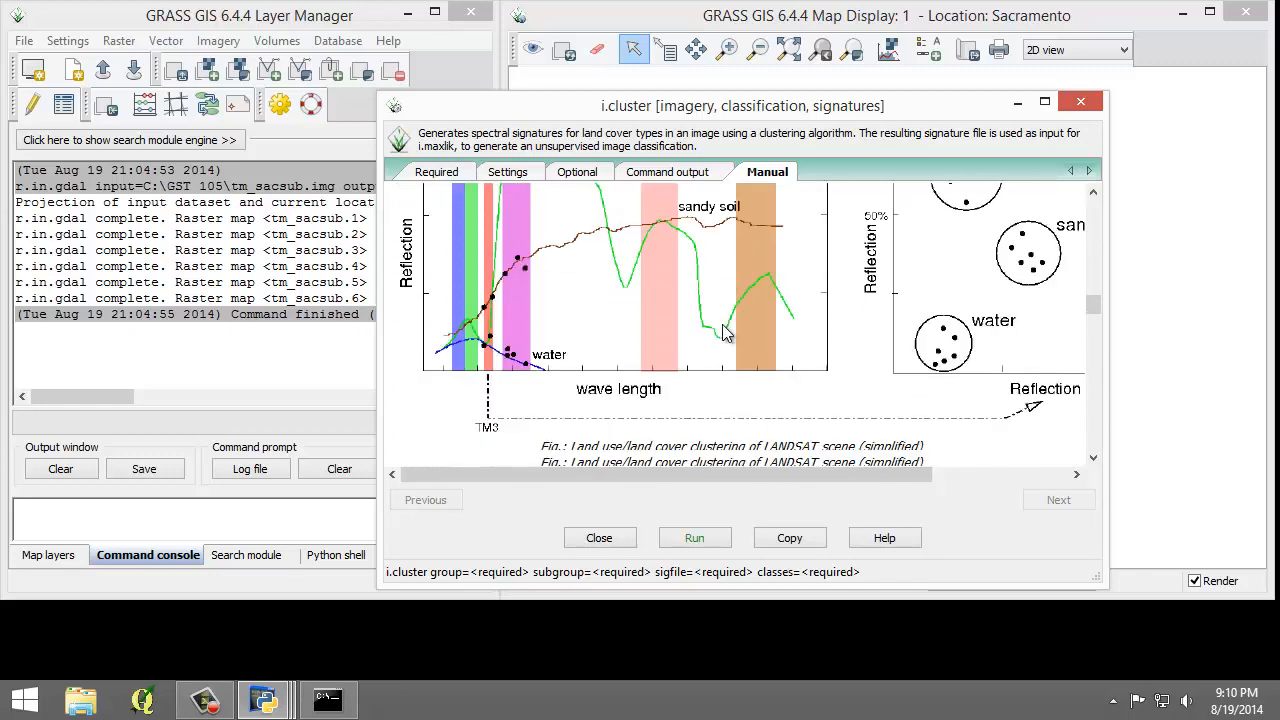
Read down to the Parameters section, marking the group parameter's description
{"action": "scroll", "scroll_direction": "down", "scroll_amount": 3}
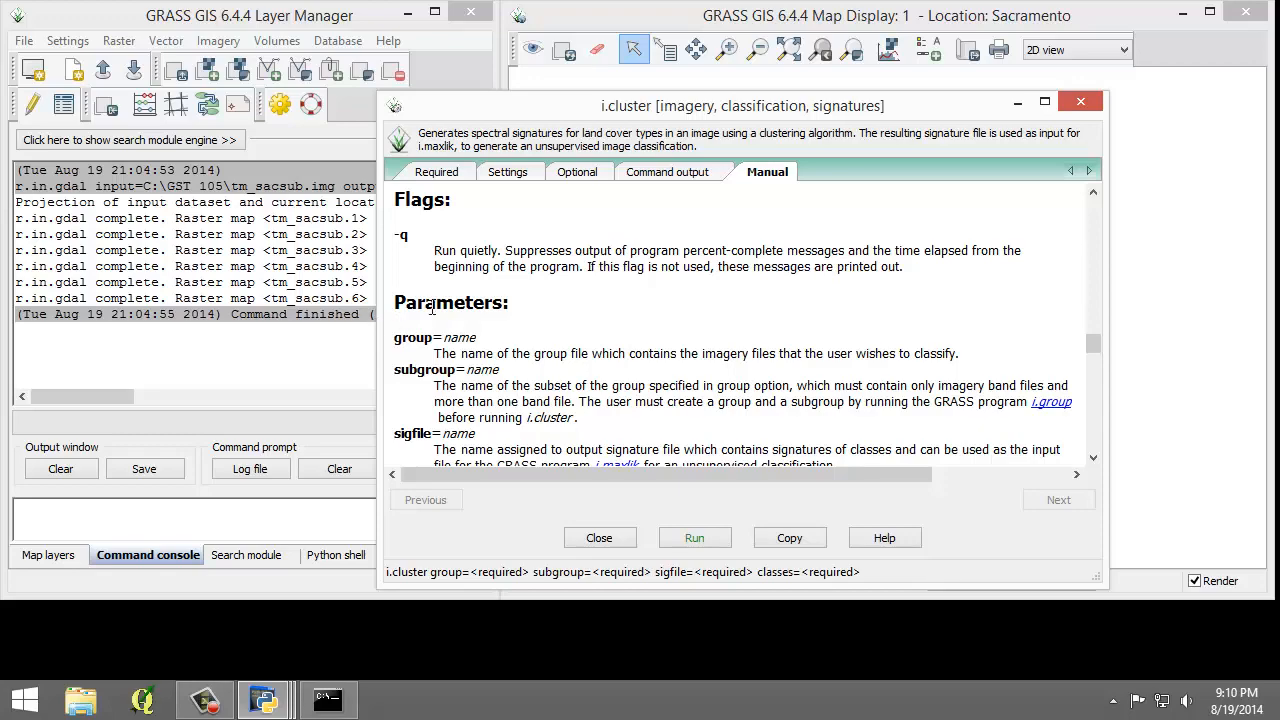
{"action": "scroll", "scroll_direction": "down", "scroll_amount": 3}
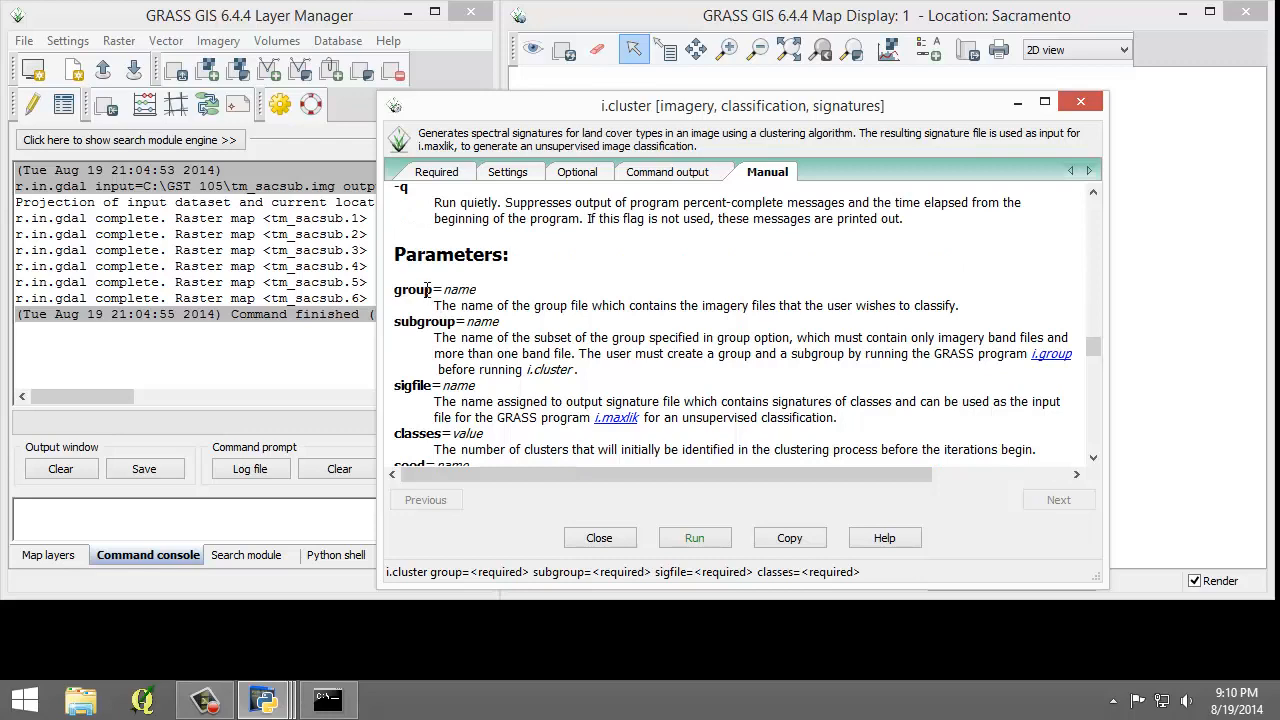
{"action": "left_click_drag", "start_coordinate": [432, 304], "coordinate": [956, 304]}
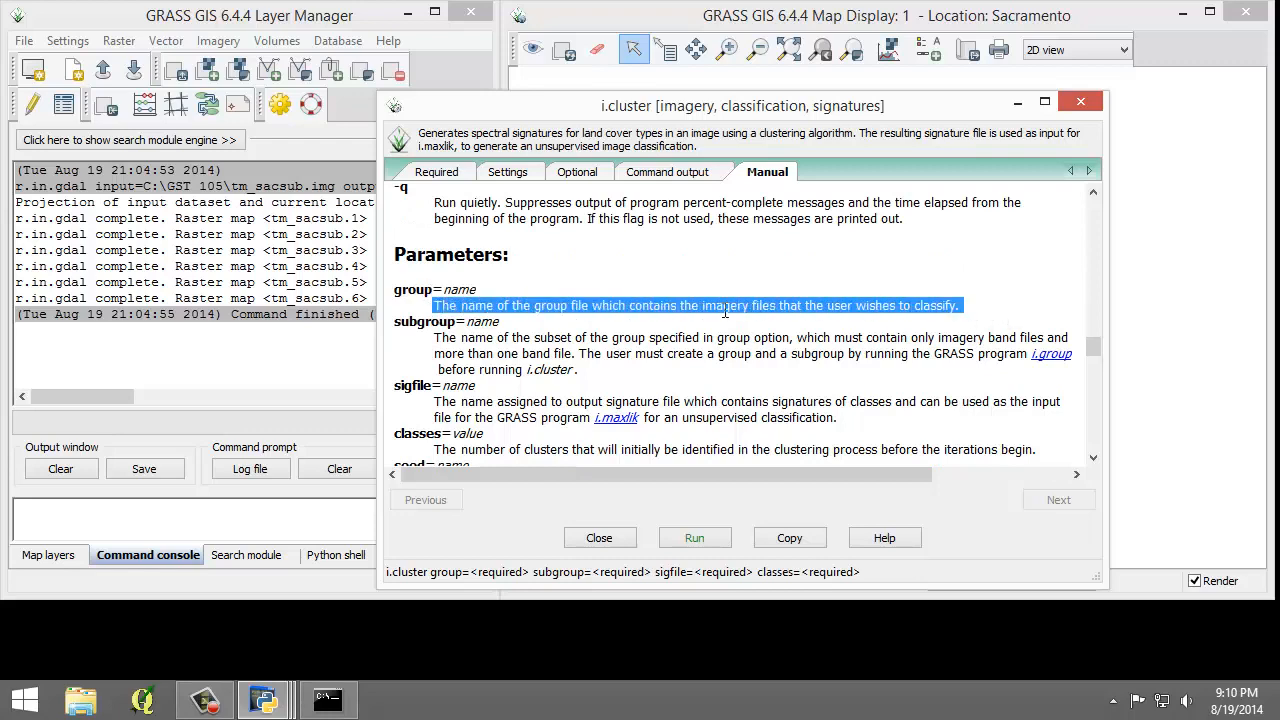
{"action": "scroll", "scroll_direction": "down", "scroll_amount": 3}
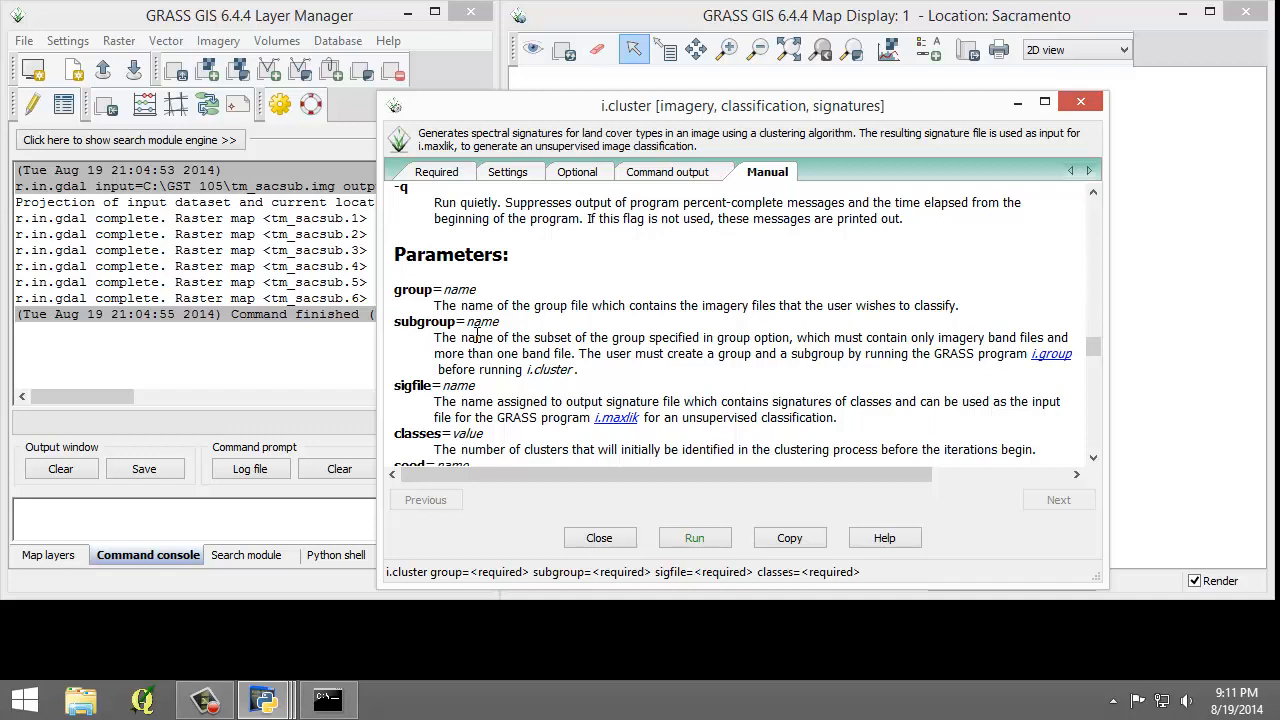
{"action": "mouse_move", "coordinate": [460, 168]}
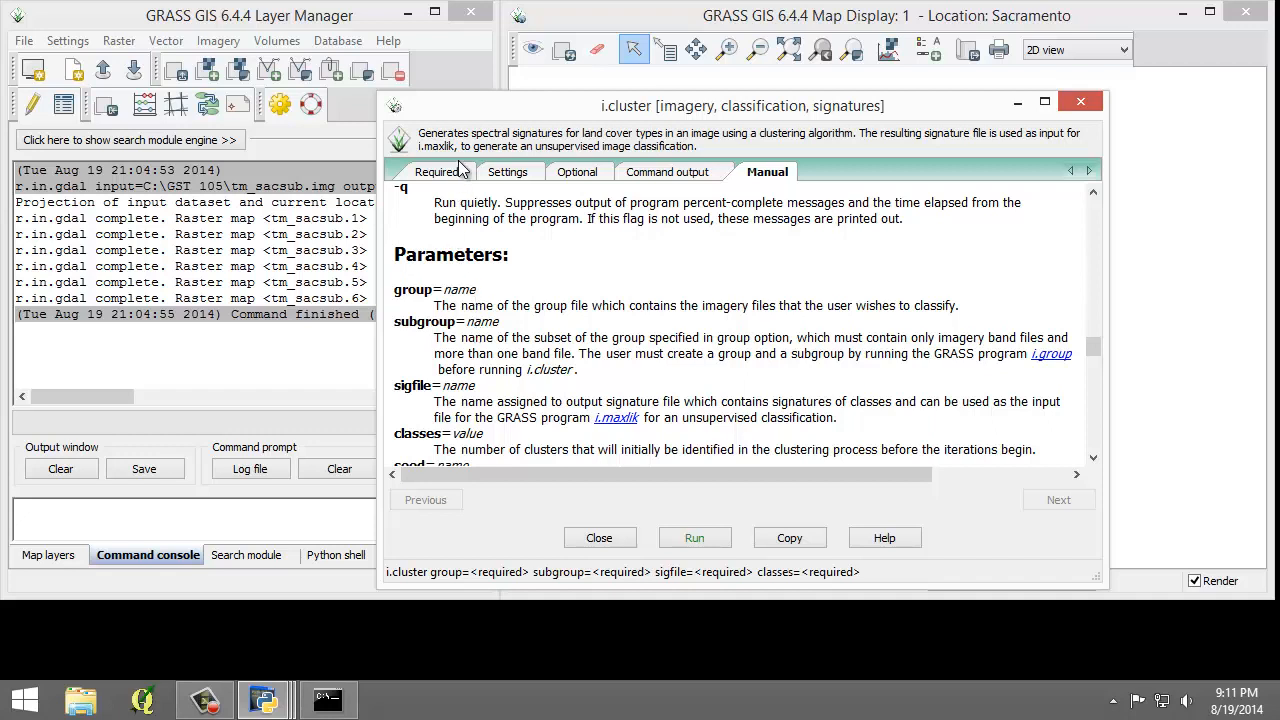
Choose tm_sacsub_group as both the imagery group and subgroup on the Required tab
{"action": "left_click", "coordinate": [438, 172]}
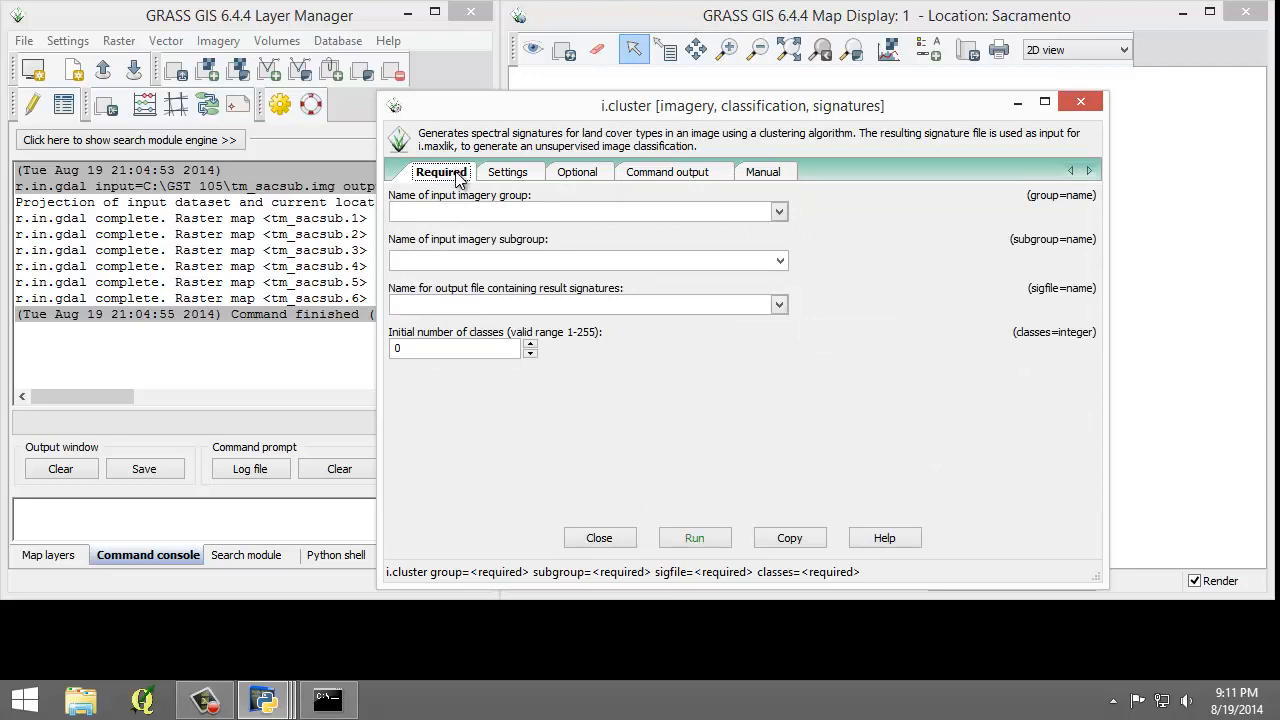
{"action": "left_click", "coordinate": [780, 212]}
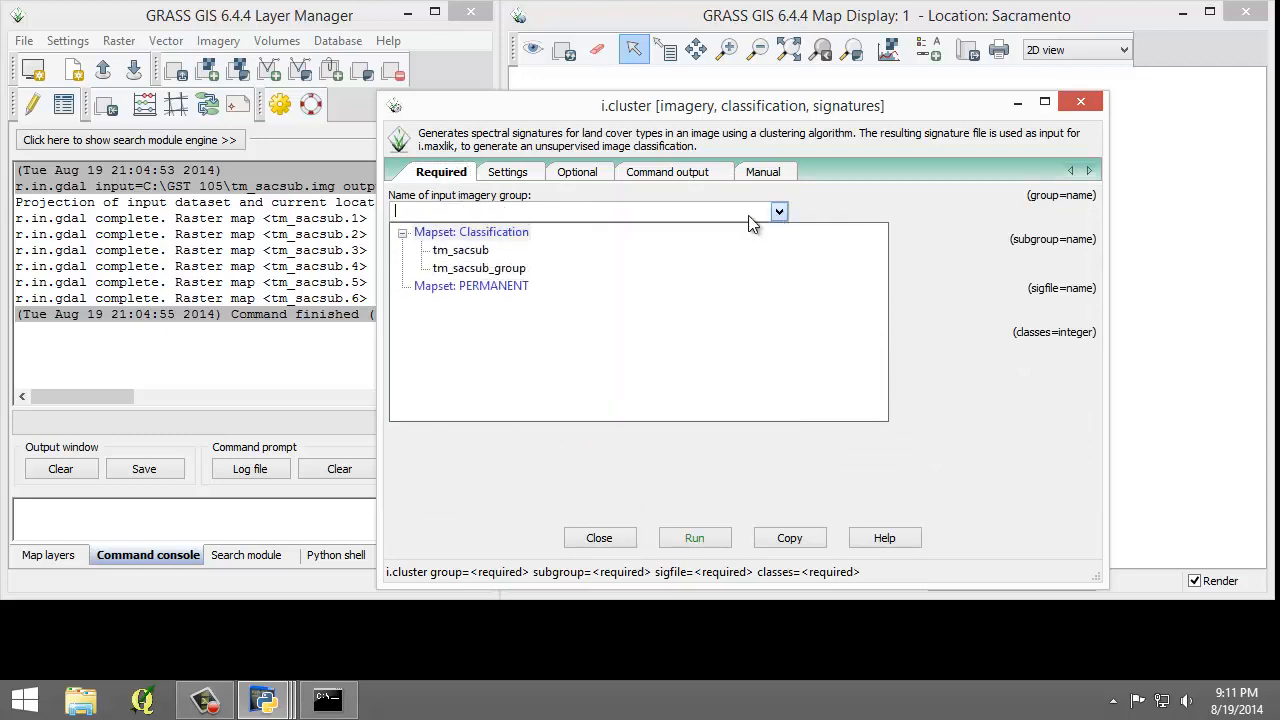
{"action": "left_click", "coordinate": [478, 268]}
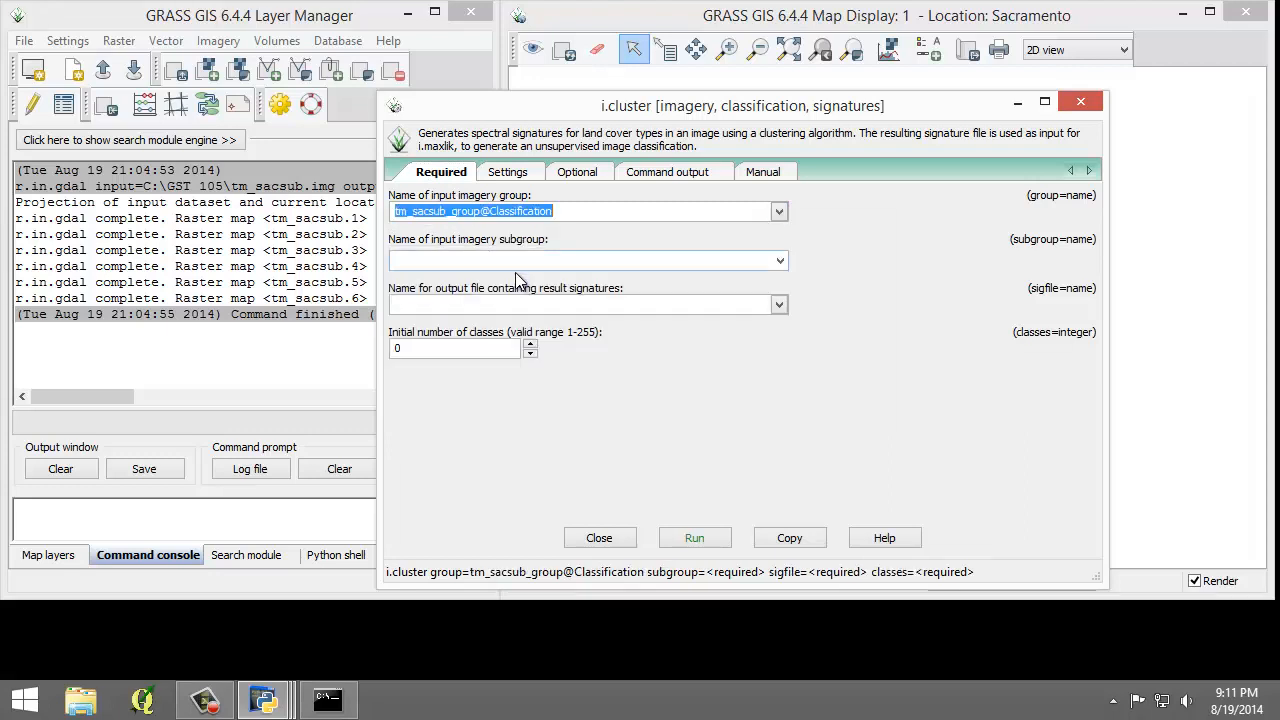
{"action": "left_click", "coordinate": [780, 260]}
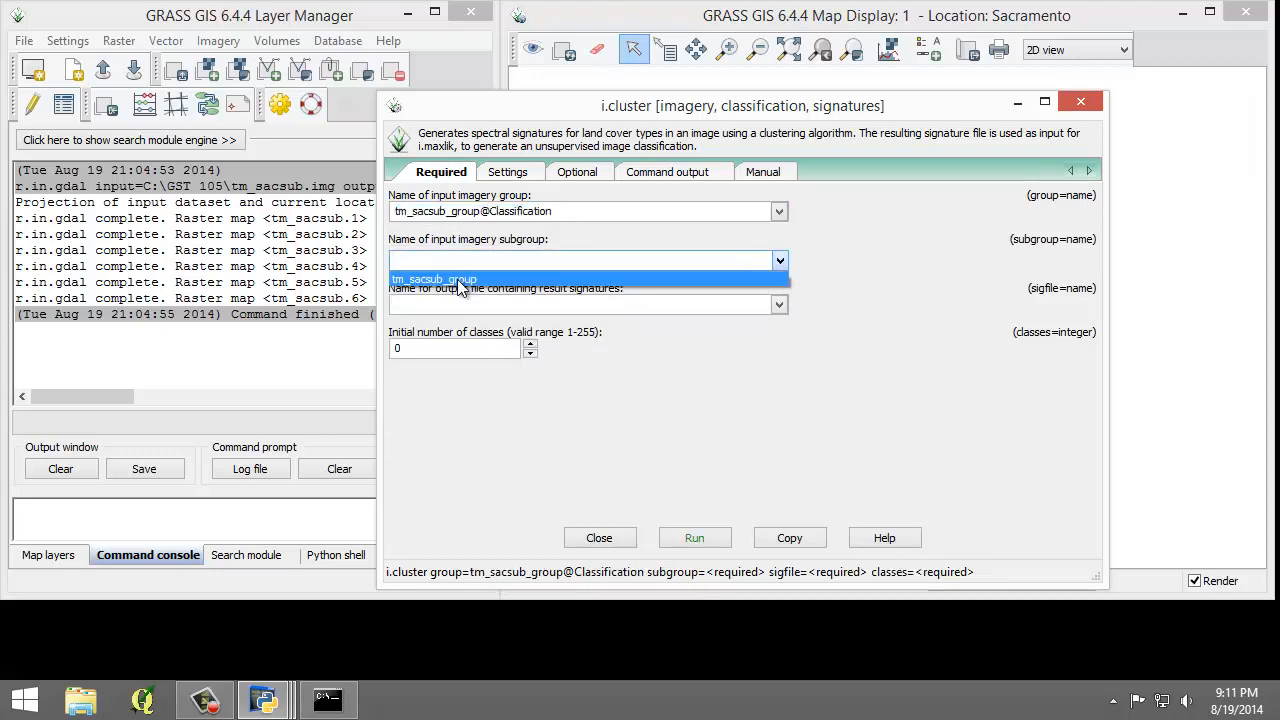
{"action": "left_click", "coordinate": [434, 280]}
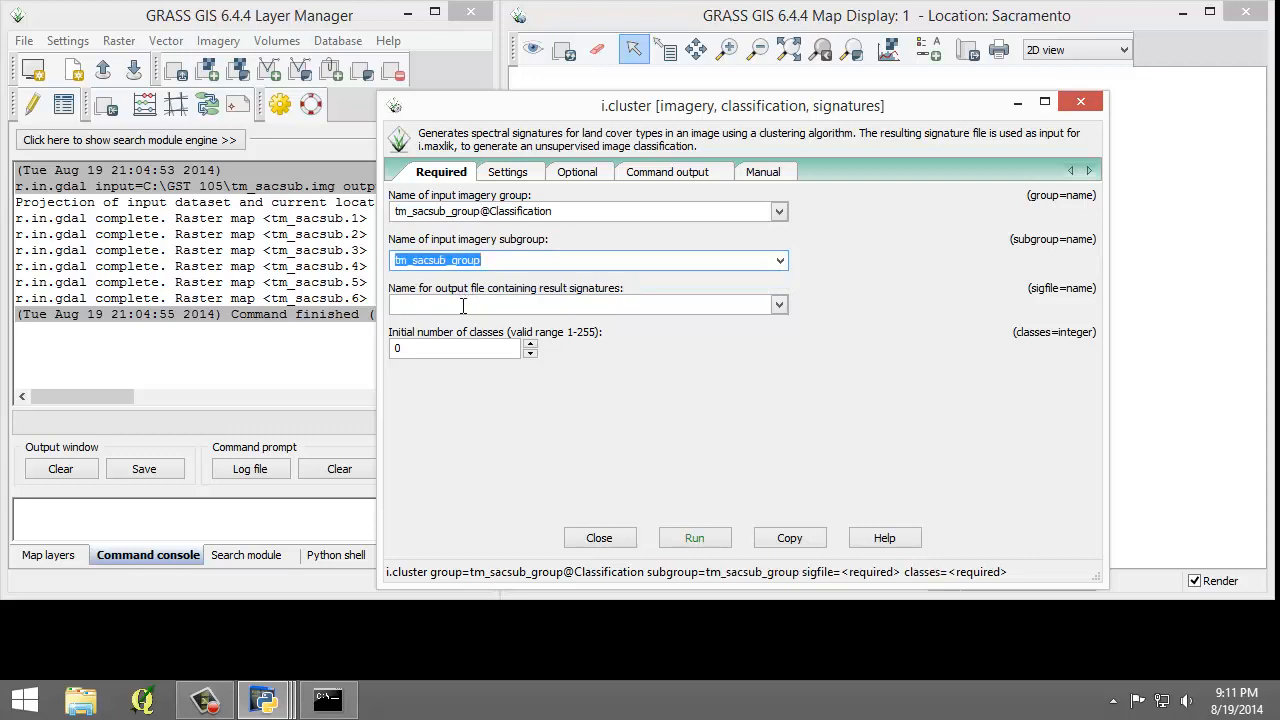
Enter cluster10 as the signature file and 10 as the initial number of classes
{"action": "type", "text": "cluster"}
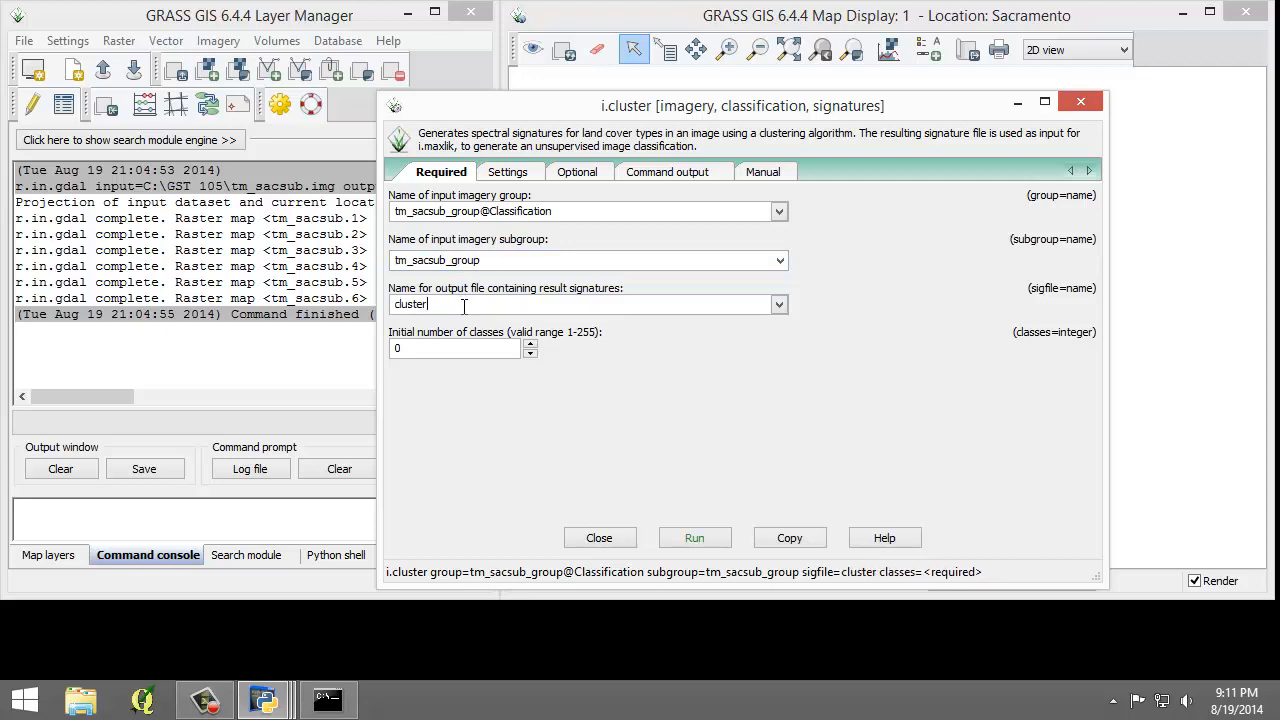
{"action": "type", "text": "10"}
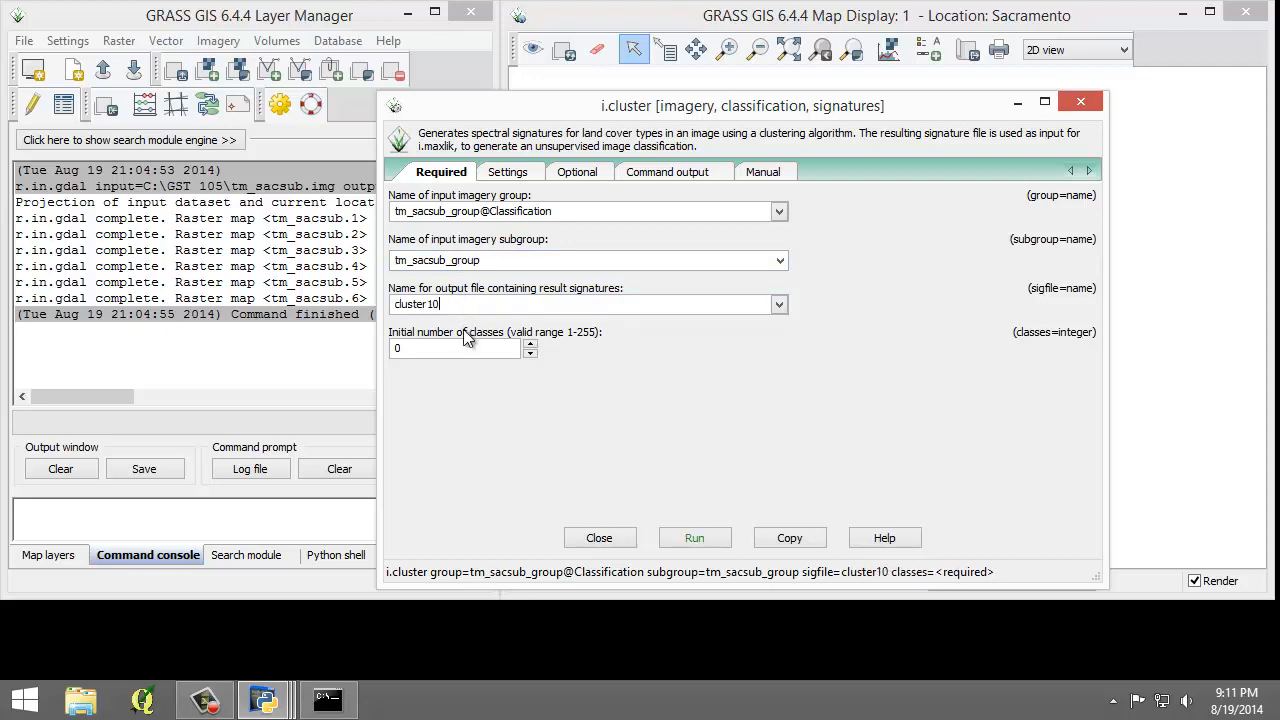
{"action": "type", "text": "10"}
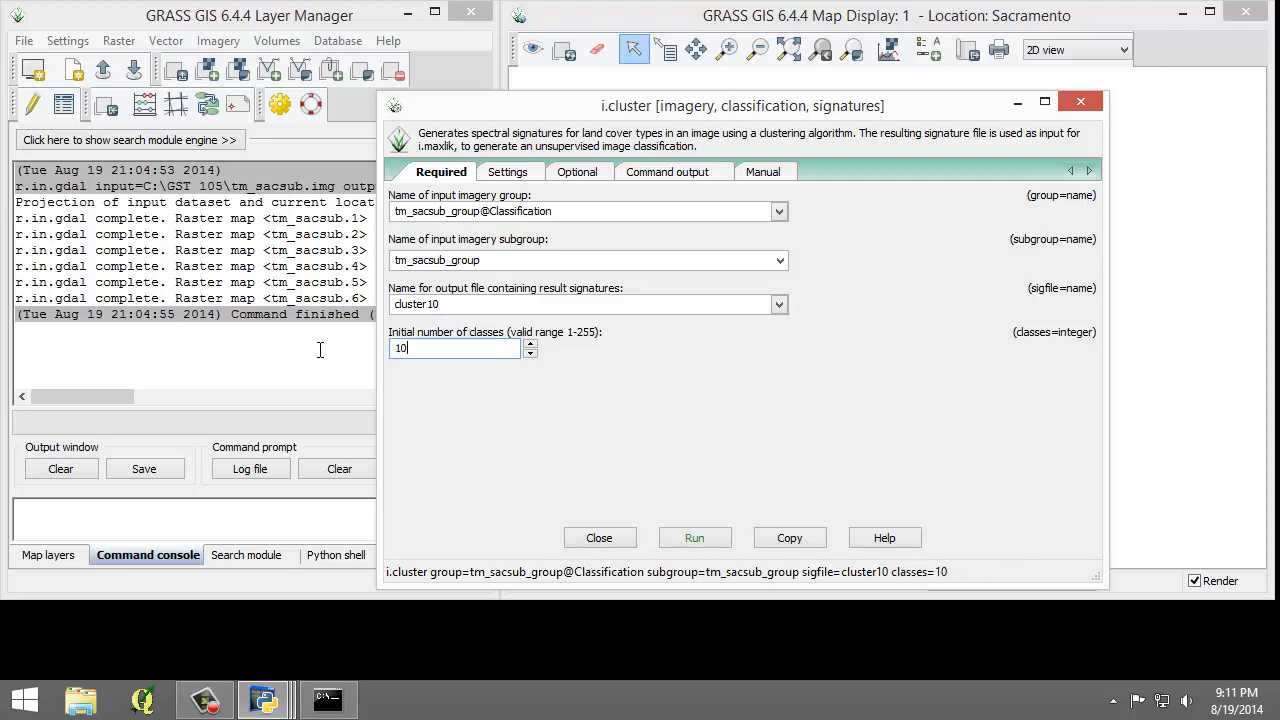
{"action": "left_click", "coordinate": [530, 352]}
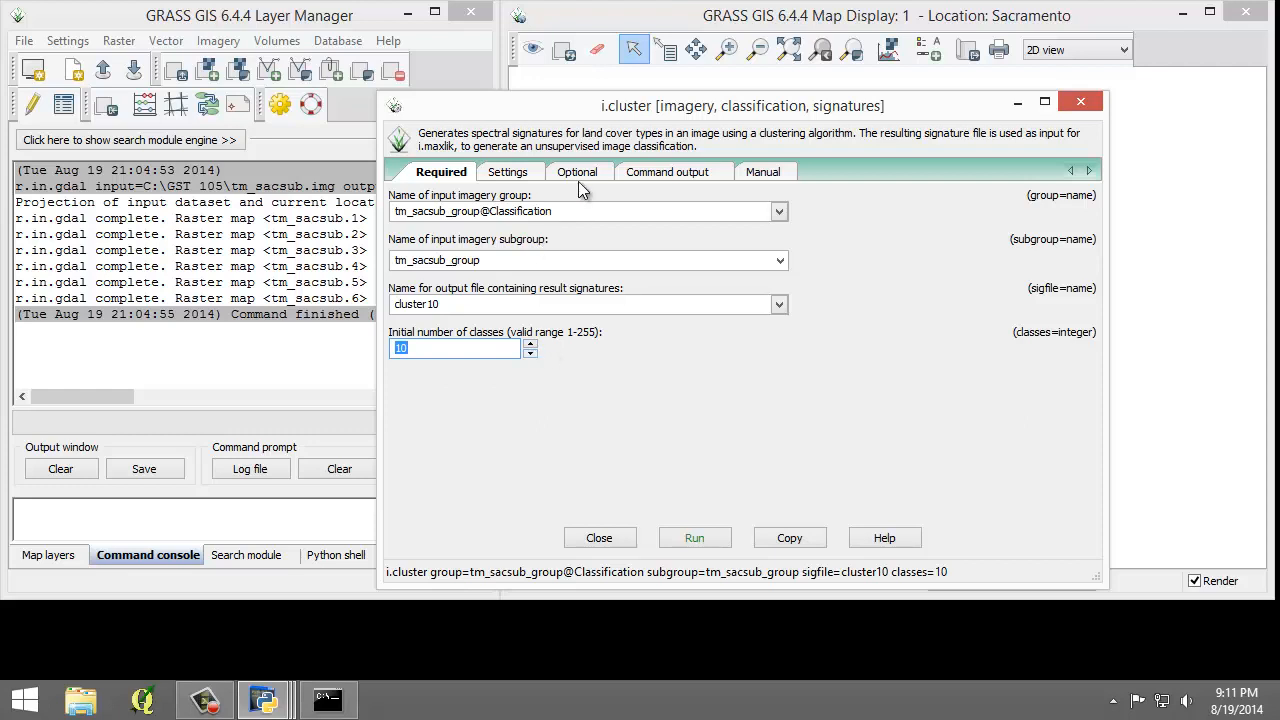
Set the optional final report file to cluster10_report in the GST 105 folder
{"action": "left_click", "coordinate": [580, 172]}
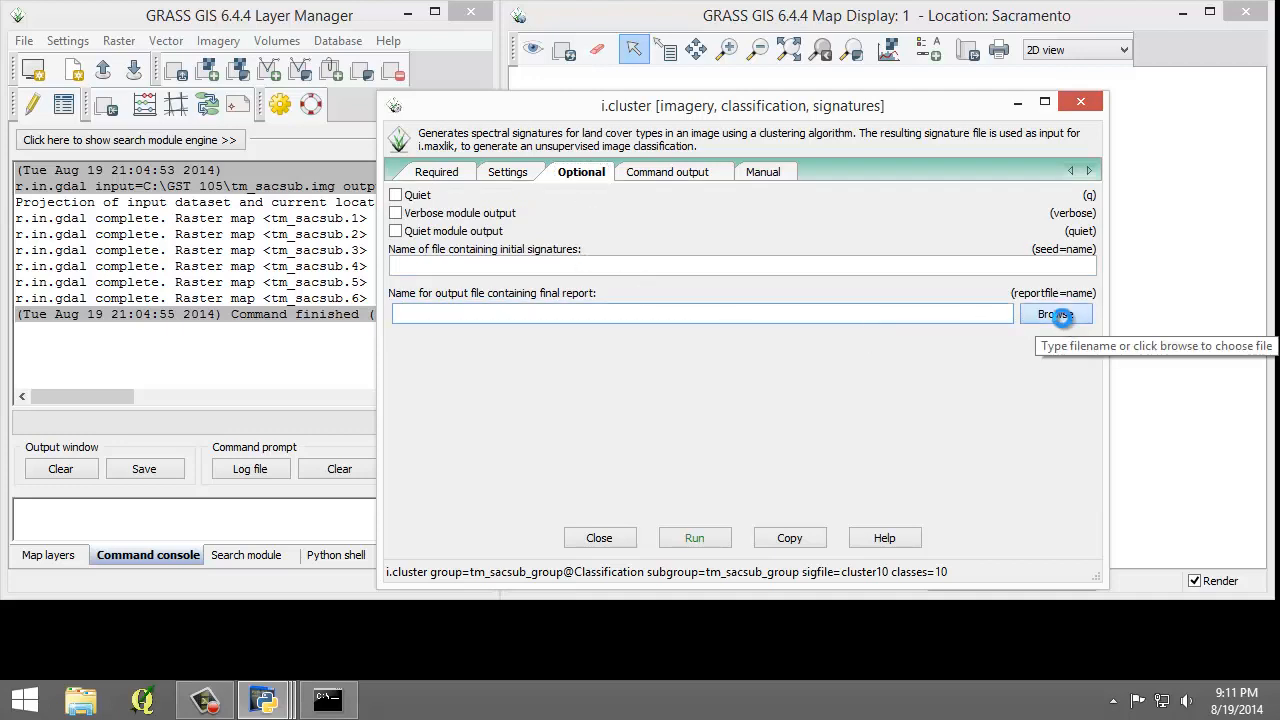
{"action": "left_click", "coordinate": [1056, 314]}
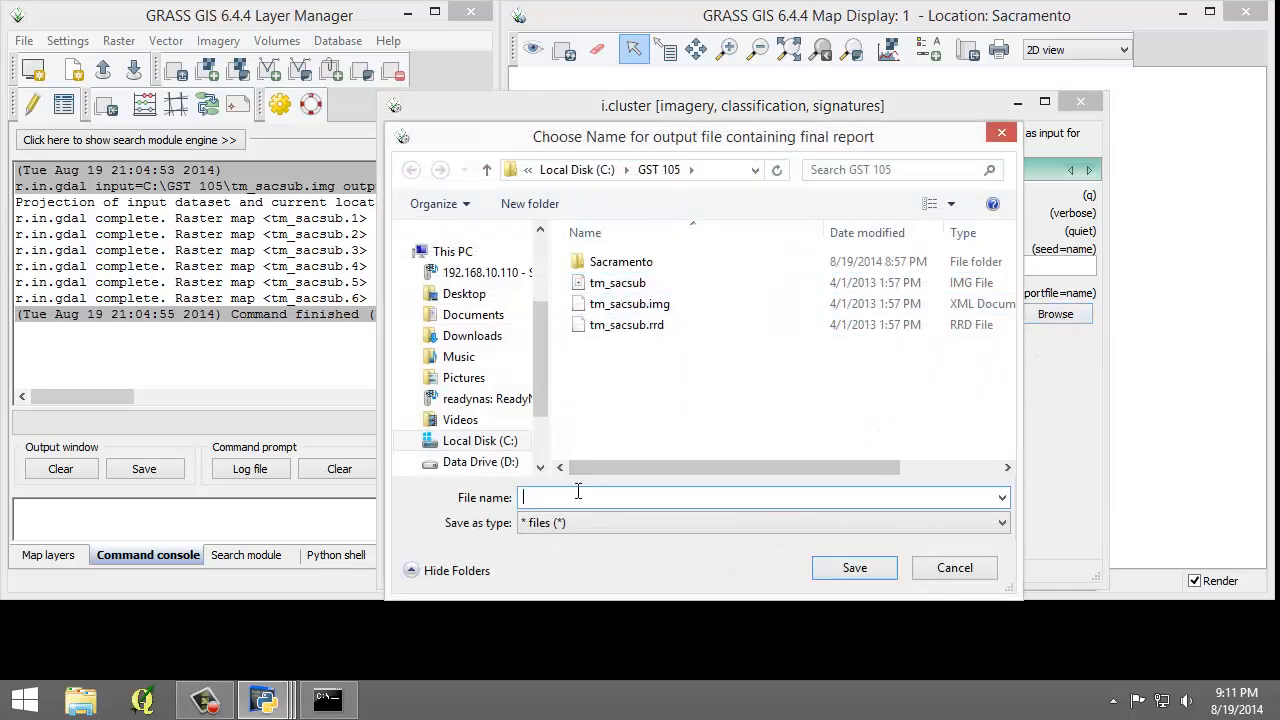
{"action": "type", "text": "cluster10_report"}
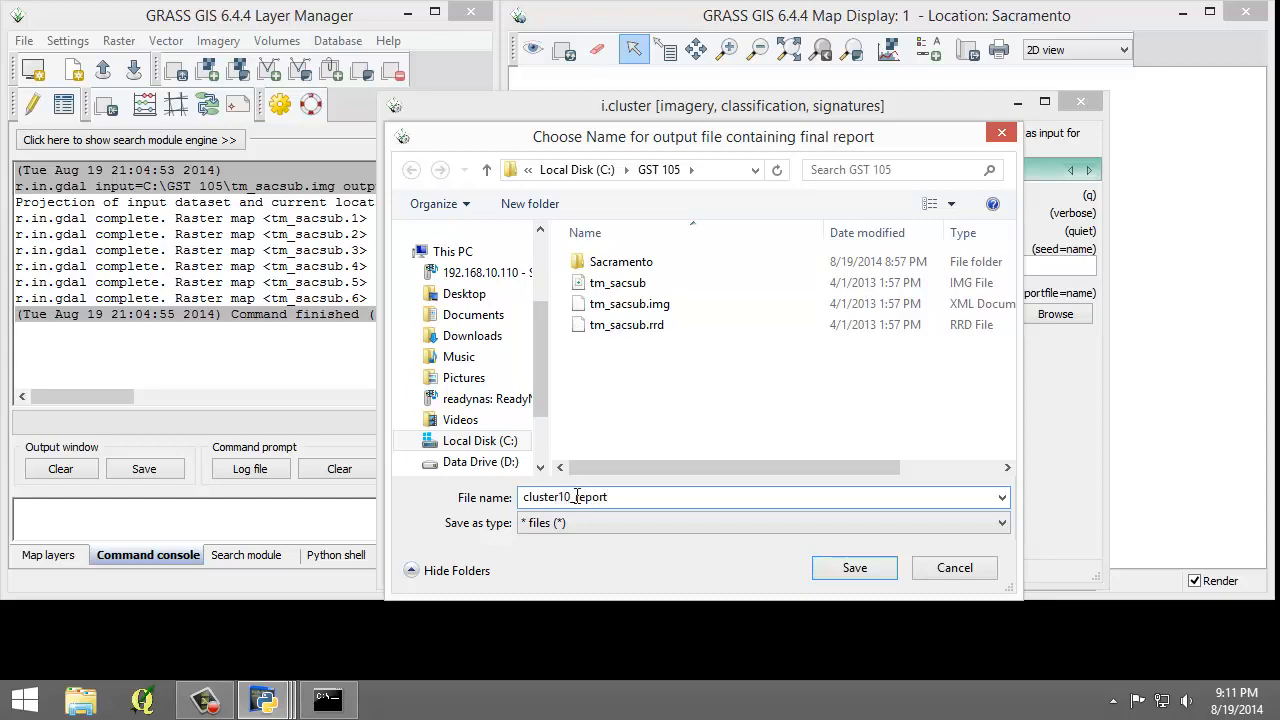
{"action": "left_click", "coordinate": [854, 568]}
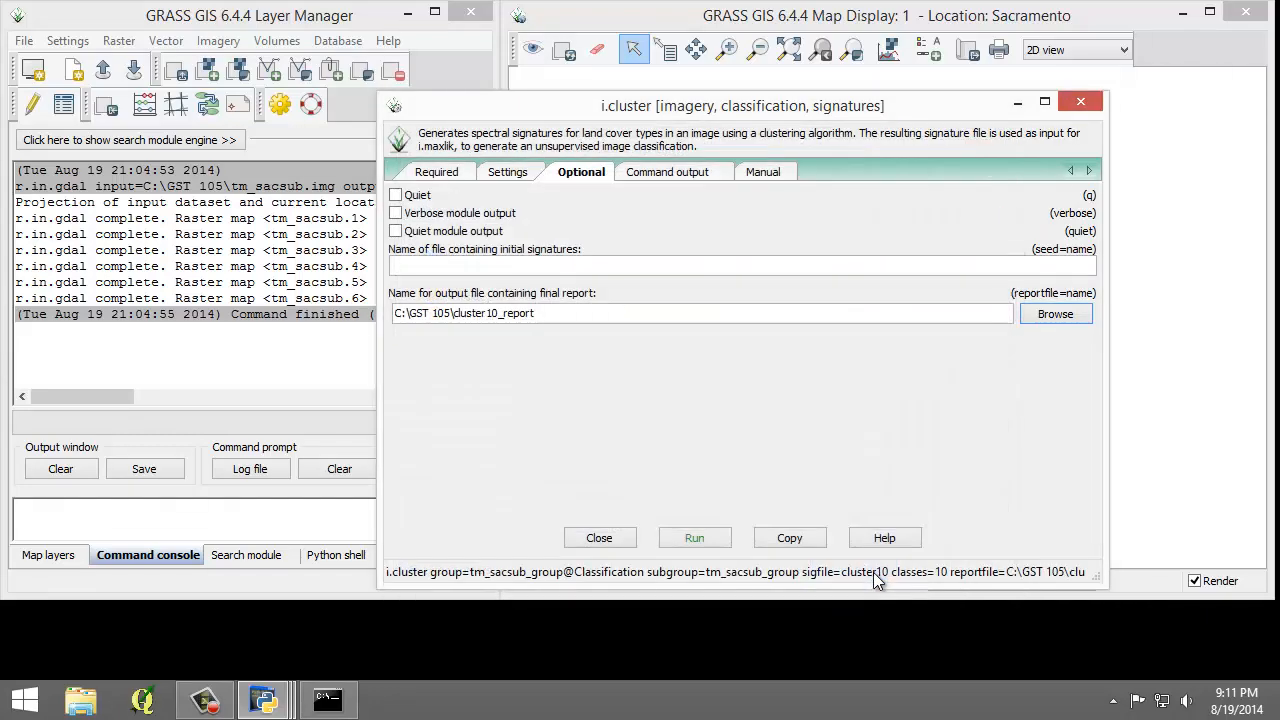
Run i.cluster, which converges about 98% in 10 iterations and writes cluster10
{"action": "left_click", "coordinate": [694, 538]}
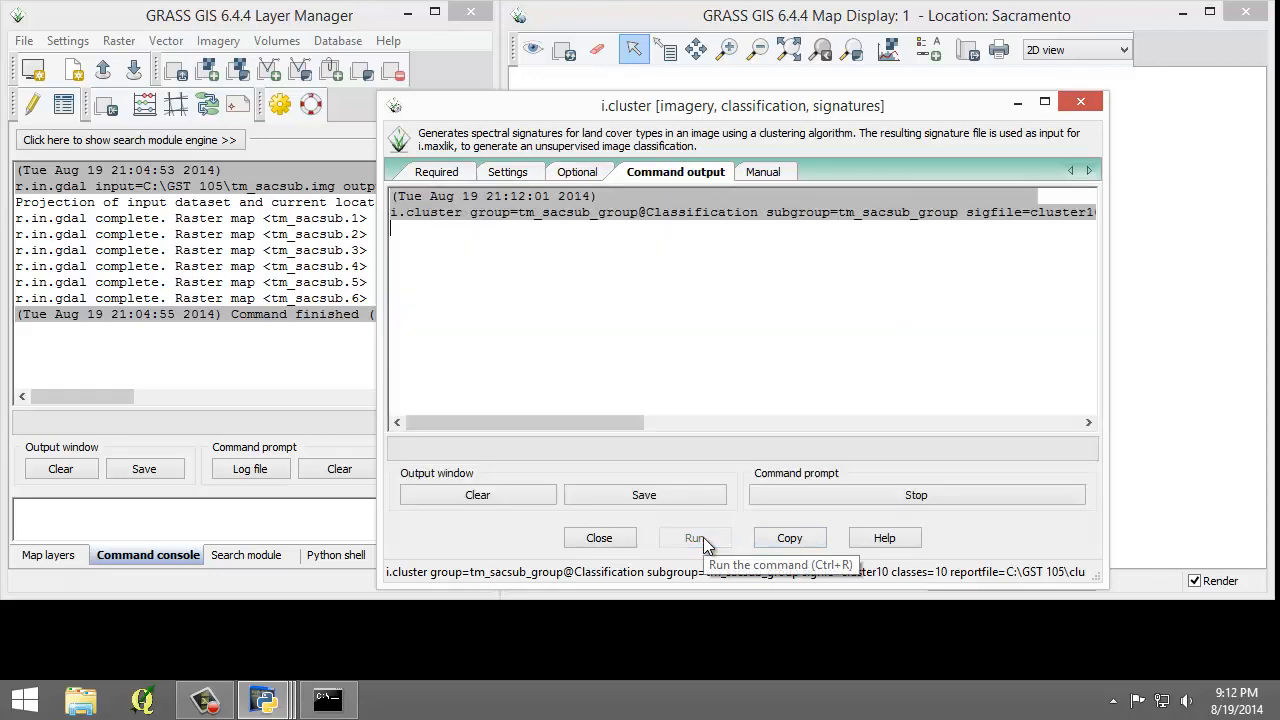
{"action": "left_click", "coordinate": [696, 538]}
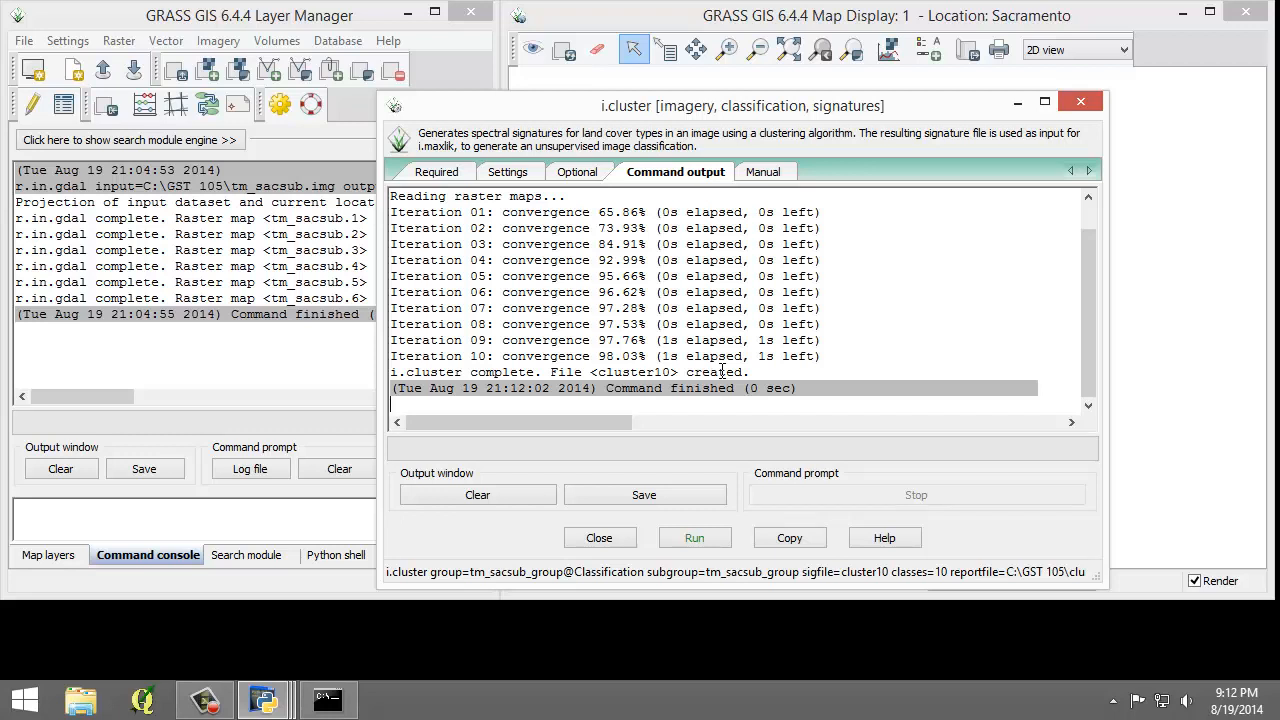
{"action": "left_click", "coordinate": [436, 172]}
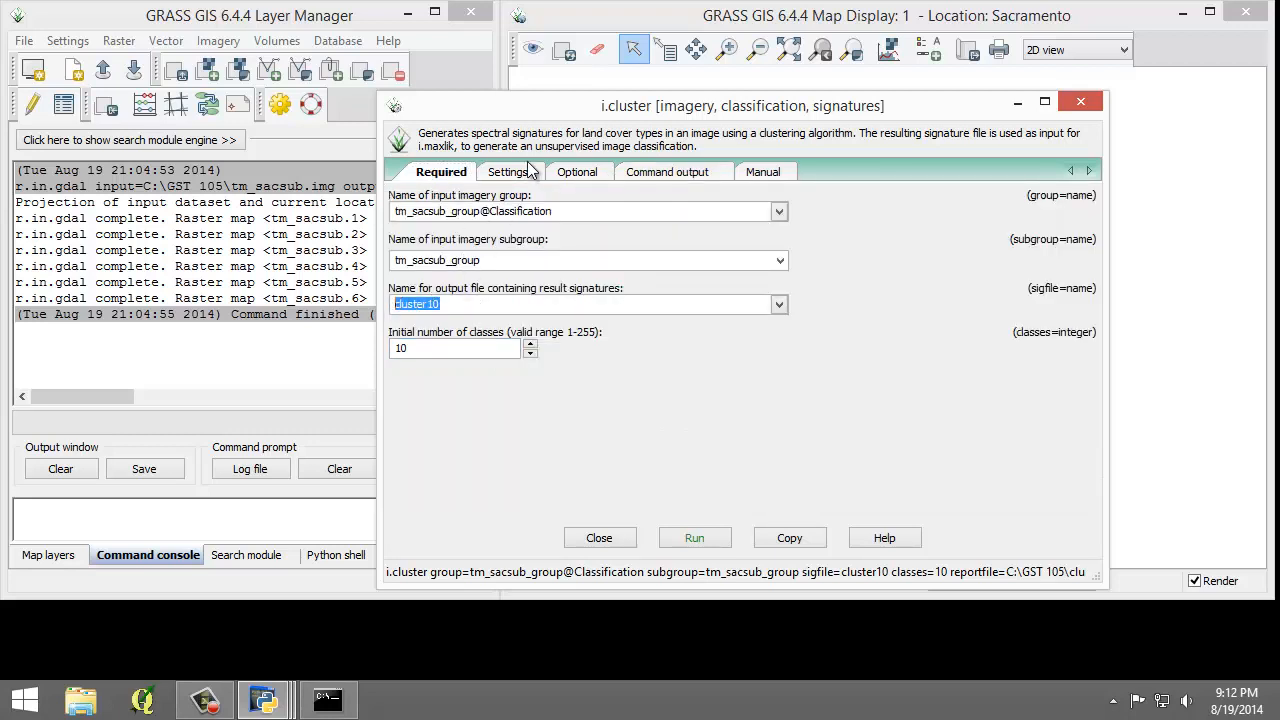
{"action": "left_click", "coordinate": [580, 172]}
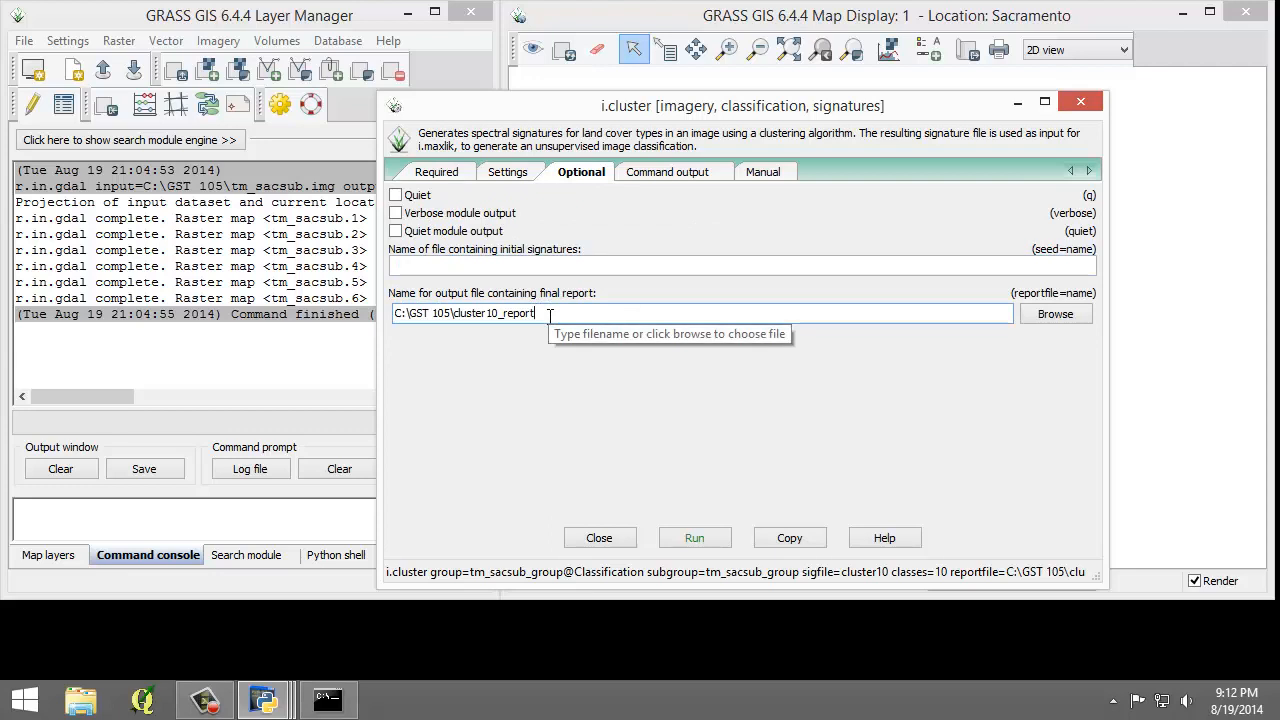
{"action": "mouse_move", "coordinate": [492, 378]}
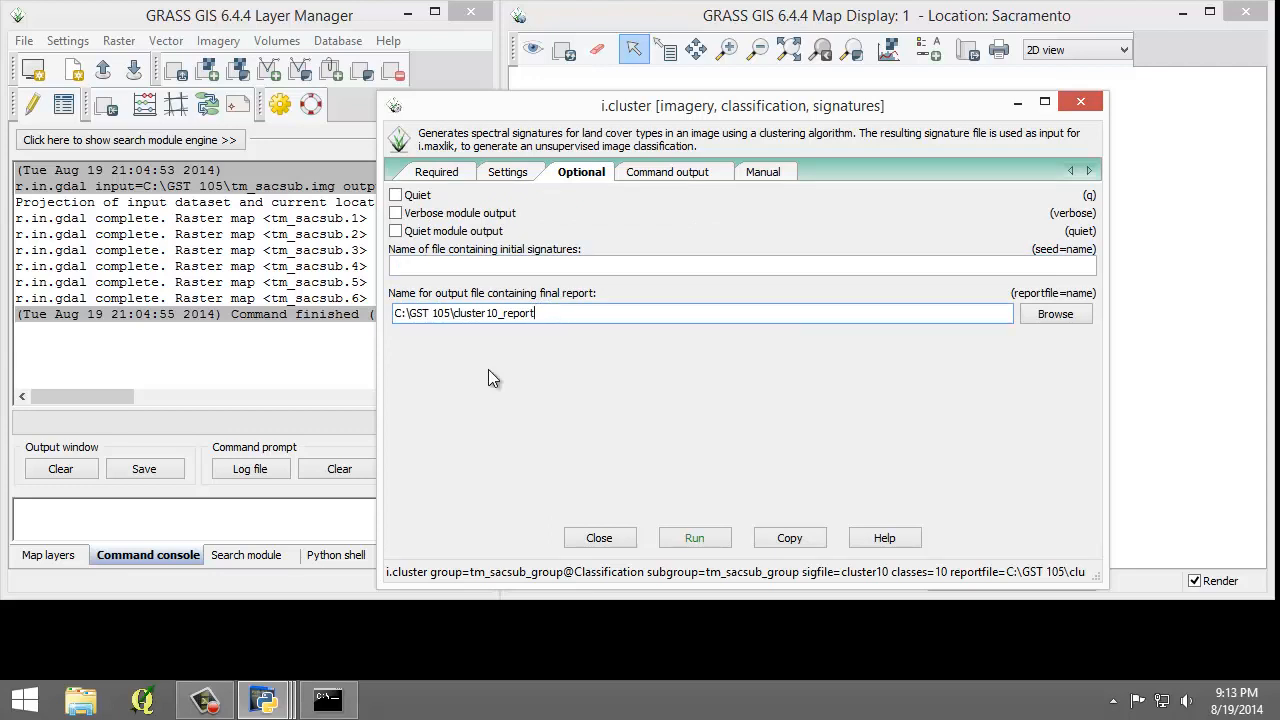
{"action": "mouse_move", "coordinate": [446, 448]}
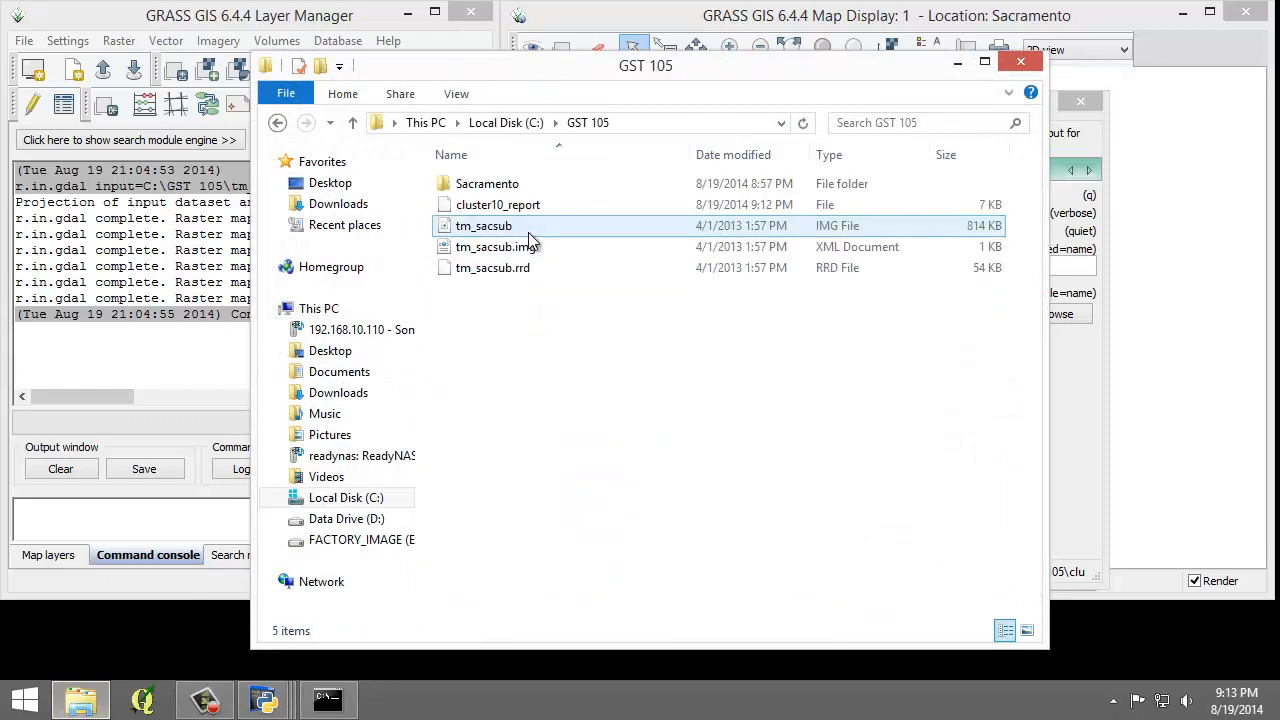
Select cluster10_report in the GST 105 folder and bring up its open options
{"action": "left_click", "coordinate": [496, 204]}
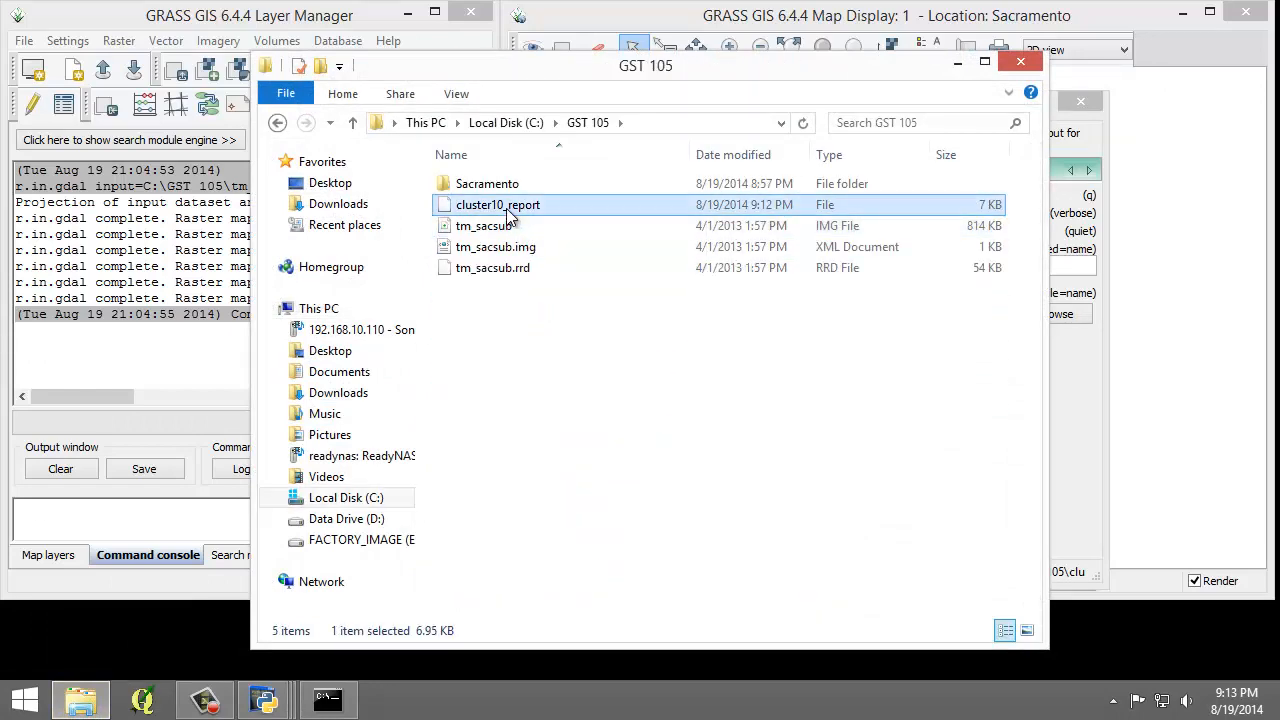
{"action": "right_click", "coordinate": [498, 204]}
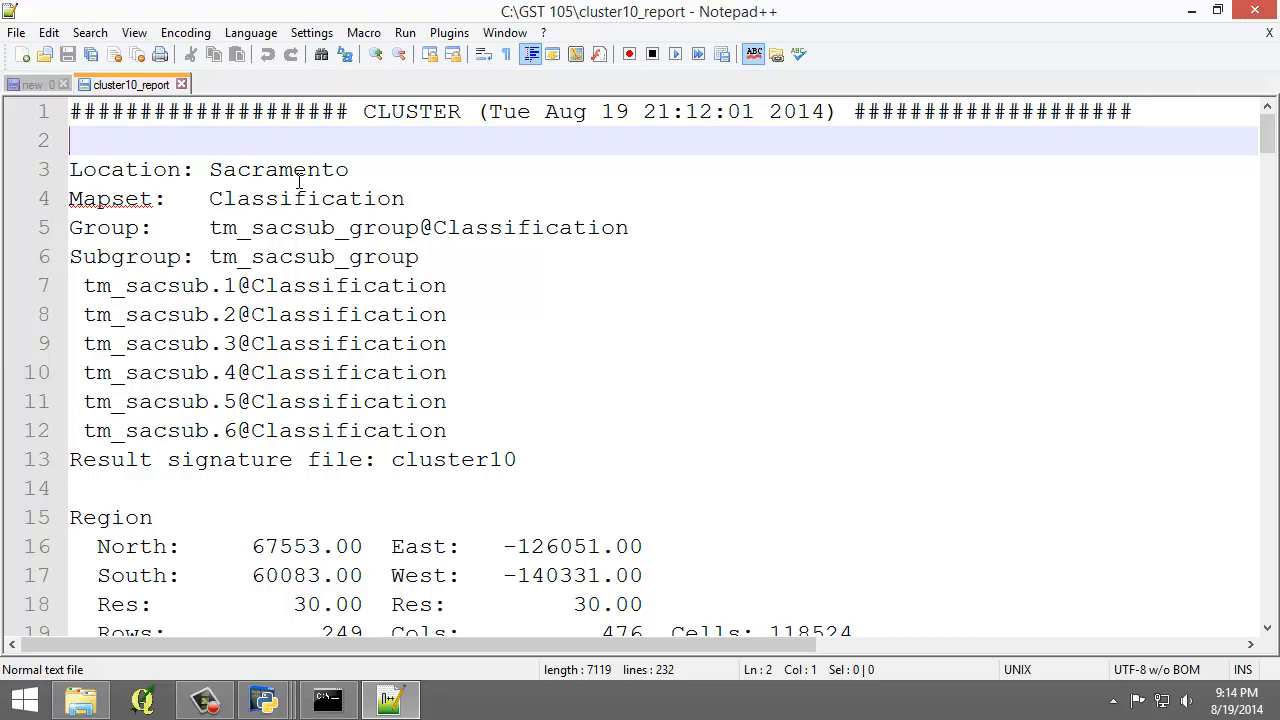
{"action": "mouse_move", "coordinate": [380, 382]}
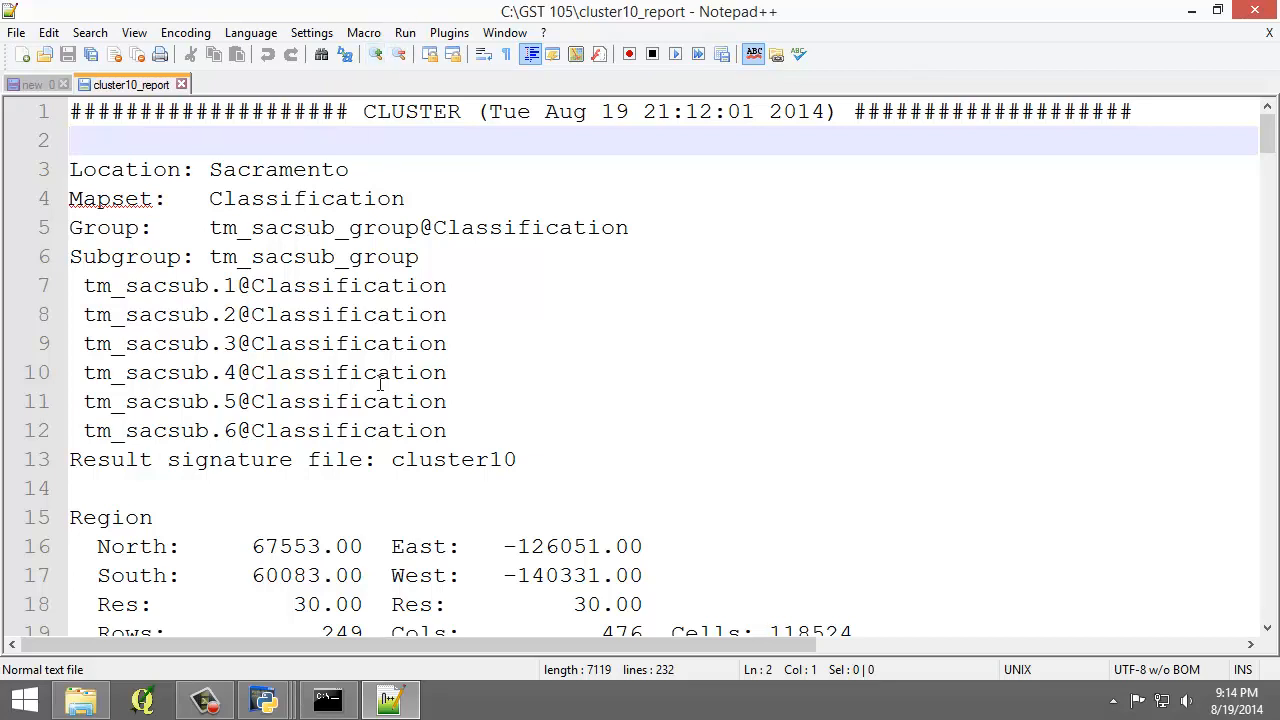
{"action": "scroll", "scroll_direction": "down", "scroll_amount": 3}
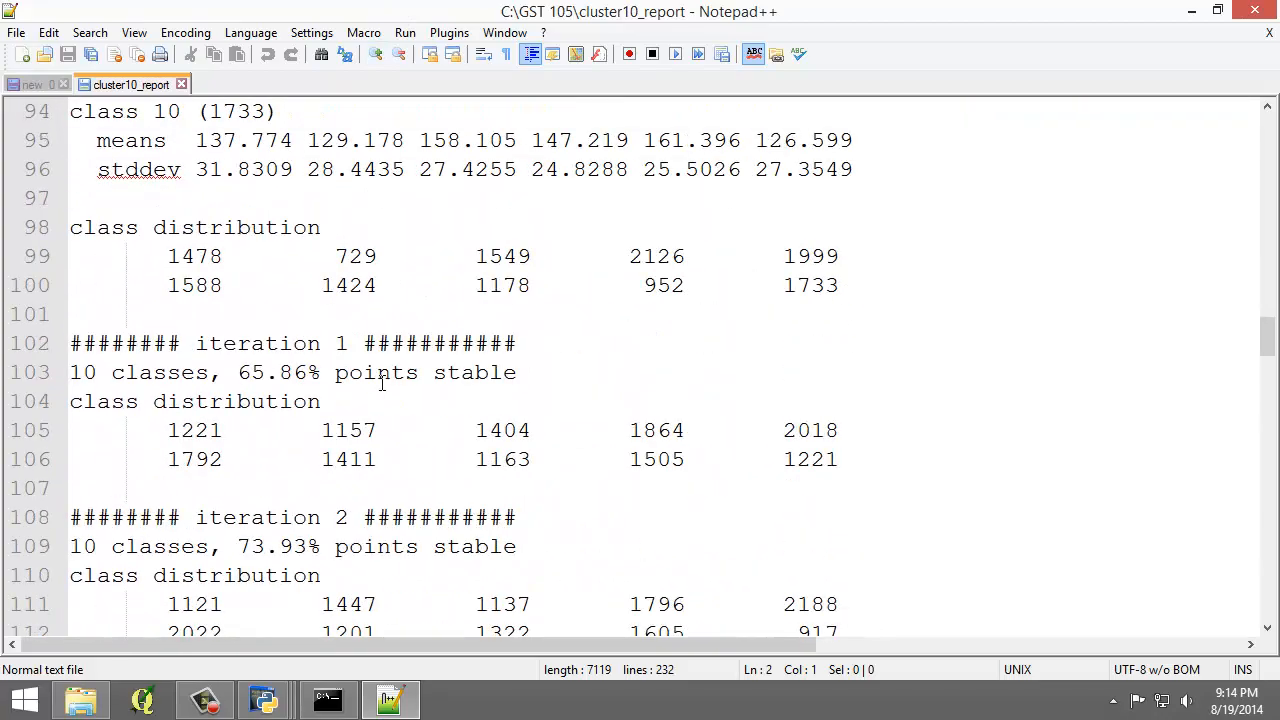
{"action": "scroll", "scroll_direction": "down", "scroll_amount": 3}
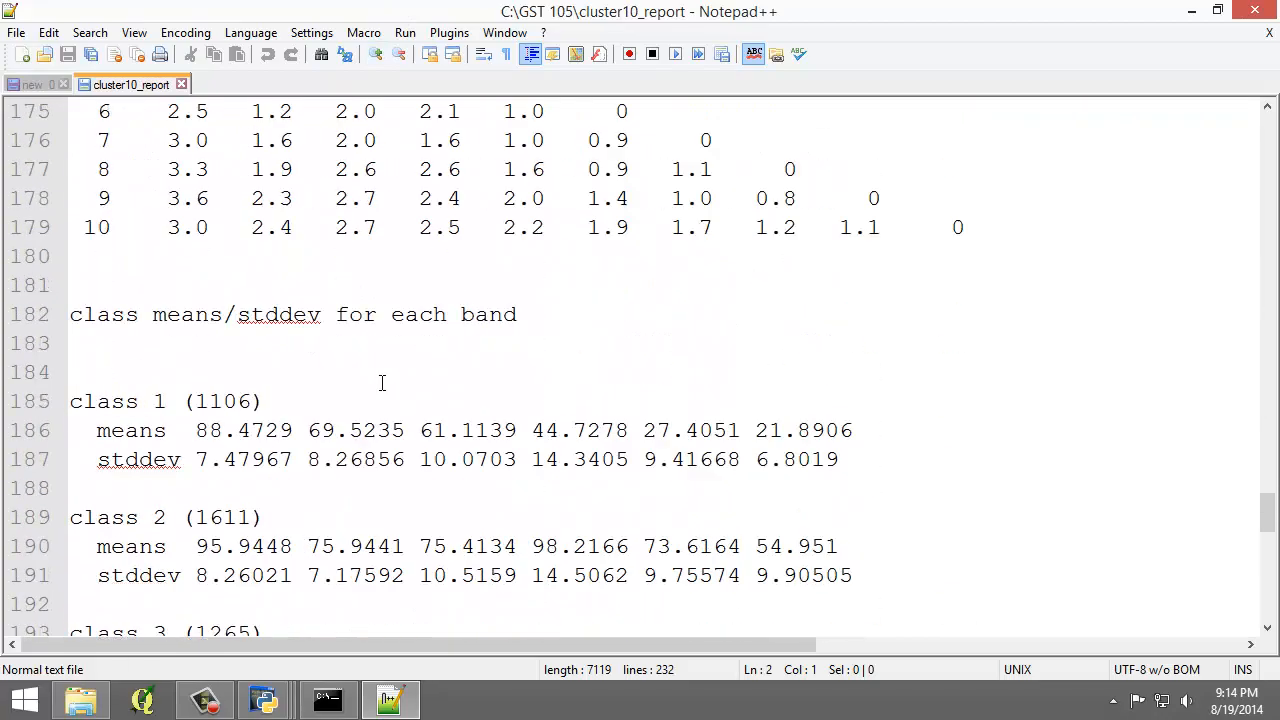
{"action": "scroll", "scroll_direction": "down", "scroll_amount": 3}
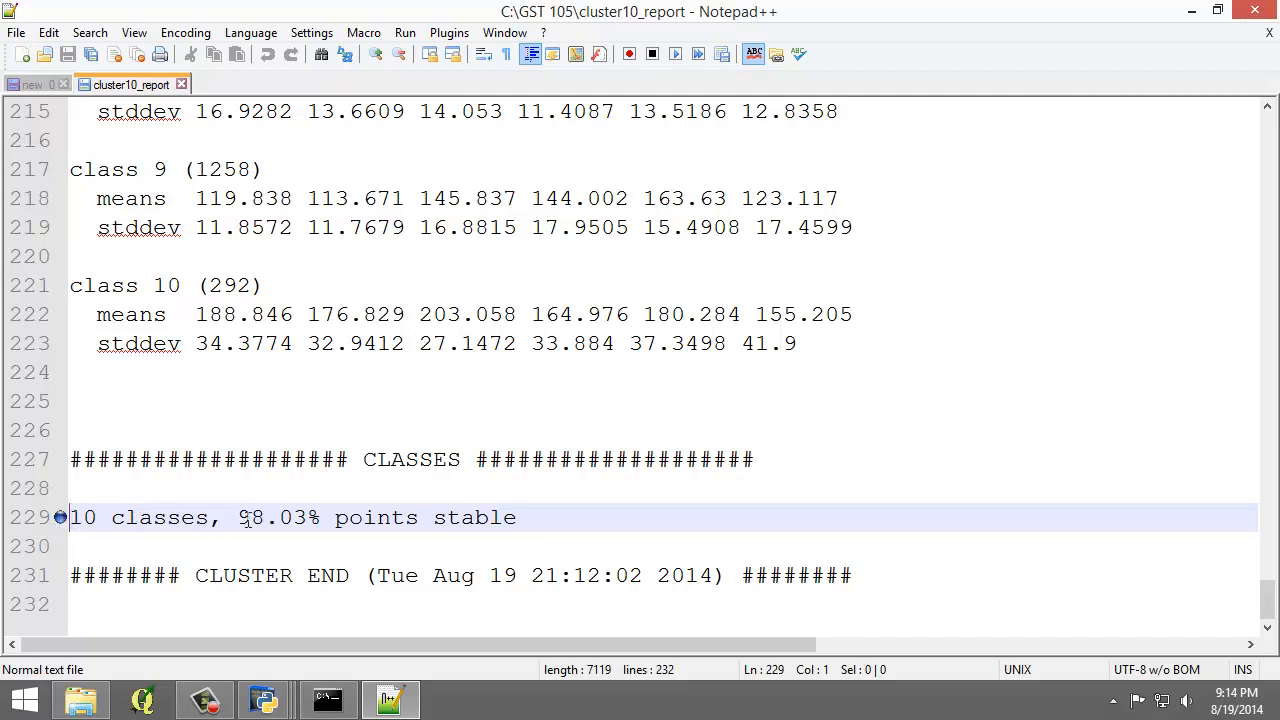
{"action": "left_click_drag", "start_coordinate": [236, 516], "coordinate": [316, 516]}
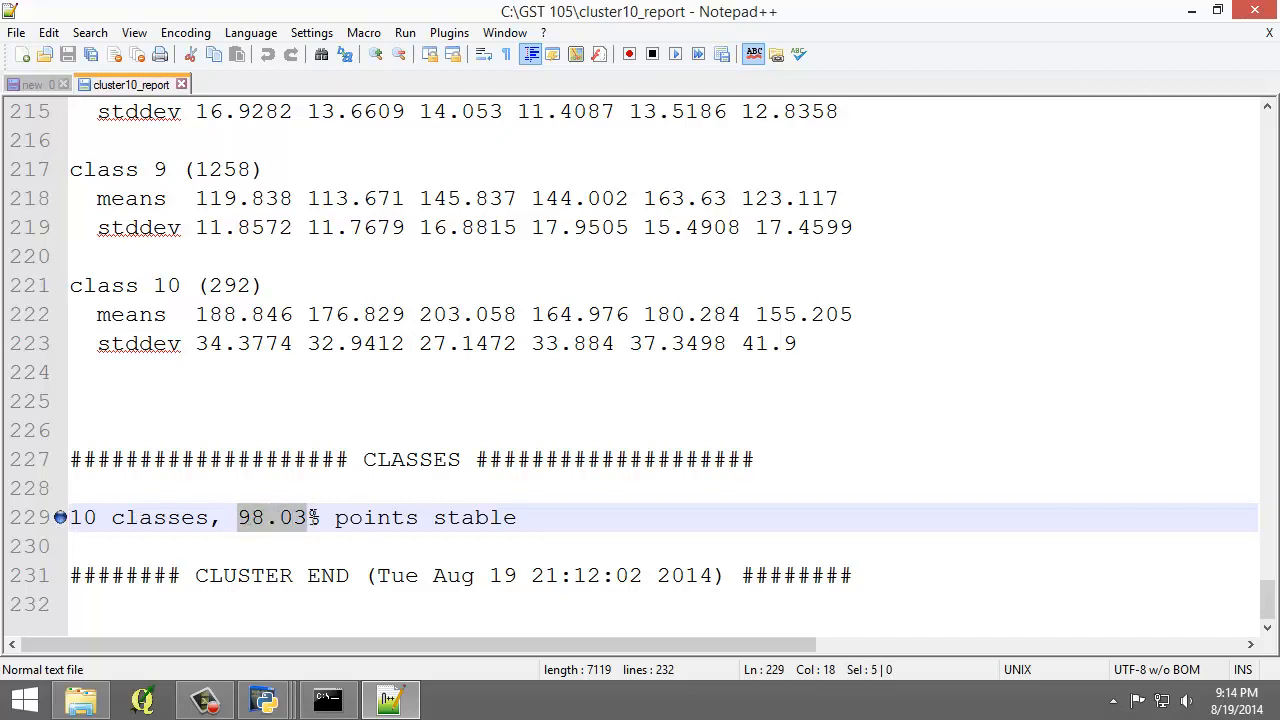
{"action": "left_click", "coordinate": [450, 516]}
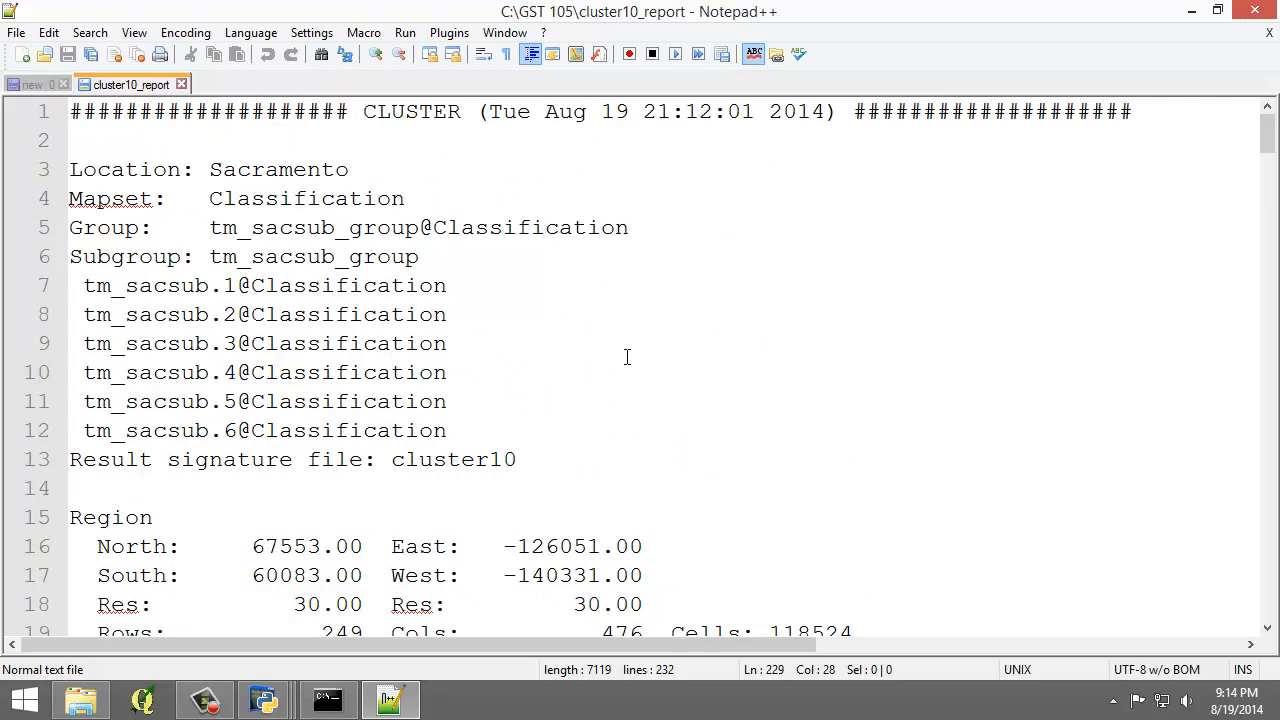
{"action": "mouse_move", "coordinate": [310, 534]}
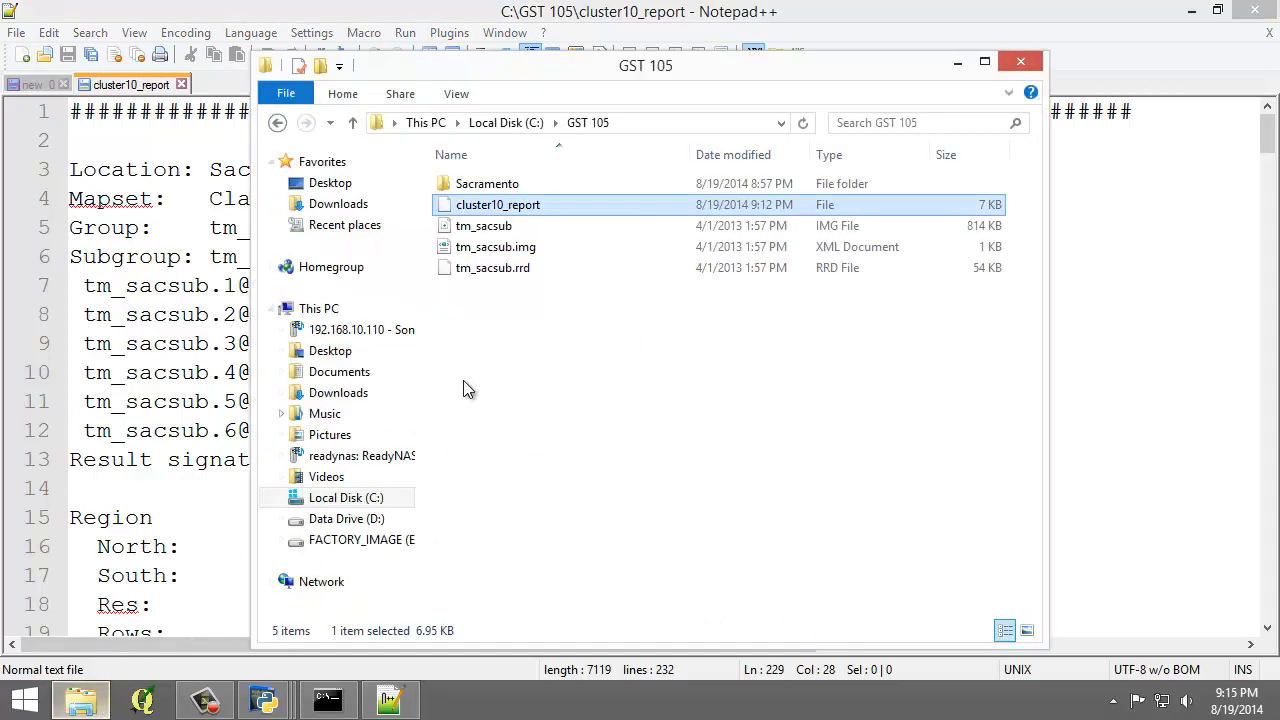
Browse into Sacramento > Classification > group > tm_sacsub_group
{"action": "left_click", "coordinate": [588, 122]}
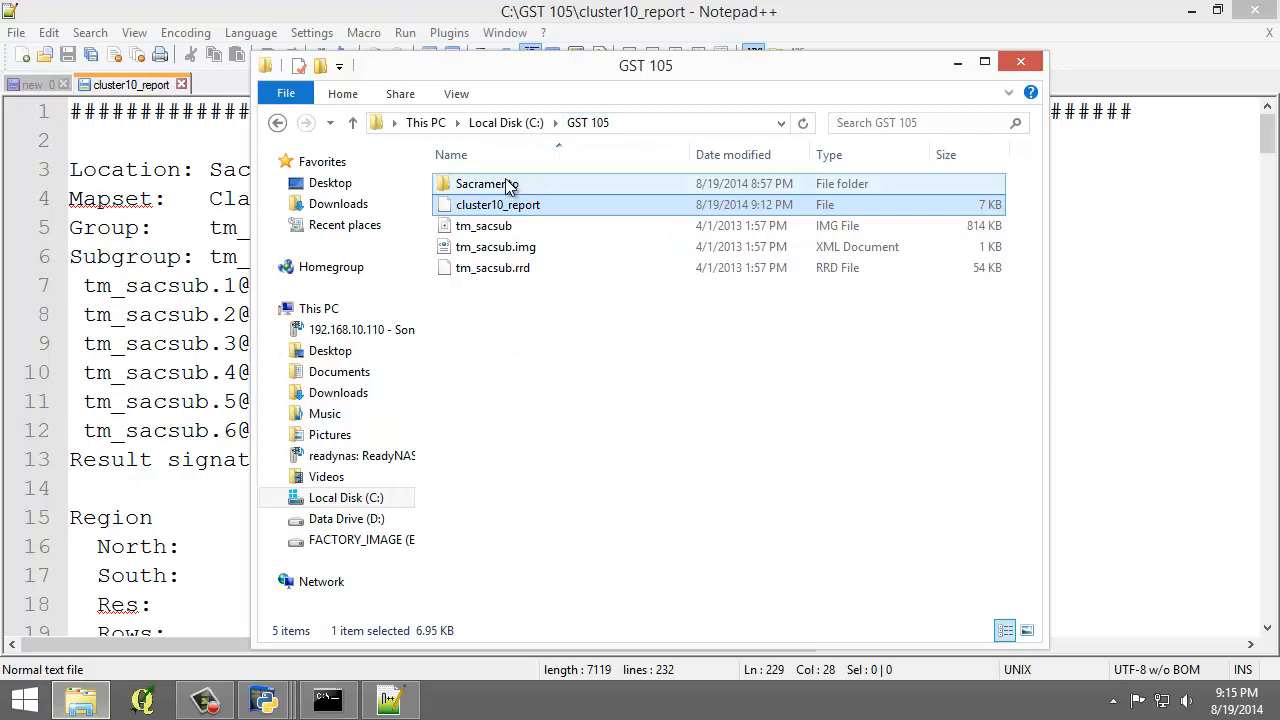
{"action": "double_click", "coordinate": [484, 184]}
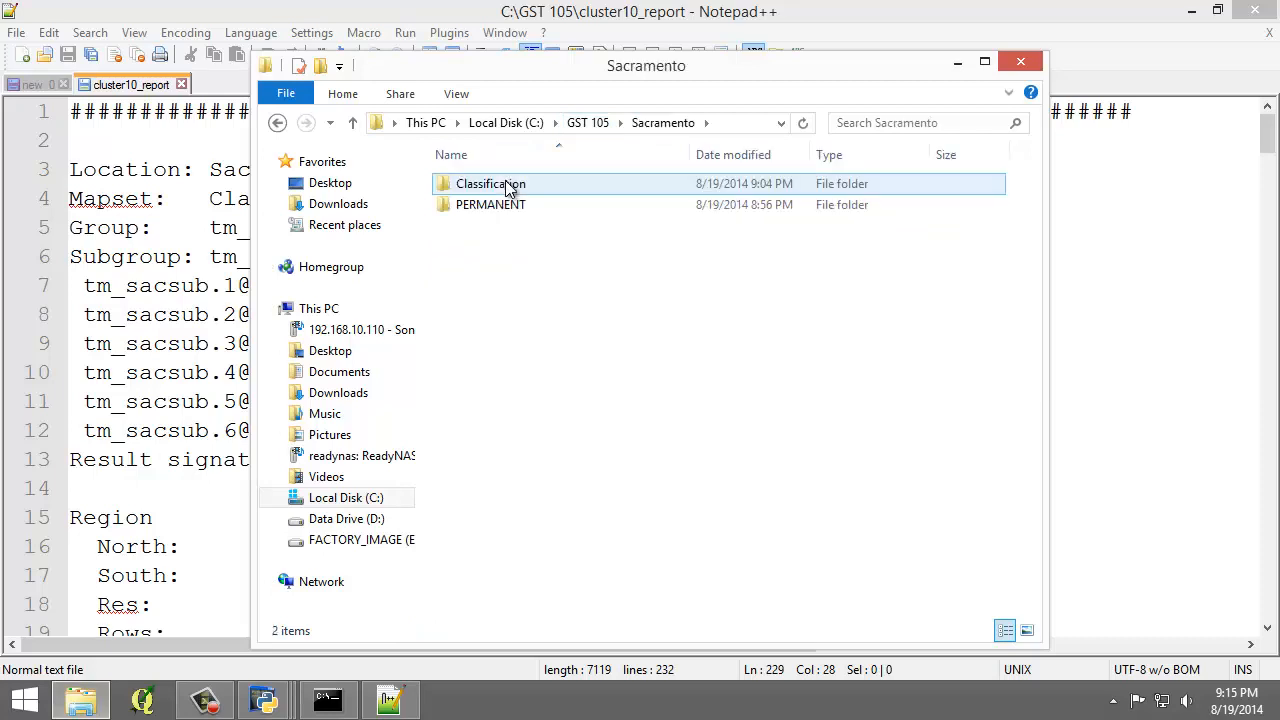
{"action": "double_click", "coordinate": [490, 184]}
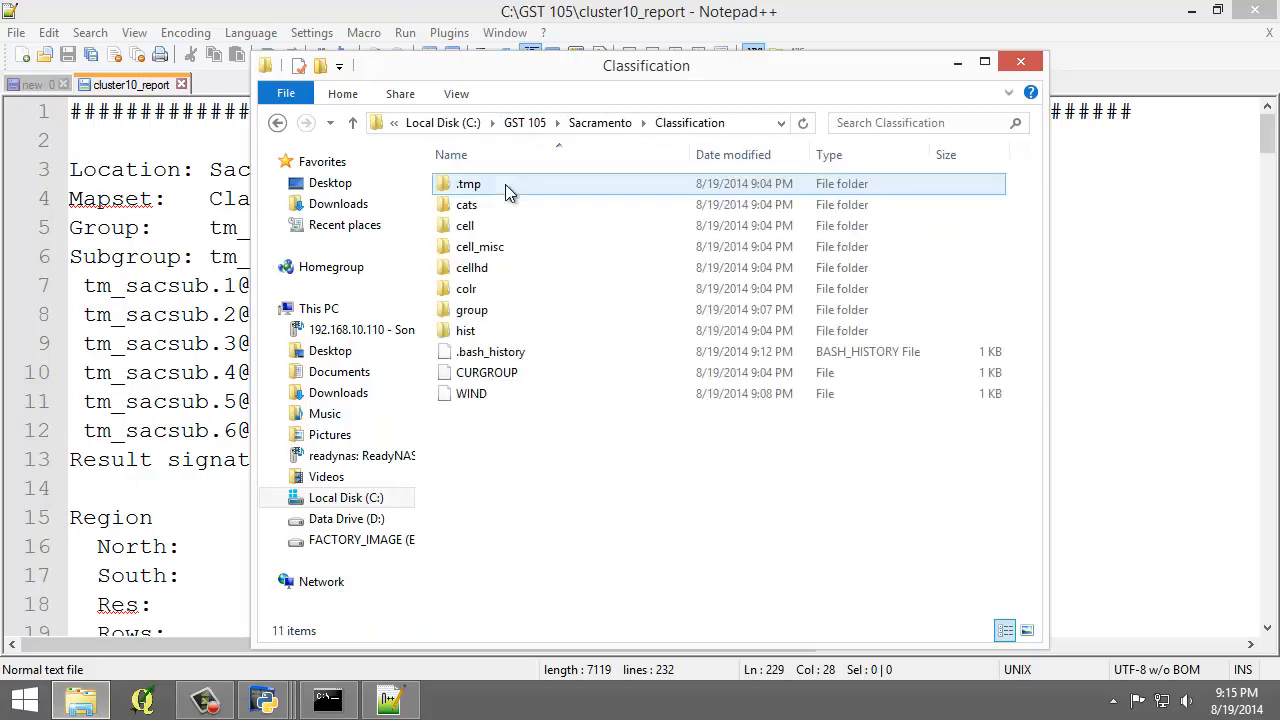
{"action": "left_click", "coordinate": [472, 308]}
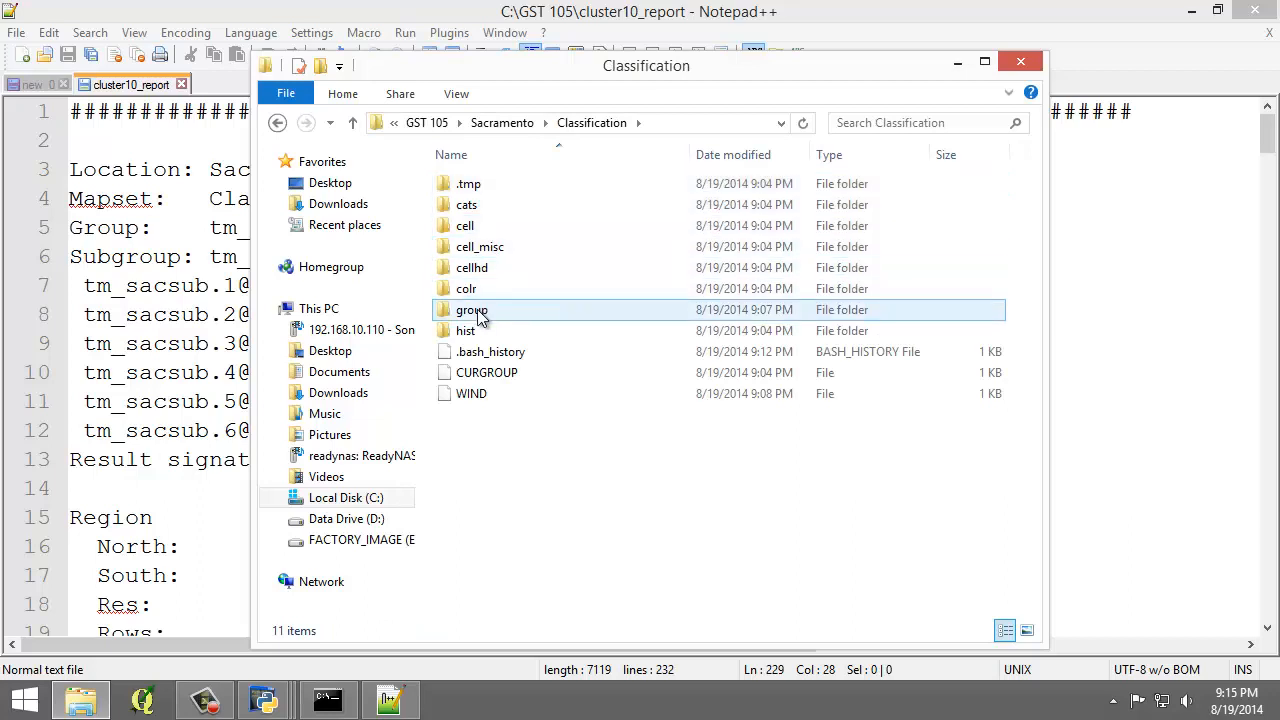
{"action": "double_click", "coordinate": [472, 308]}
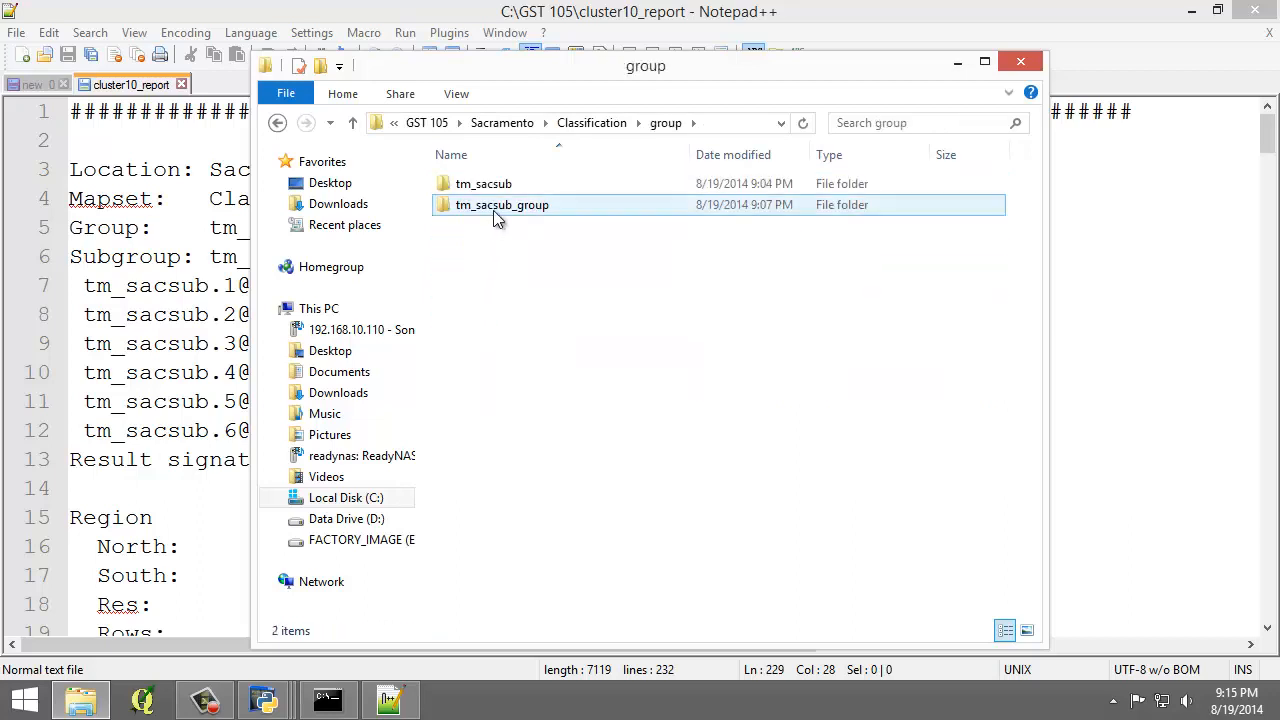
{"action": "double_click", "coordinate": [500, 204]}
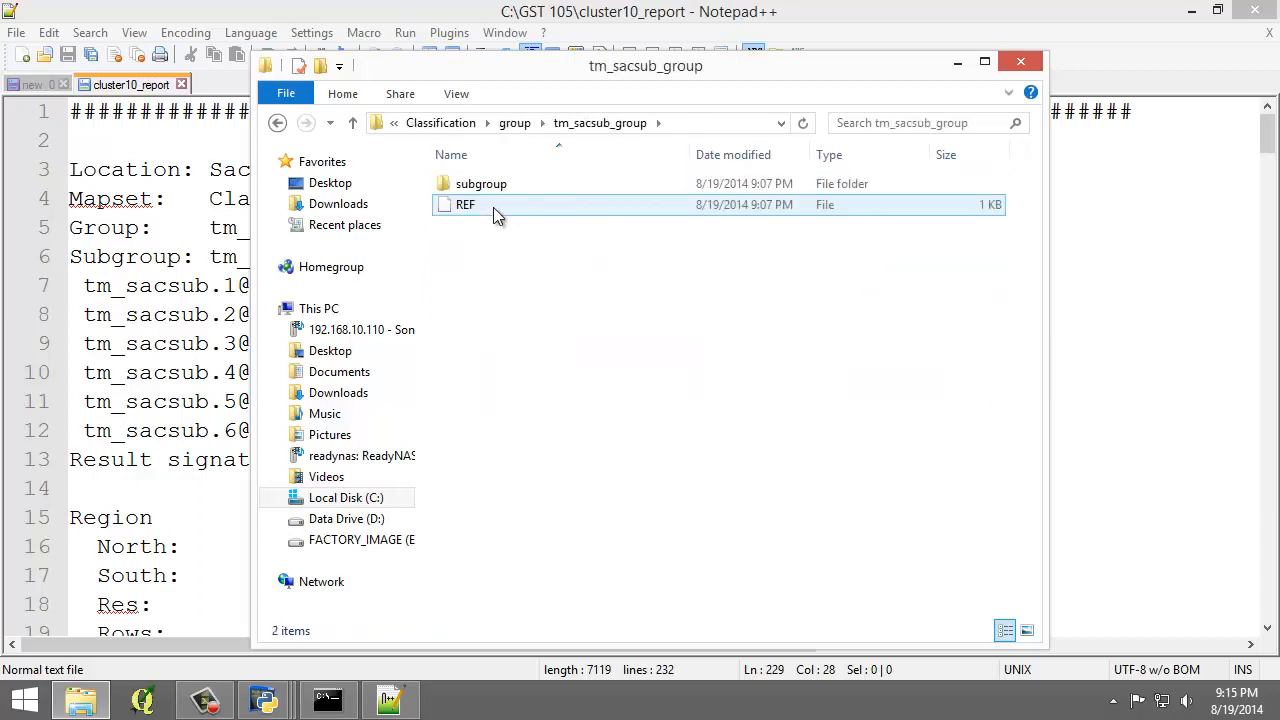
Continue into subgroup > tm_sacsub_group > sig and bring up open options for cluster10
{"action": "double_click", "coordinate": [480, 184]}
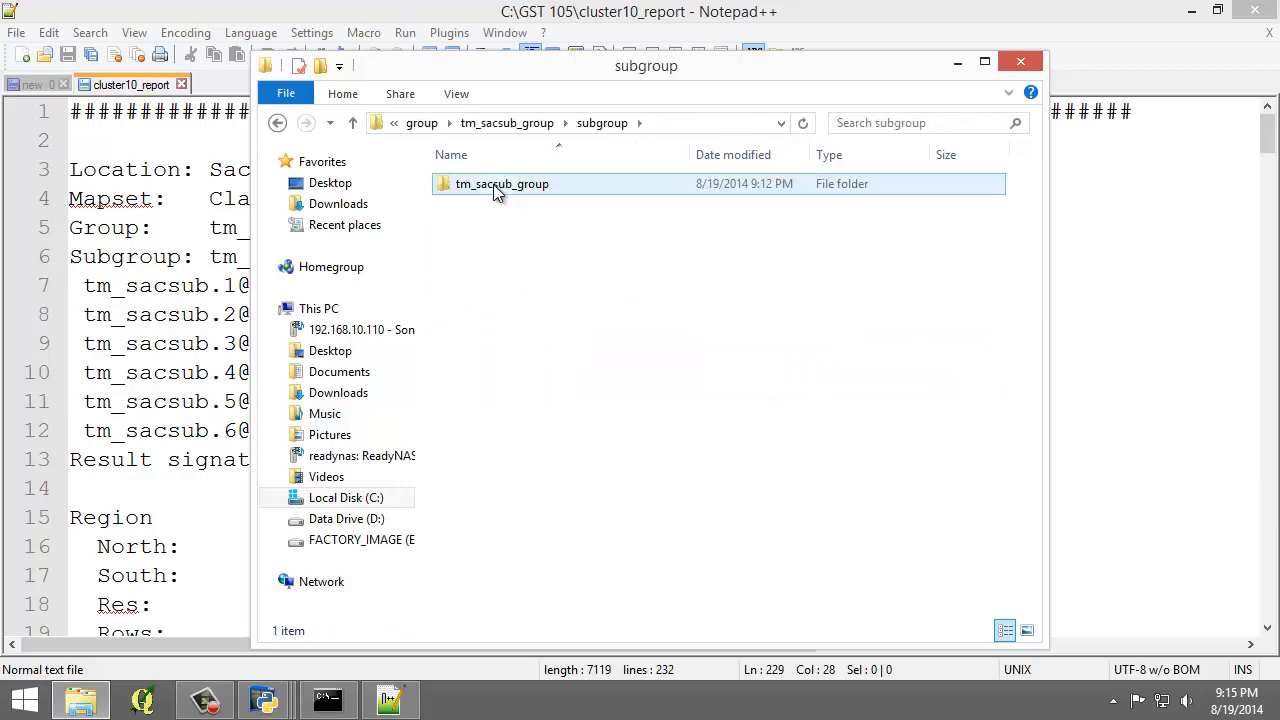
{"action": "left_click", "coordinate": [502, 184]}
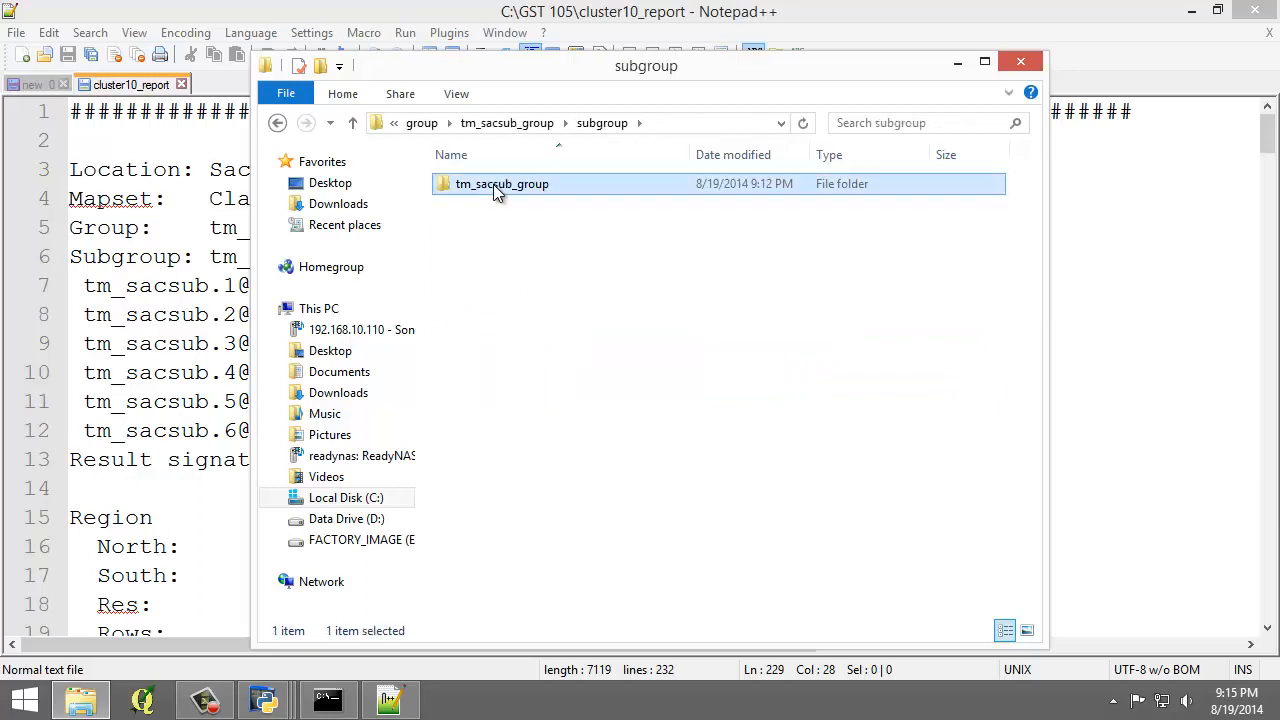
{"action": "double_click", "coordinate": [502, 184]}
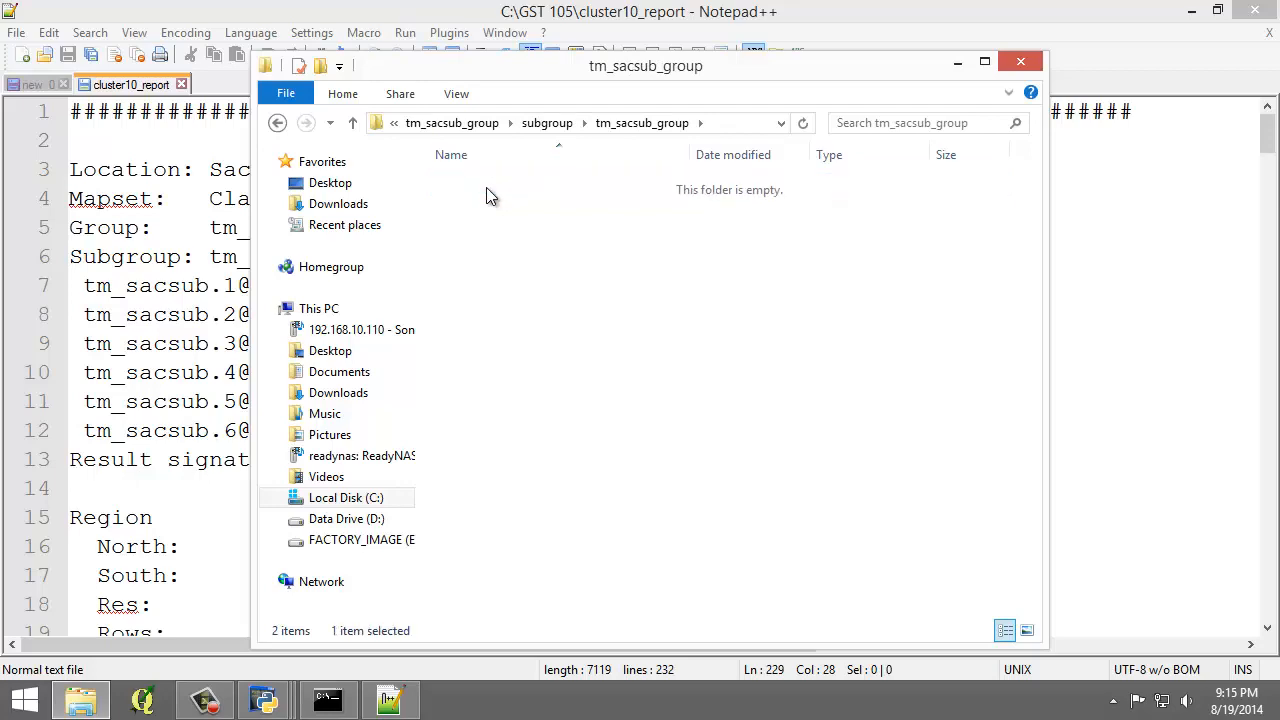
{"action": "right_click", "coordinate": [480, 184]}
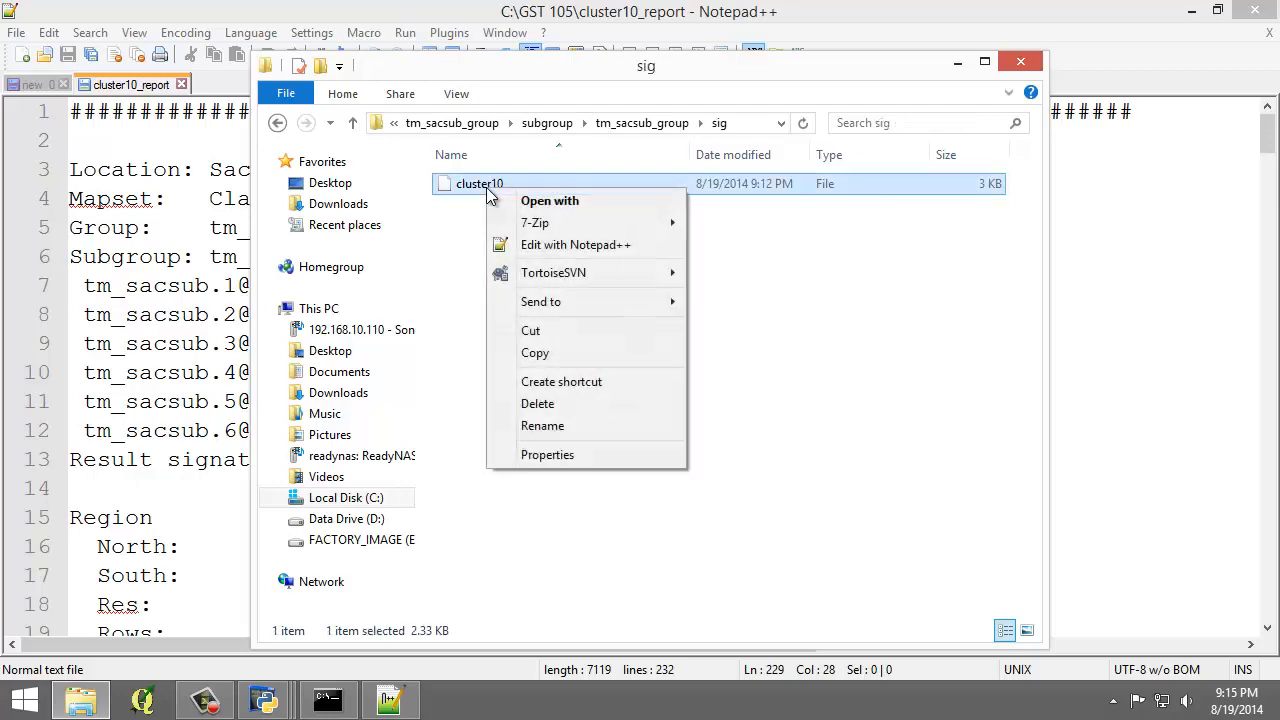
Open cluster10 in Notepad++ and mark Class 1's pixel count 1106 and its means row
{"action": "left_click", "coordinate": [576, 244]}
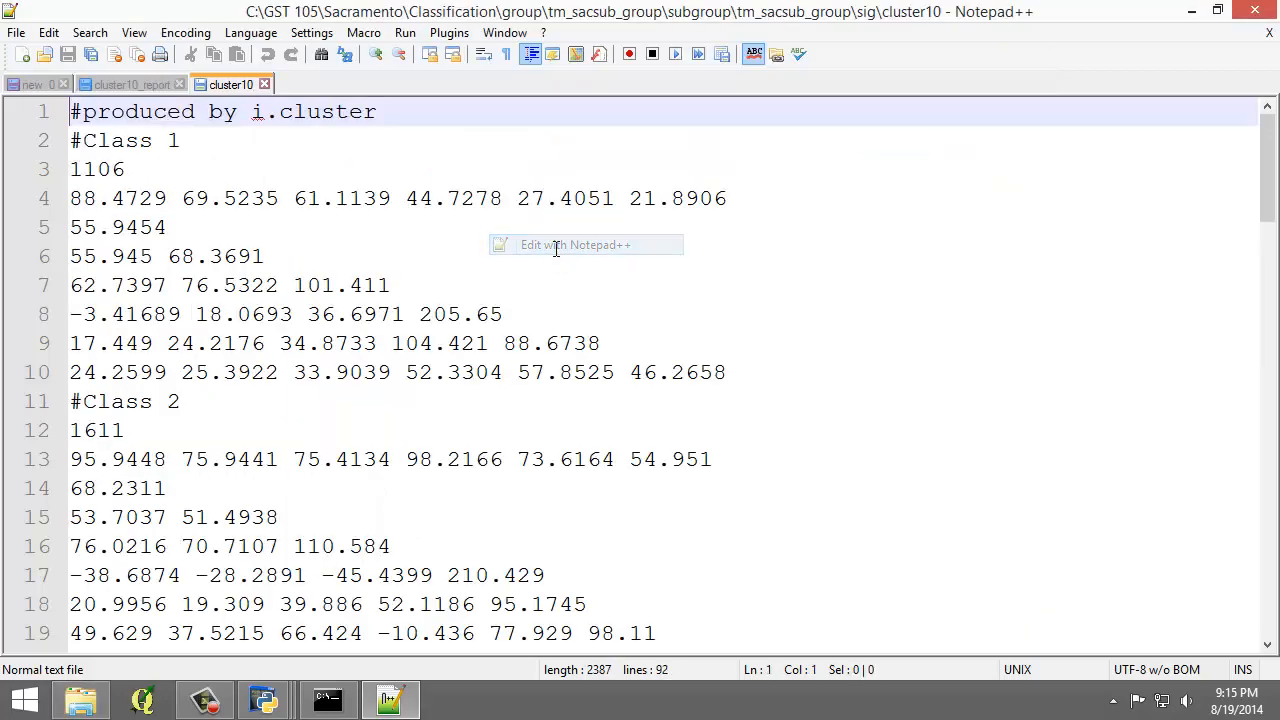
{"action": "mouse_move", "coordinate": [556, 250]}
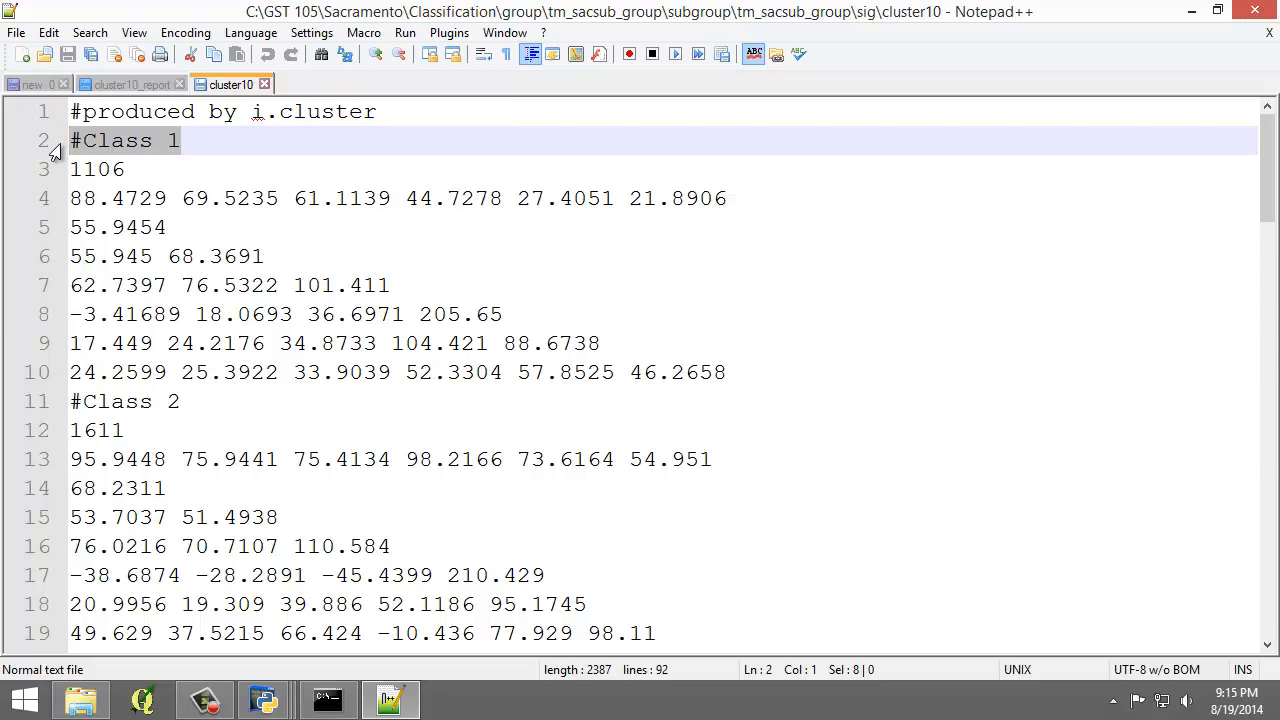
{"action": "left_click", "coordinate": [124, 168]}
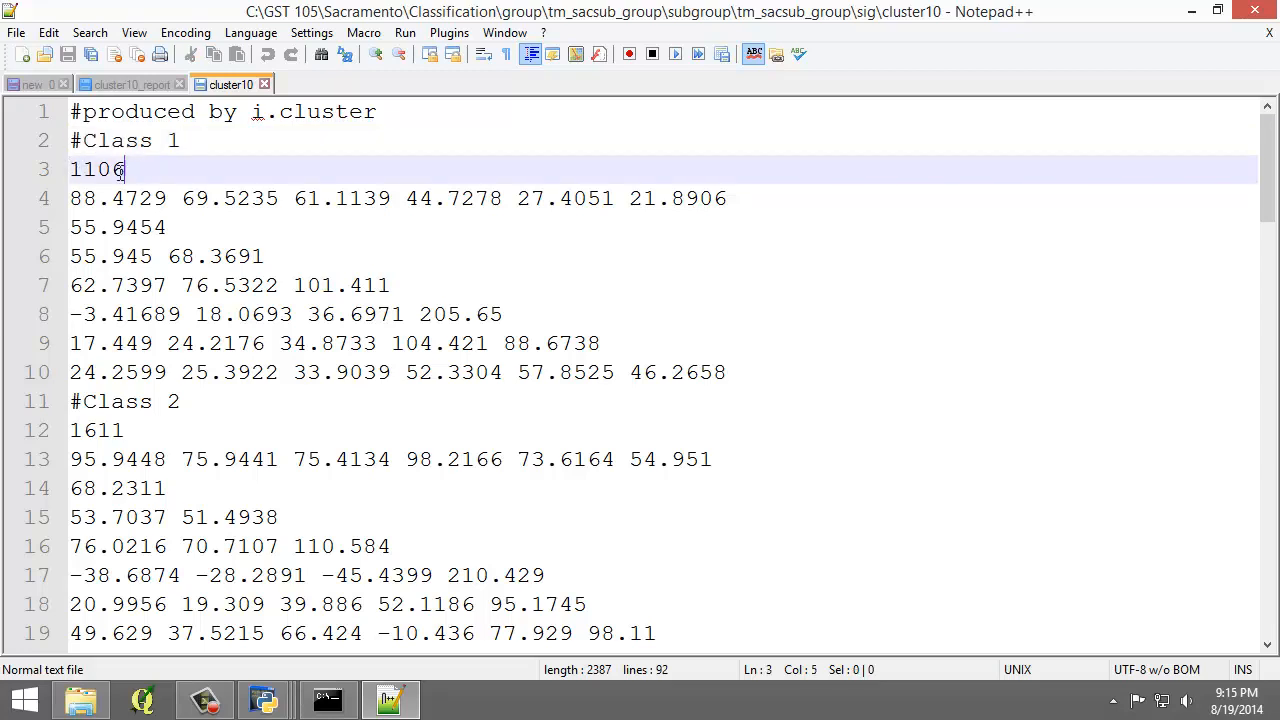
{"action": "double_click", "coordinate": [96, 168]}
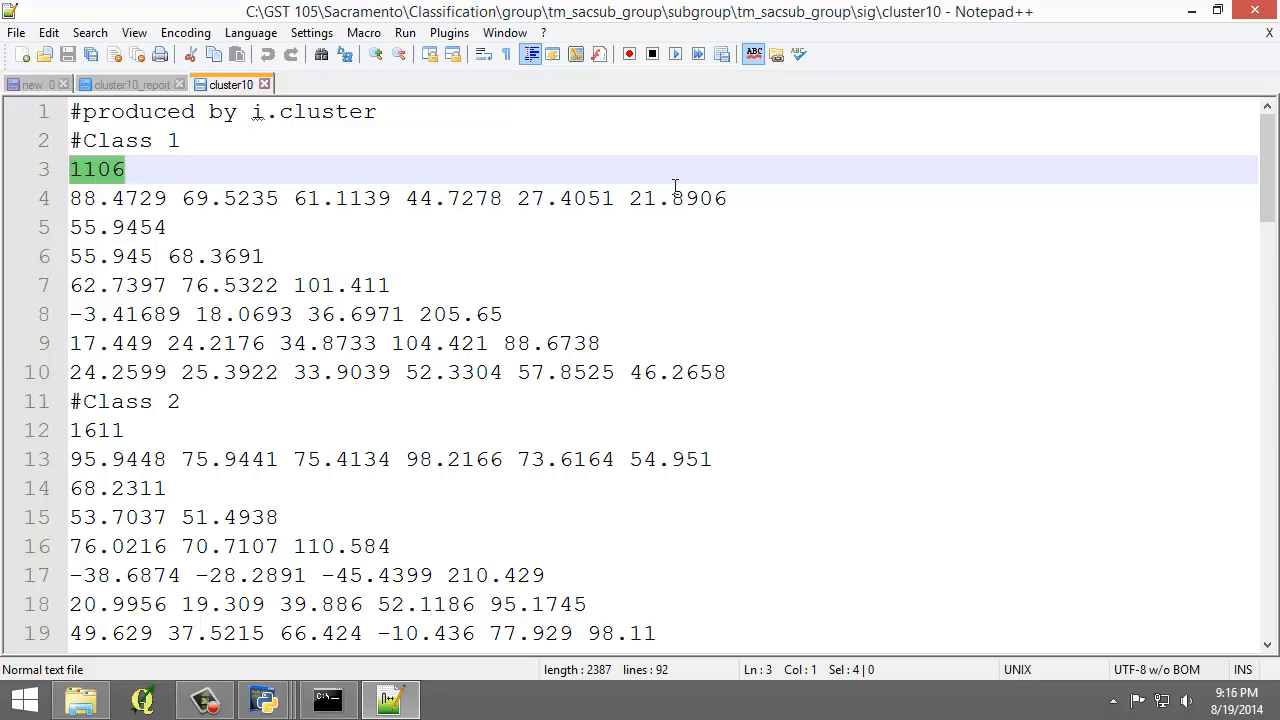
{"action": "left_click", "coordinate": [130, 198]}
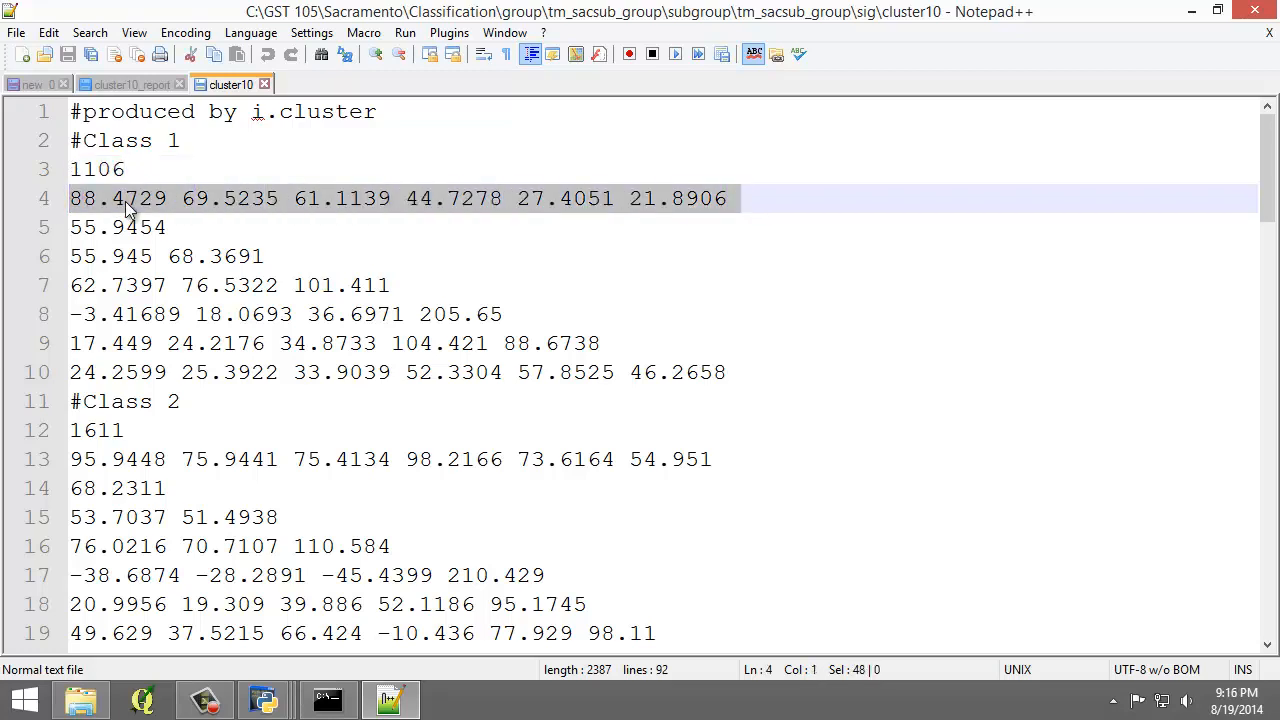
{"action": "left_click", "coordinate": [390, 330]}
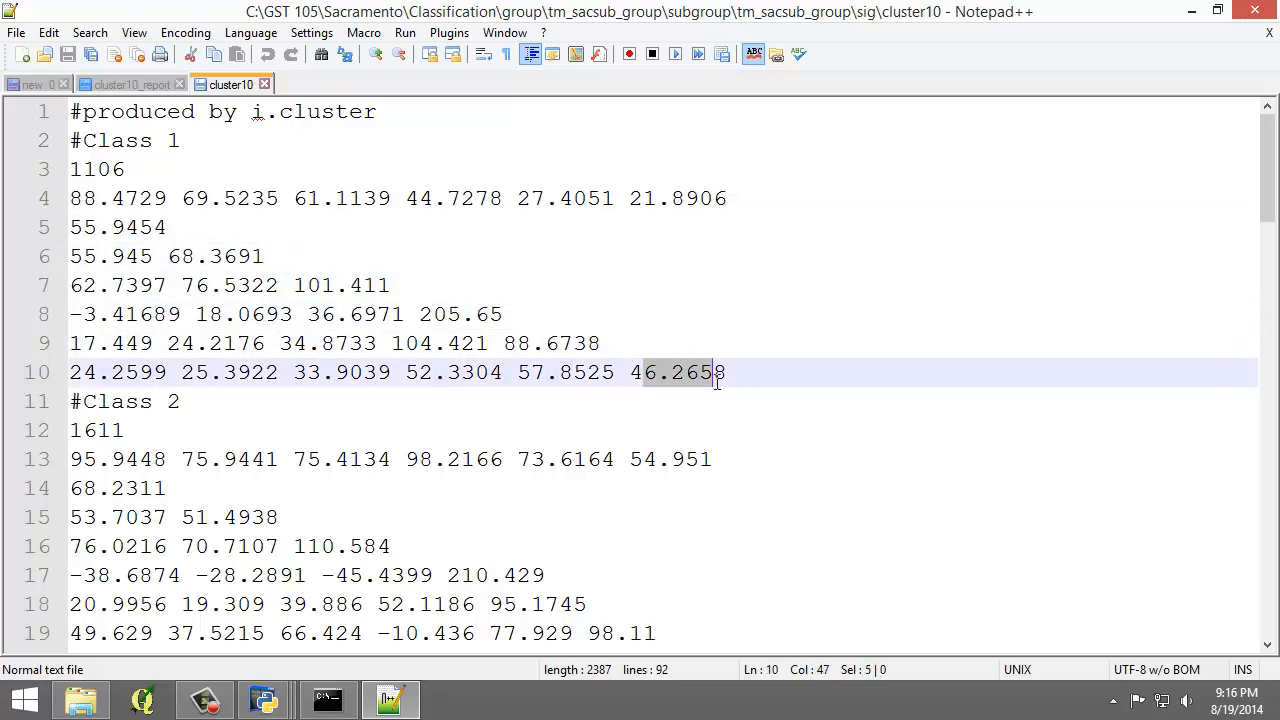
{"action": "left_click", "coordinate": [716, 372]}
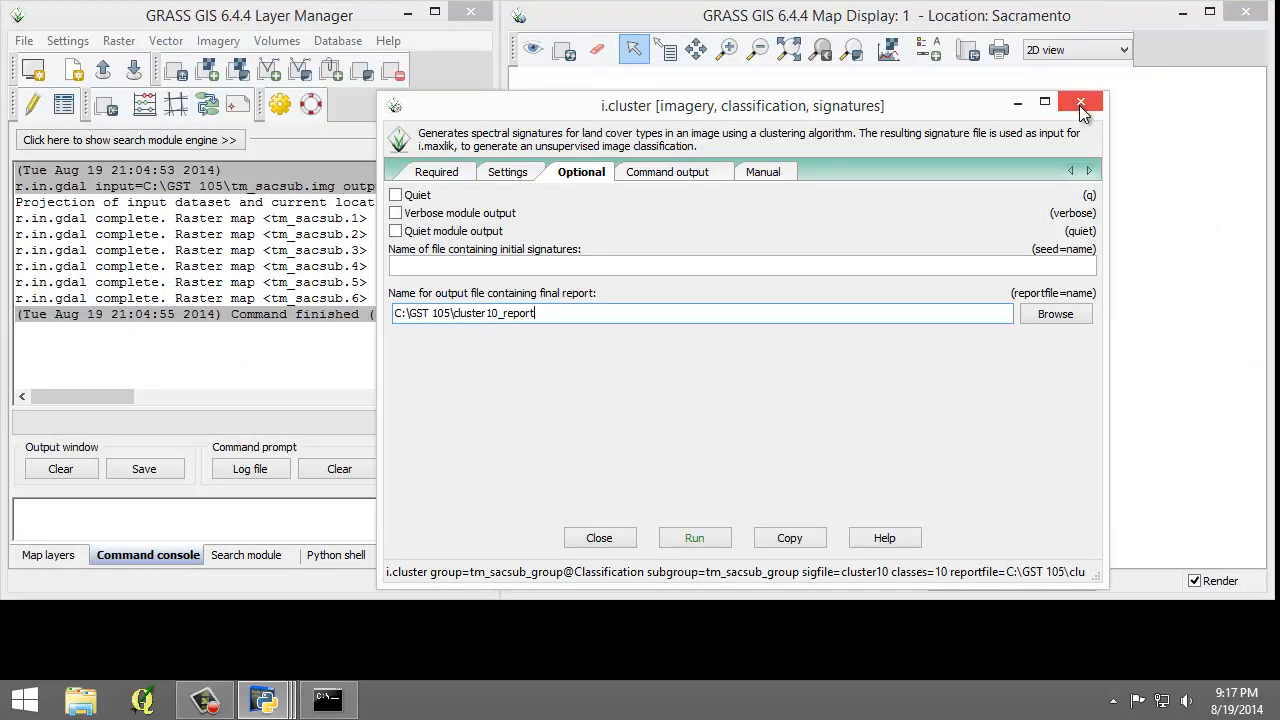
Close i.cluster and open Maximum likelihood classification (i.maxlik) from the Imagery menu
{"action": "left_click", "coordinate": [1080, 102]}
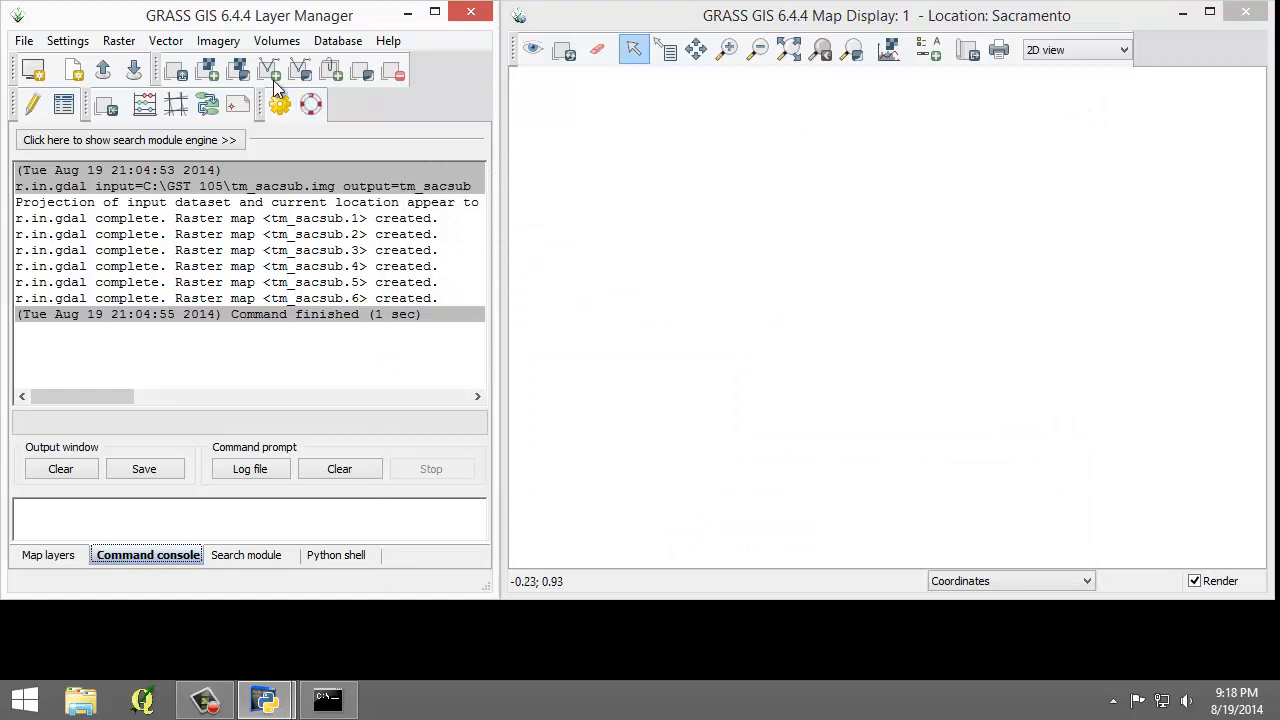
{"action": "left_click", "coordinate": [216, 40]}
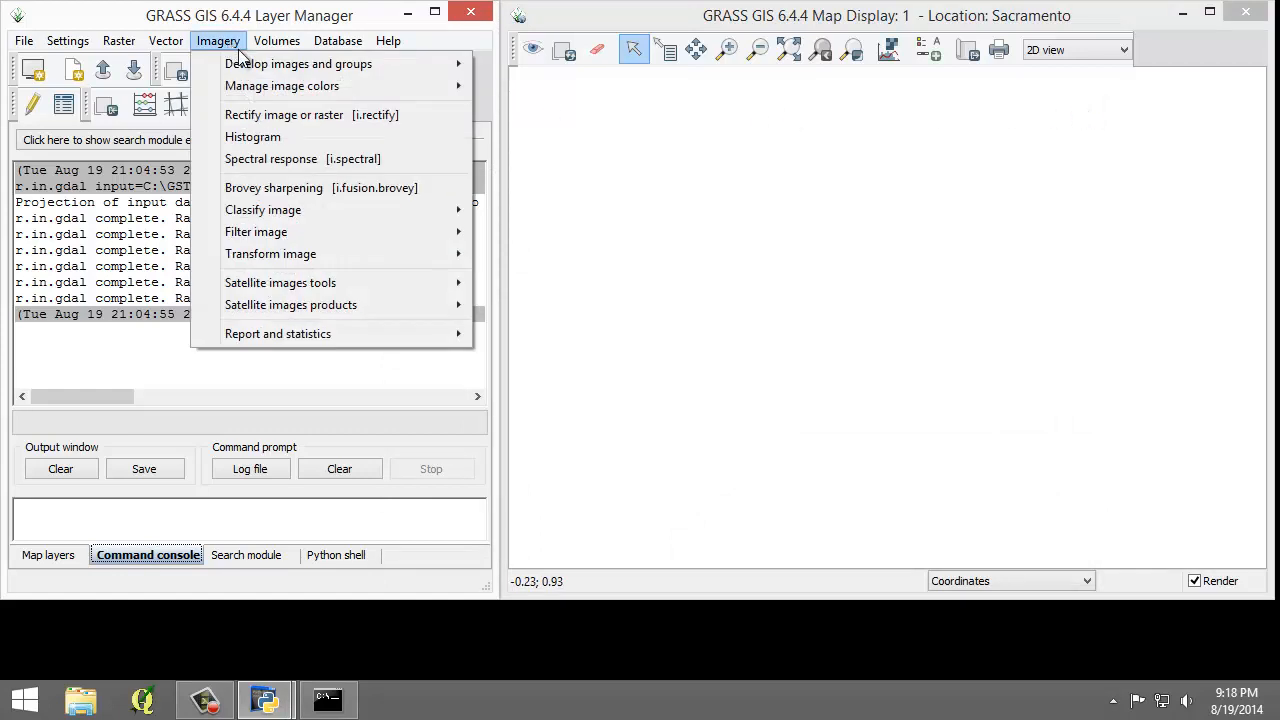
{"action": "mouse_move", "coordinate": [264, 210]}
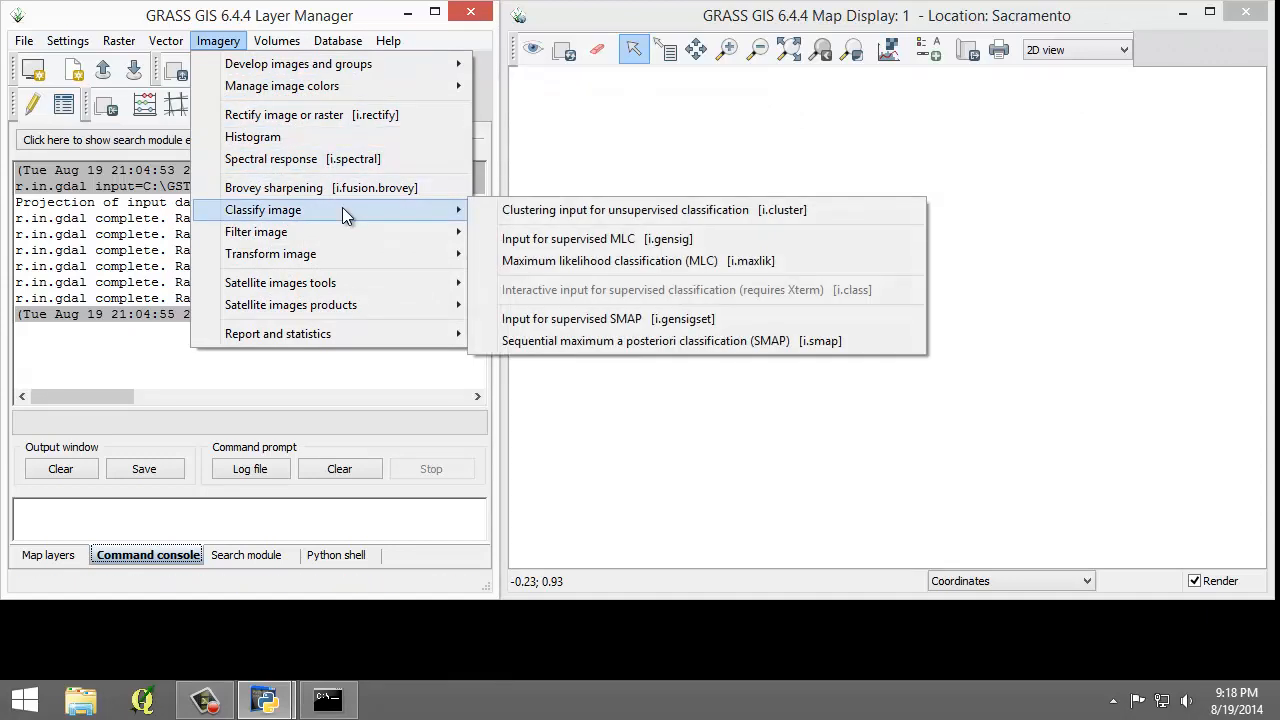
{"action": "mouse_move", "coordinate": [624, 210]}
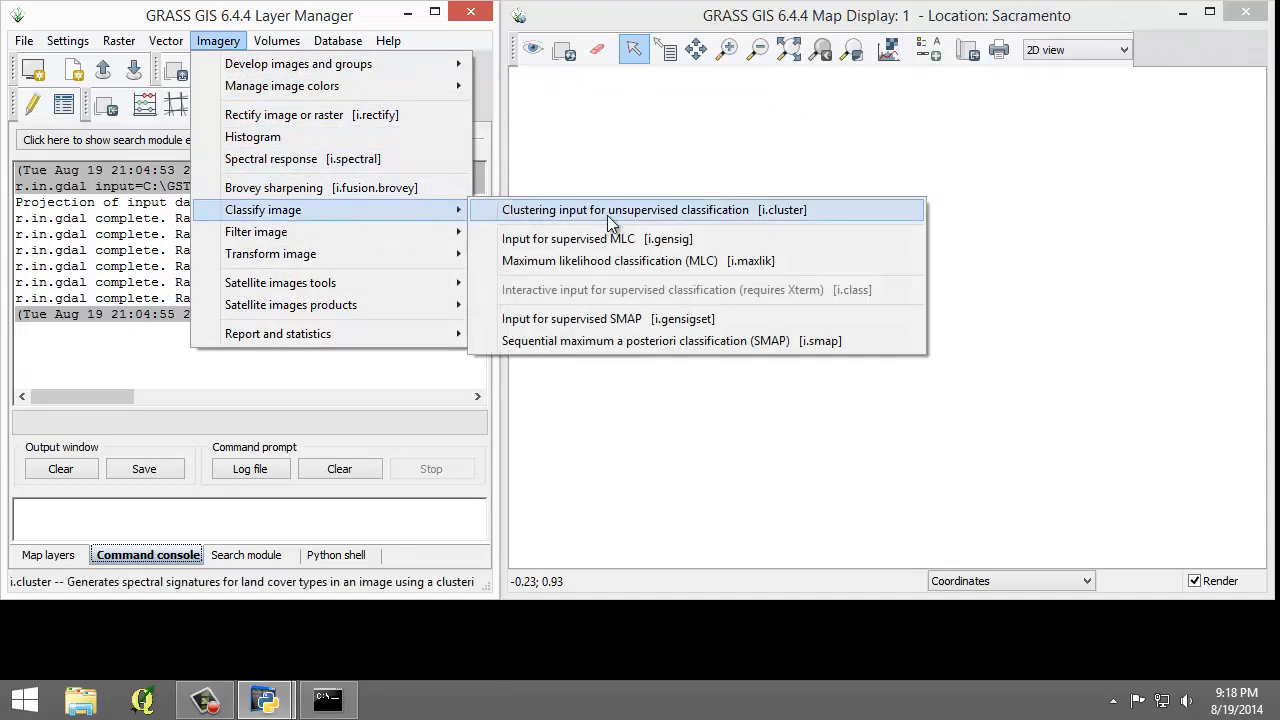
{"action": "mouse_move", "coordinate": [622, 268]}
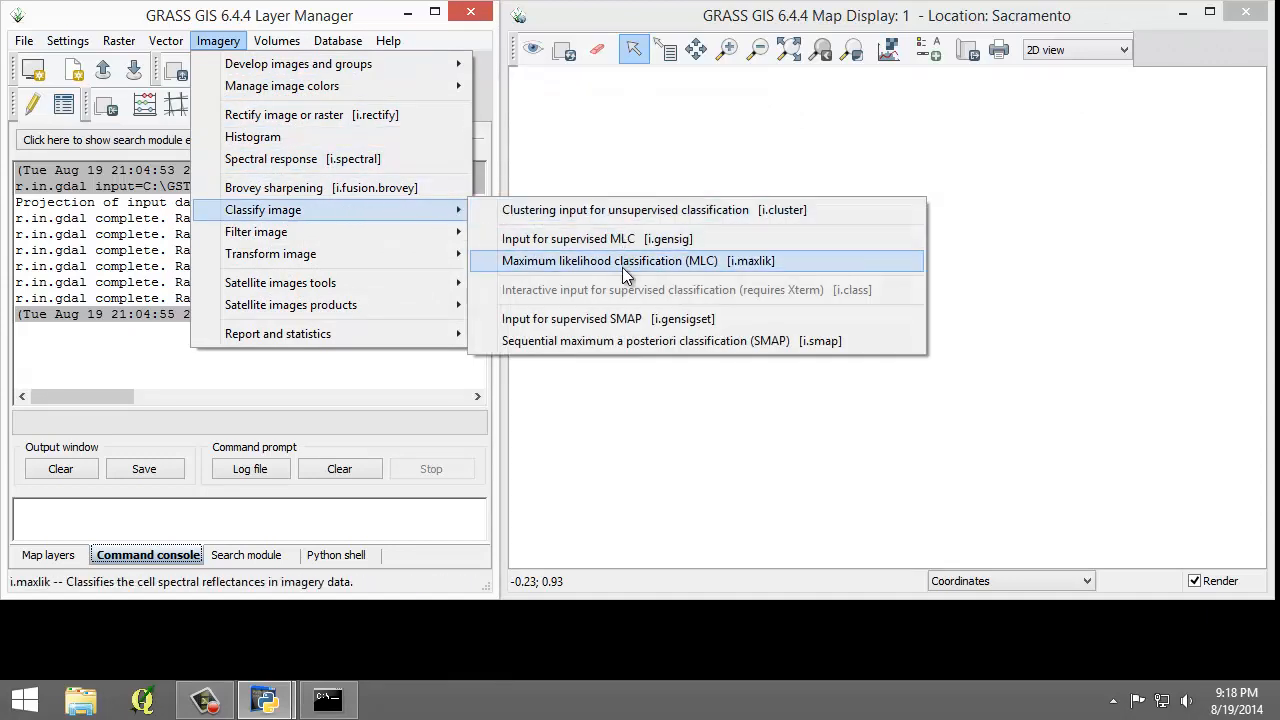
{"action": "mouse_move", "coordinate": [740, 272]}
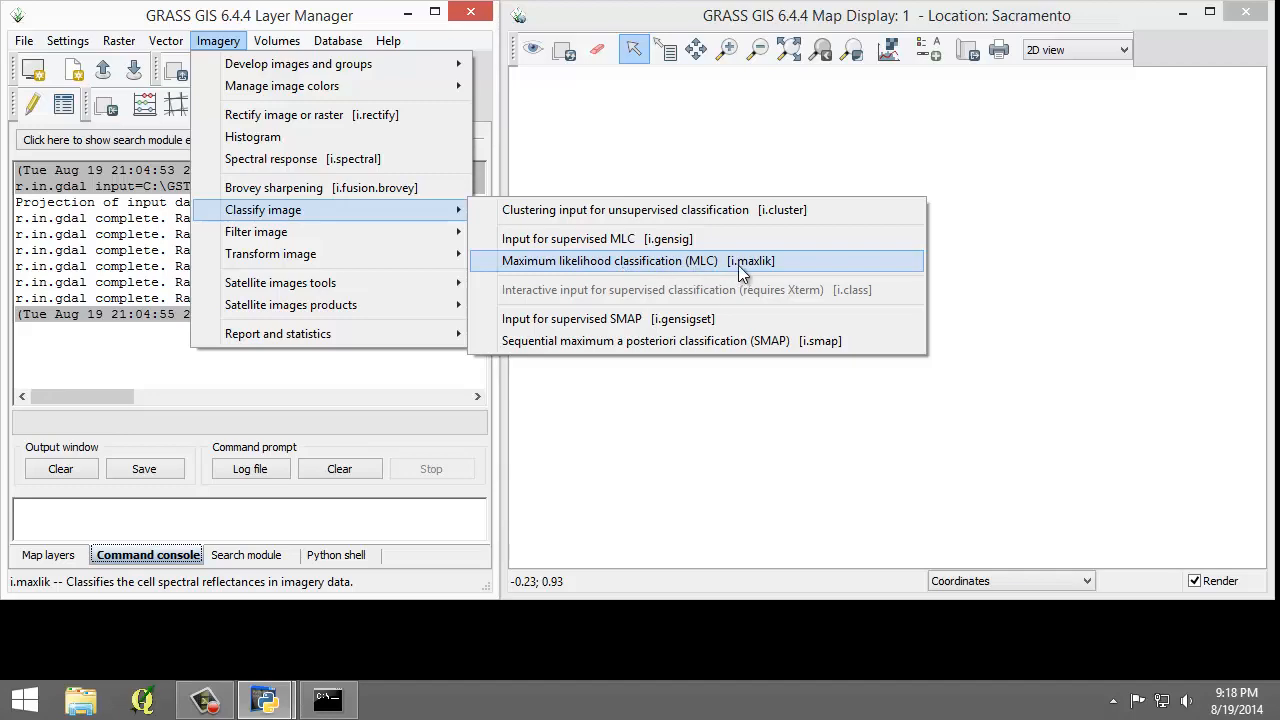
{"action": "left_click", "coordinate": [612, 260]}
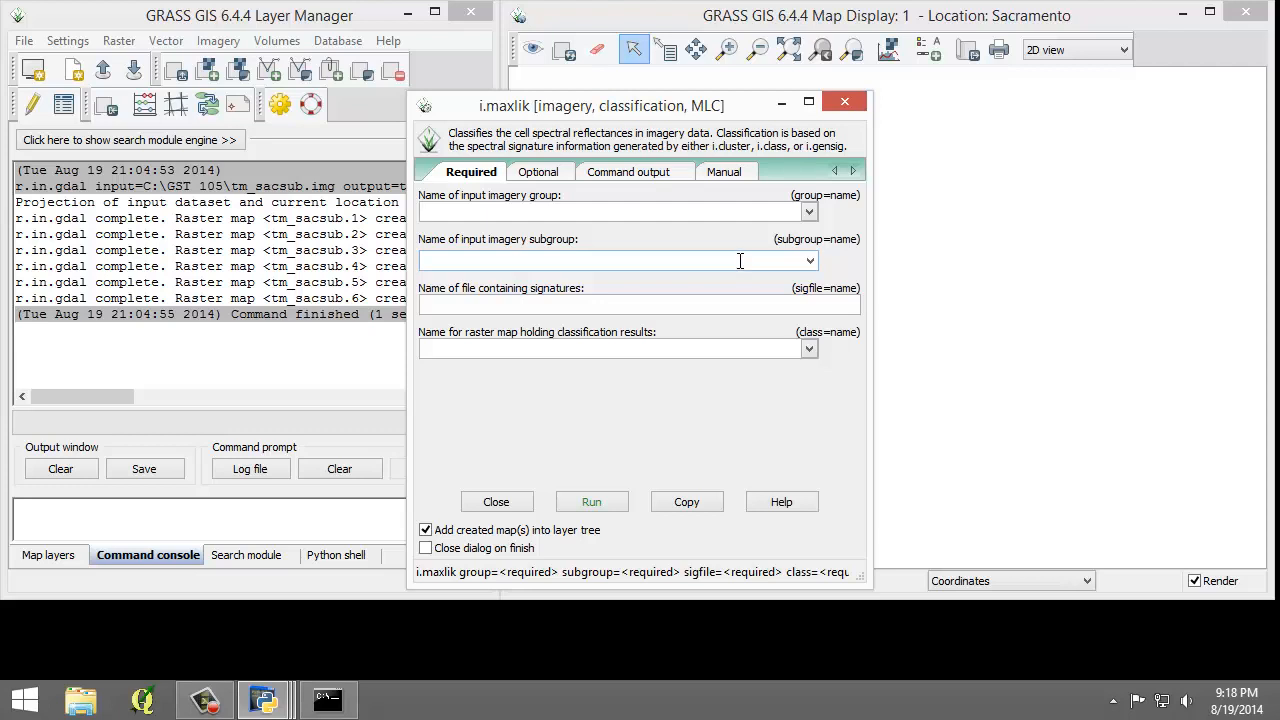
{"action": "left_click", "coordinate": [724, 172]}
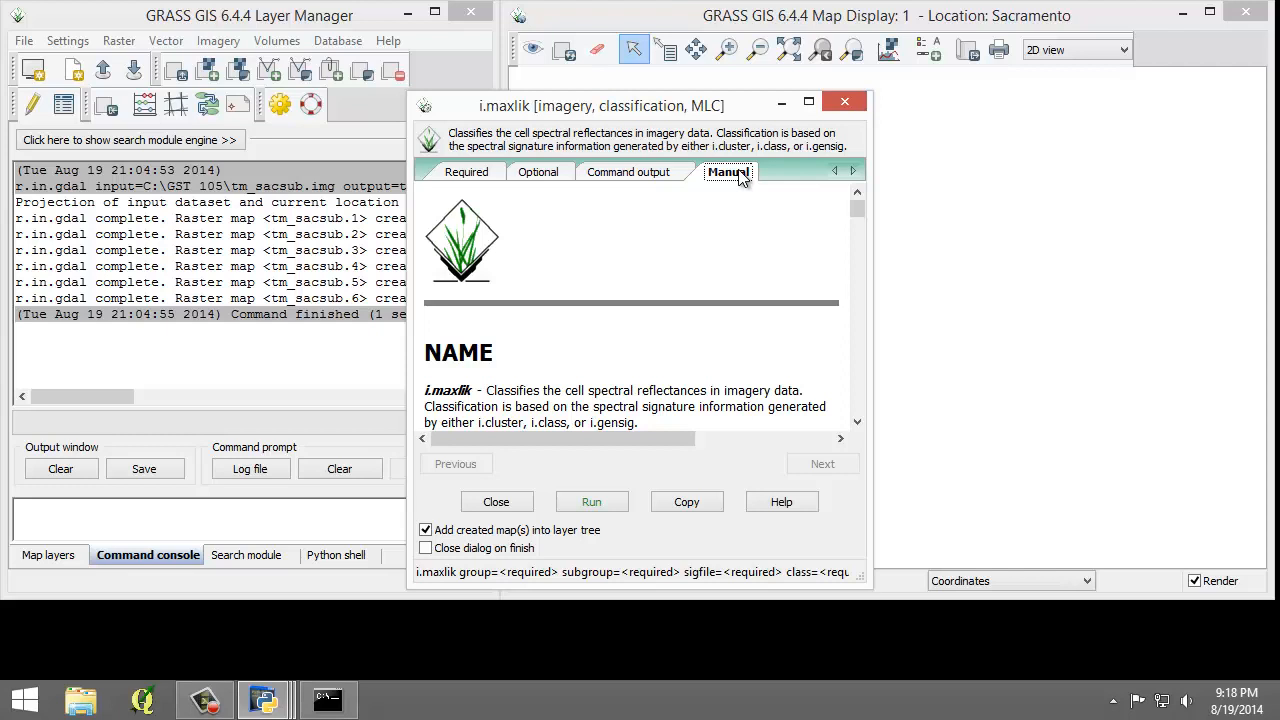
{"action": "mouse_move", "coordinate": [688, 178]}
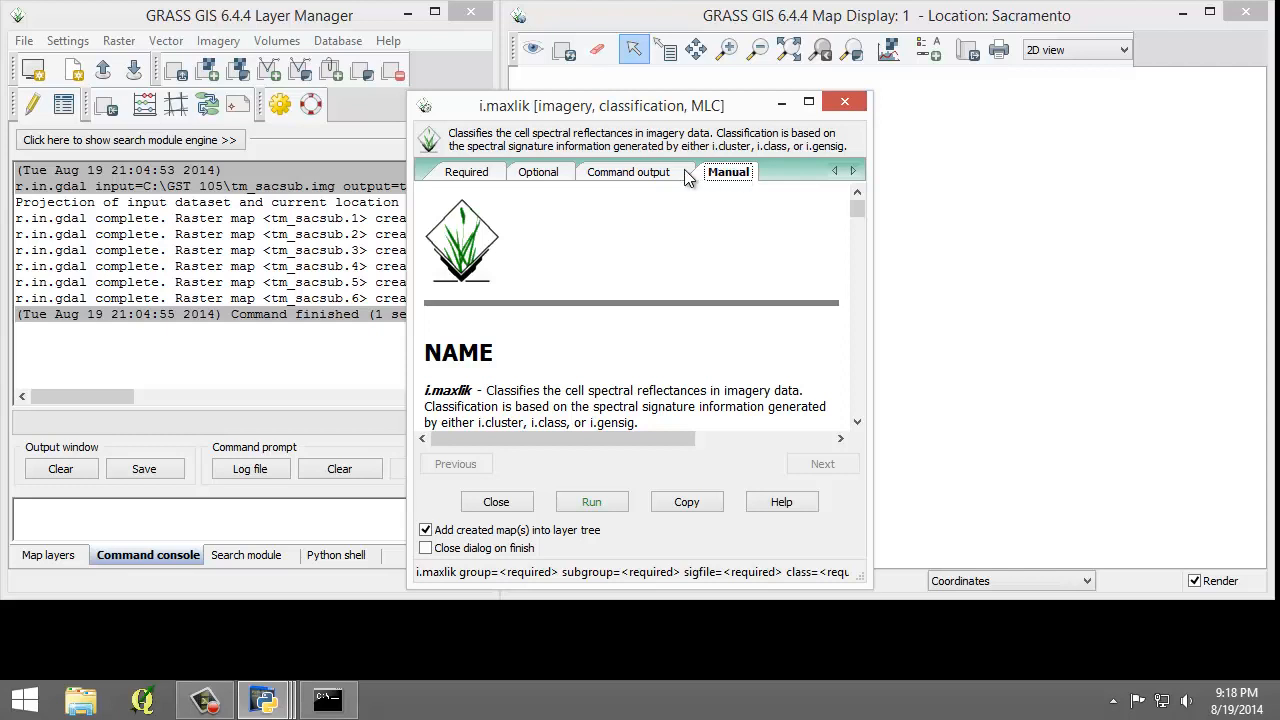
{"action": "left_click", "coordinate": [468, 172]}
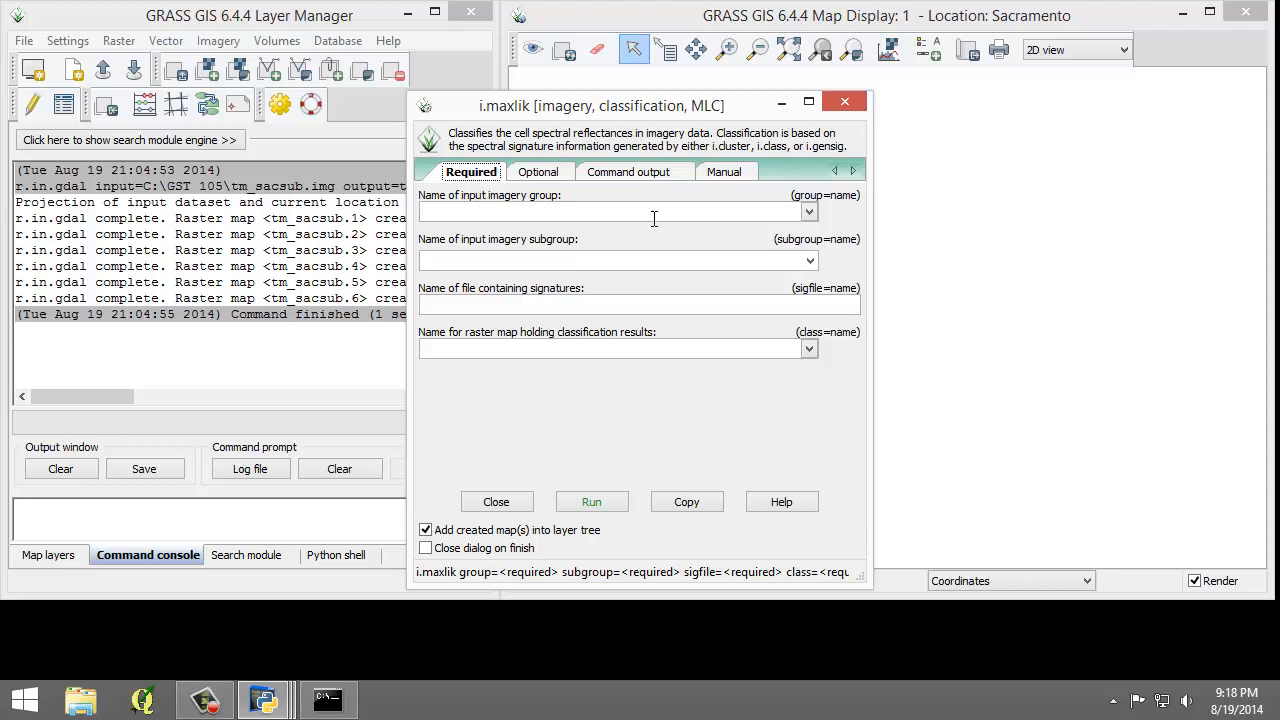
Choose tm_sacsub_group as group and subgroup and enter cluster10 as the signature file
{"action": "left_click", "coordinate": [808, 212]}
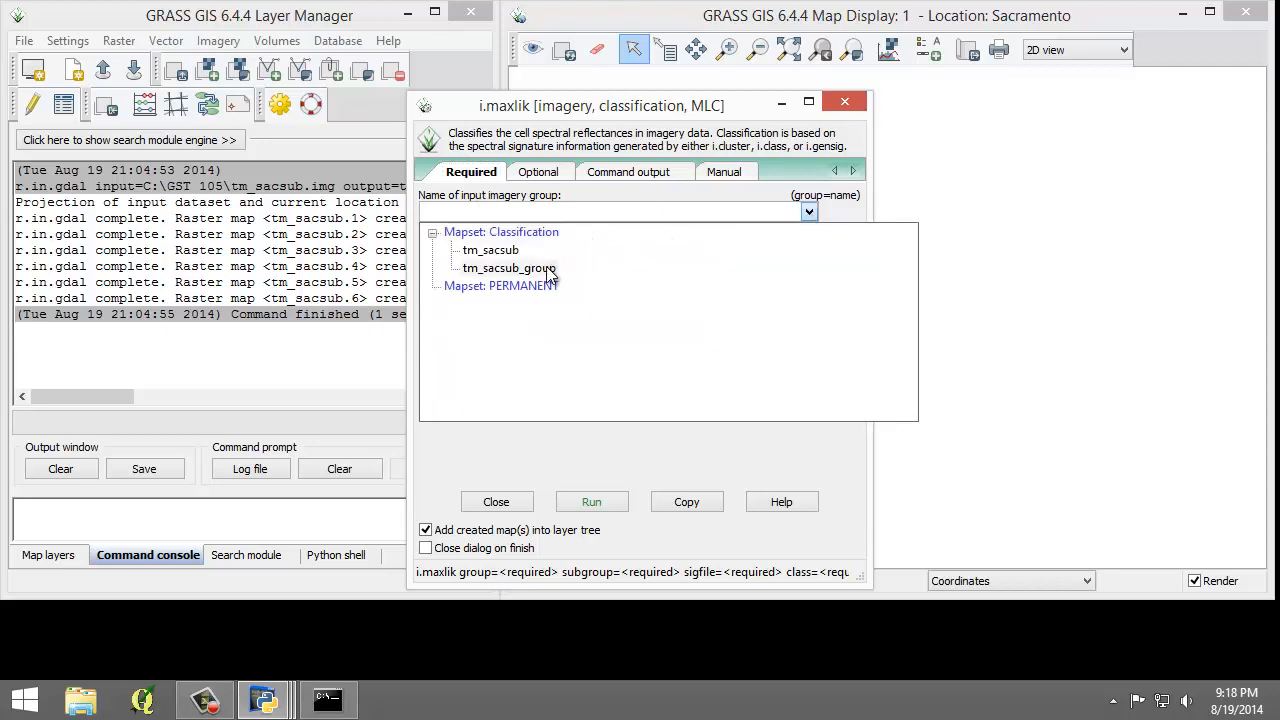
{"action": "left_click", "coordinate": [508, 268]}
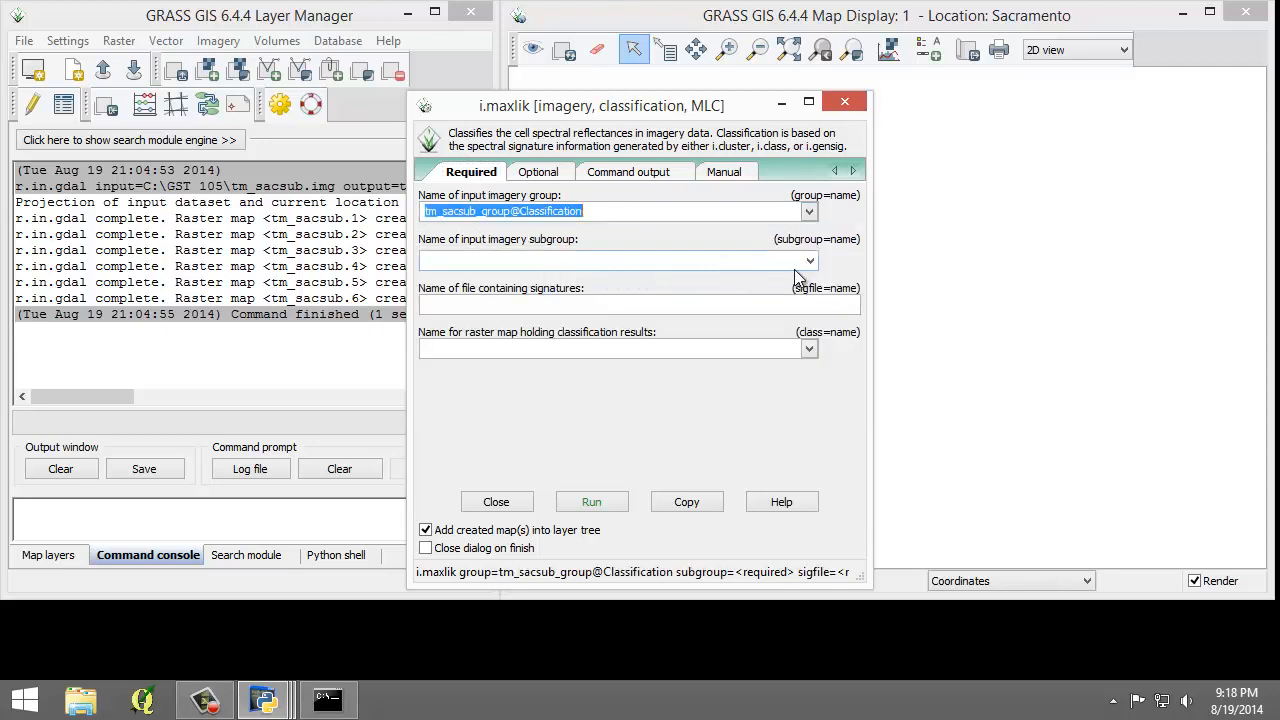
{"action": "left_click", "coordinate": [808, 260]}
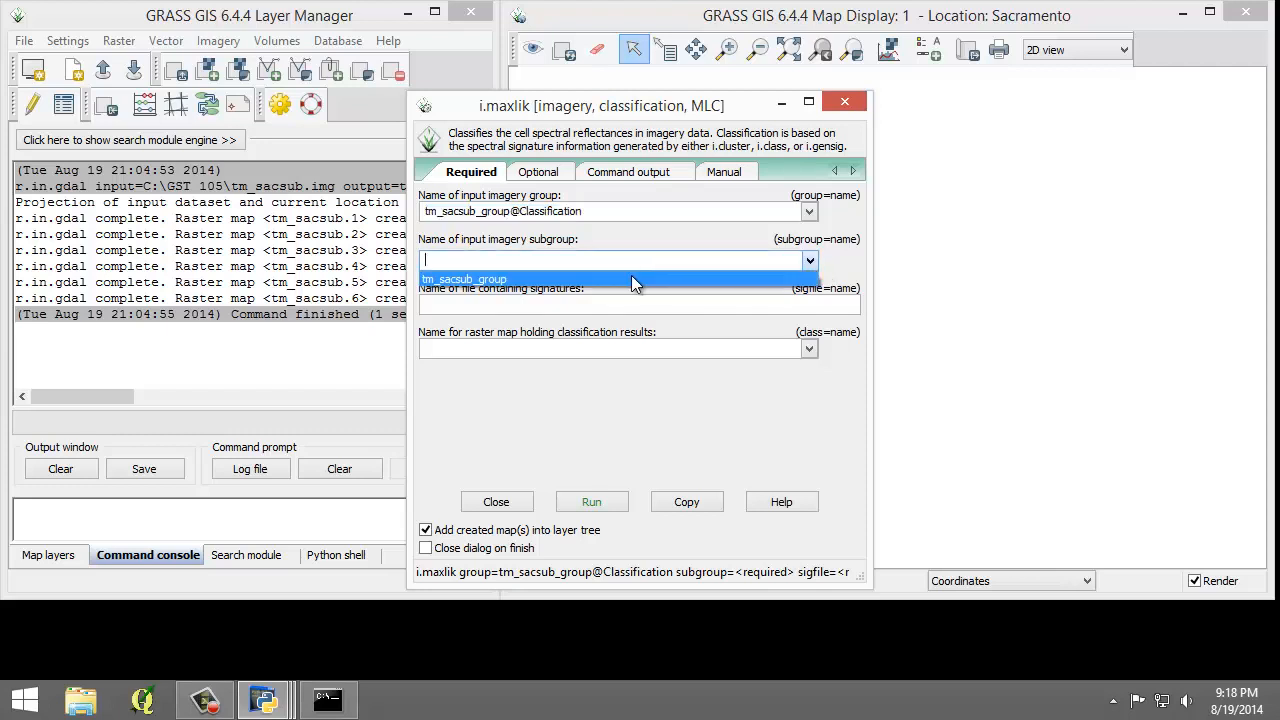
{"action": "left_click", "coordinate": [464, 280]}
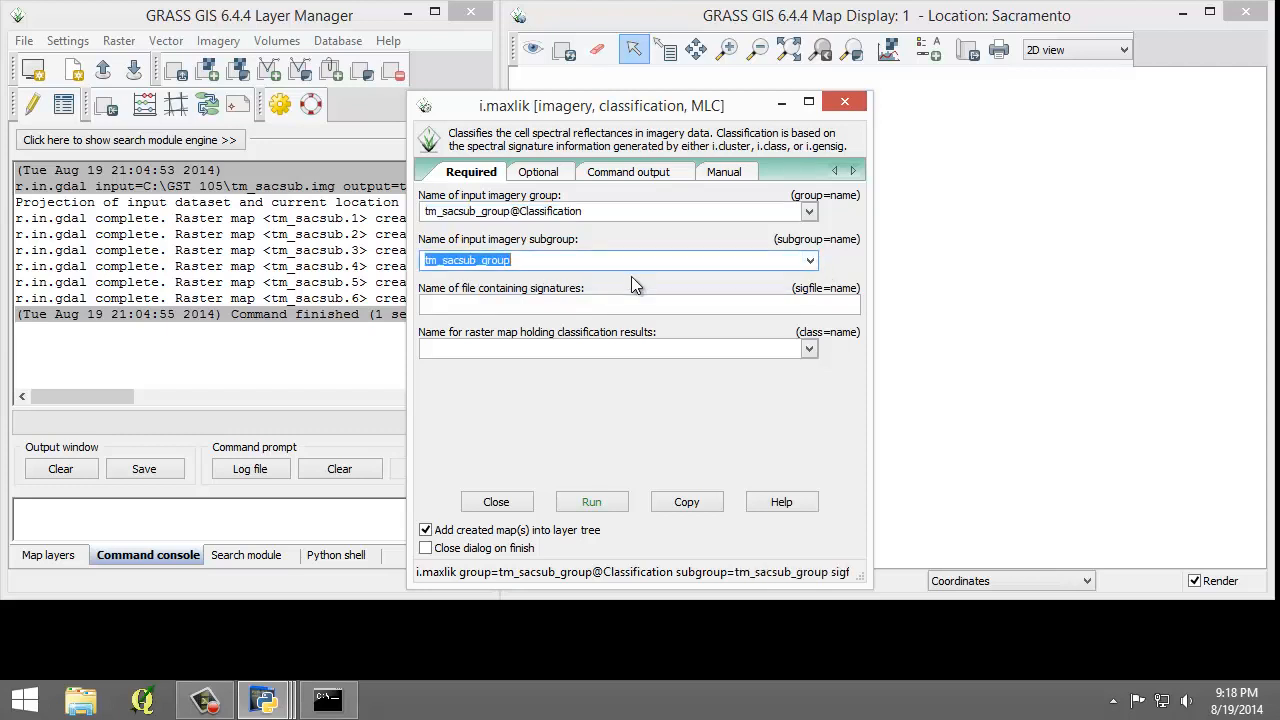
{"action": "left_click", "coordinate": [632, 304]}
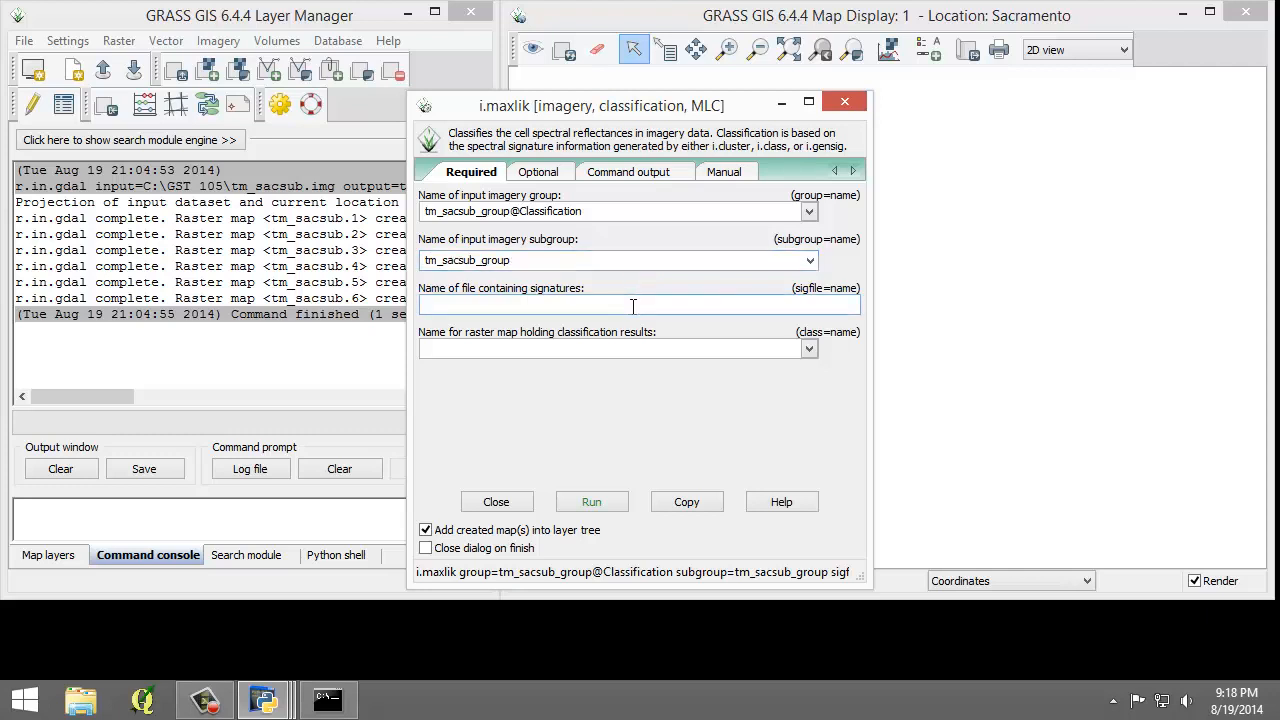
{"action": "type", "text": "cluster10"}
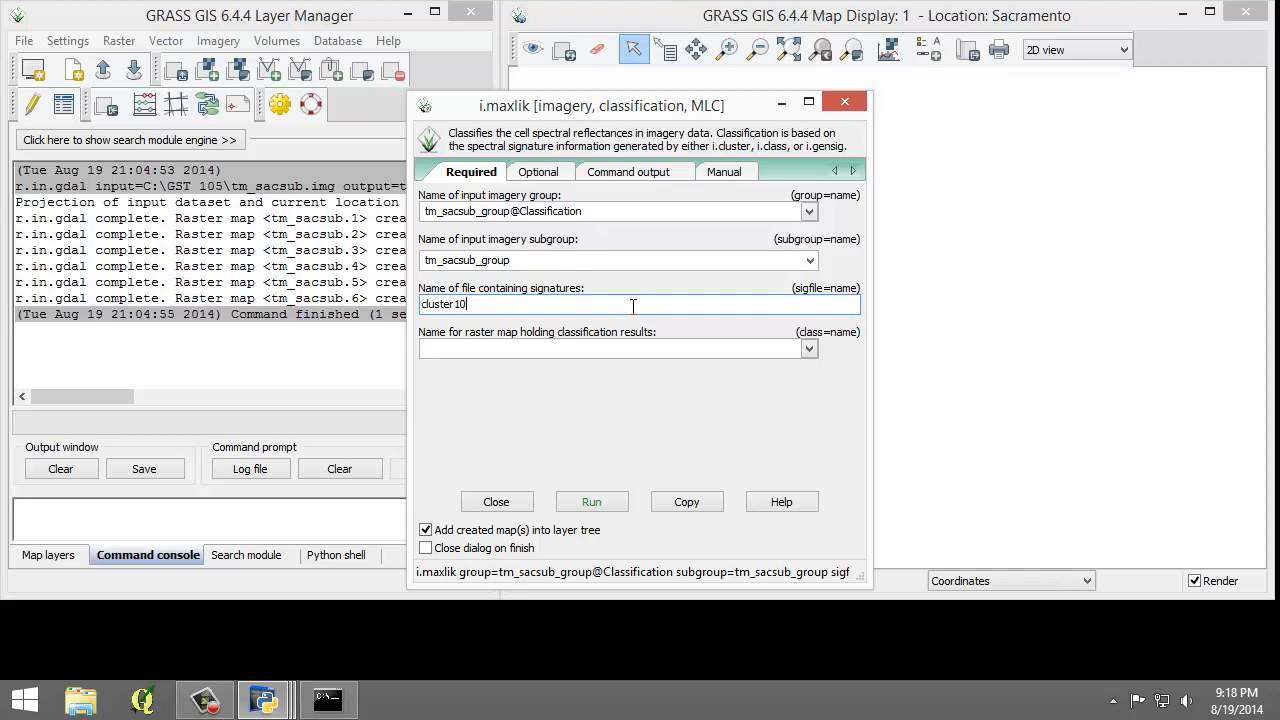
{"action": "mouse_move", "coordinate": [576, 348]}
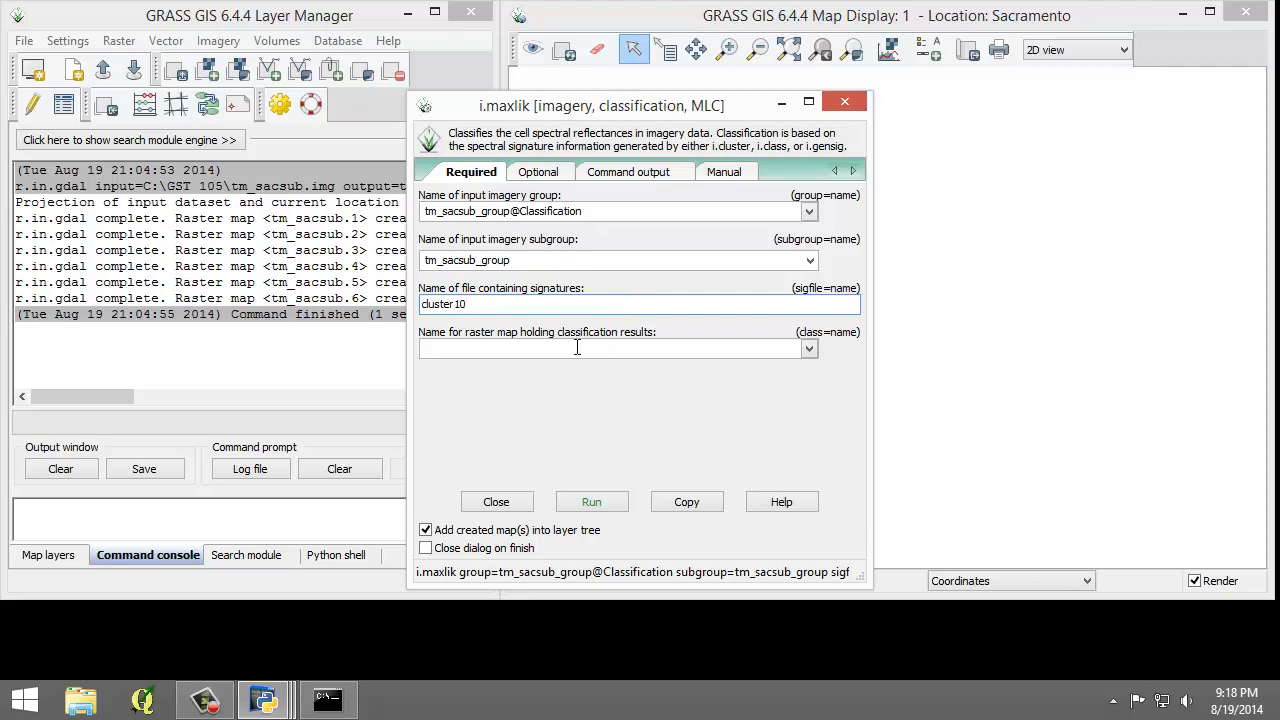
Name the output raster tm_sacsub_un_sup_class
{"action": "type", "text": "tm"}
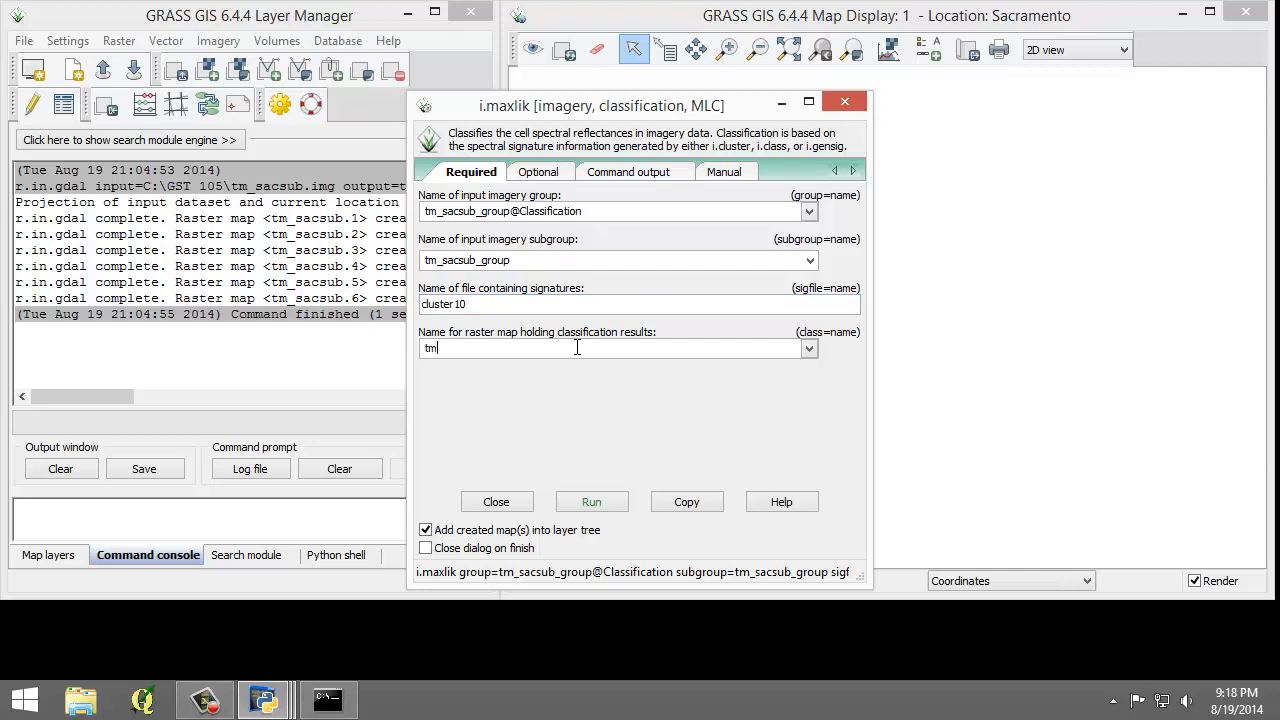
{"action": "type", "text": "_sacsub_"}
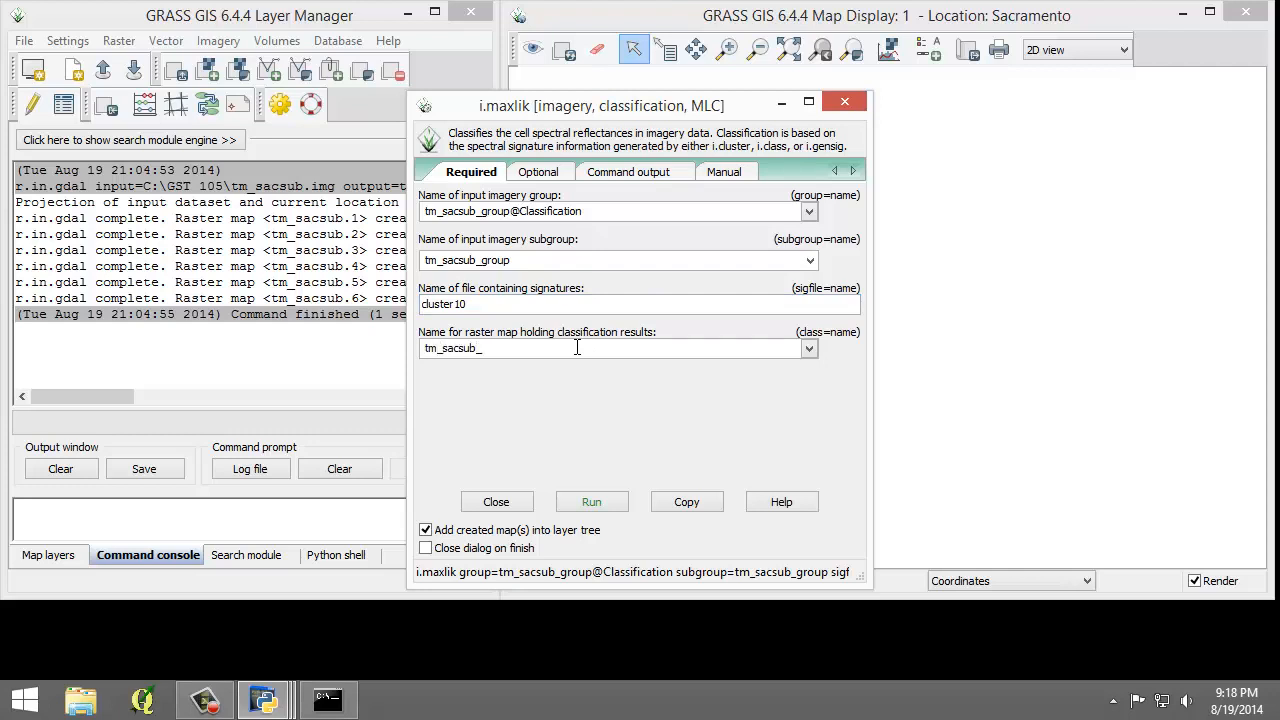
{"action": "type", "text": "un_"}
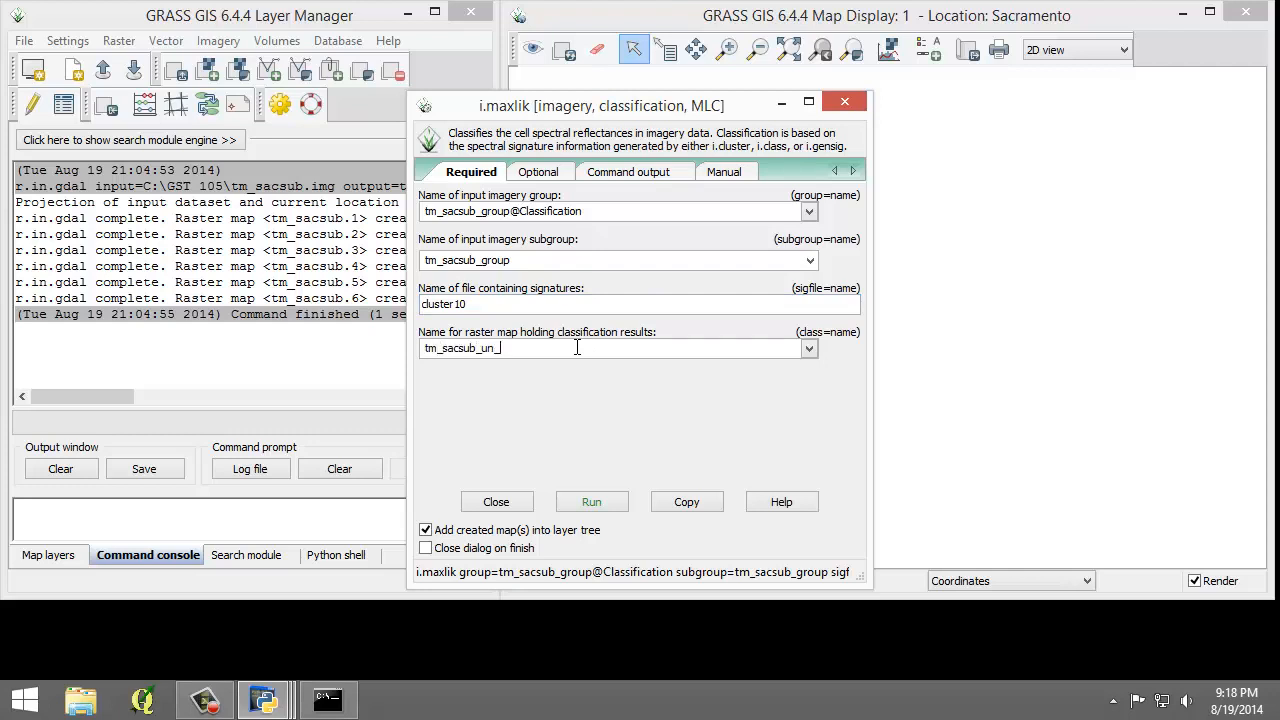
{"action": "type", "text": "sup_c"}
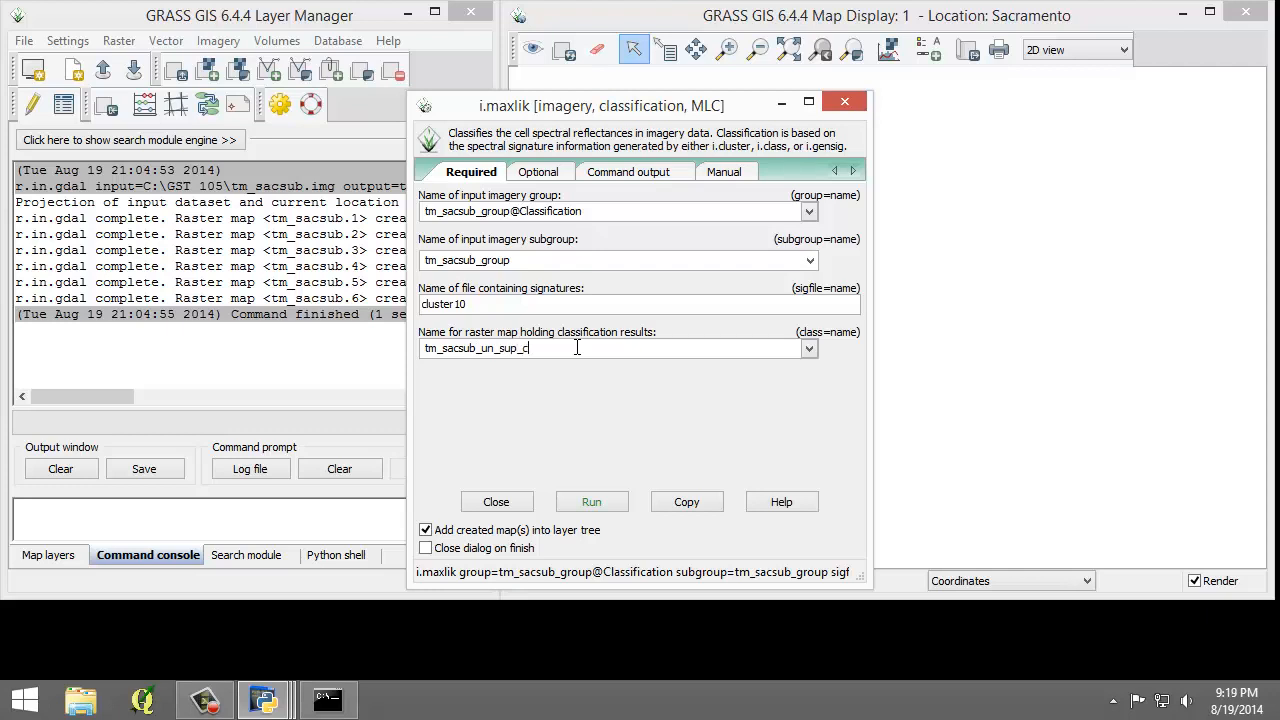
{"action": "type", "text": "lass"}
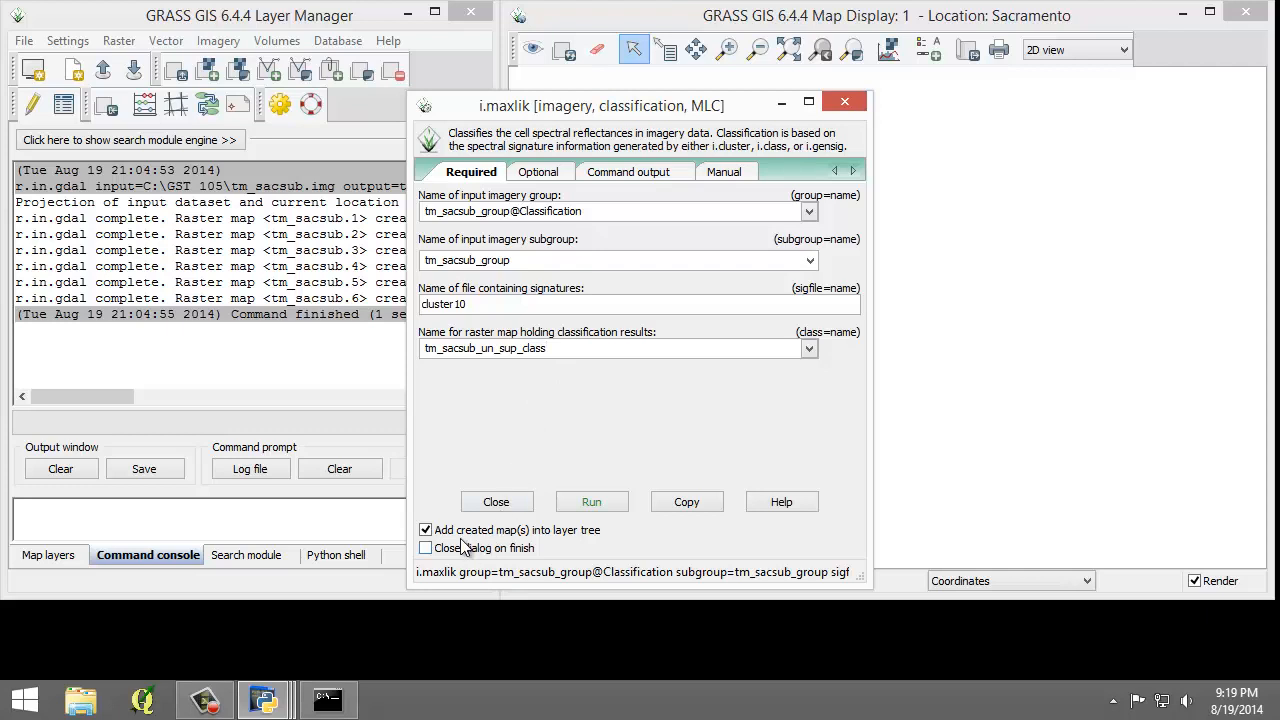
{"action": "mouse_move", "coordinate": [584, 538]}
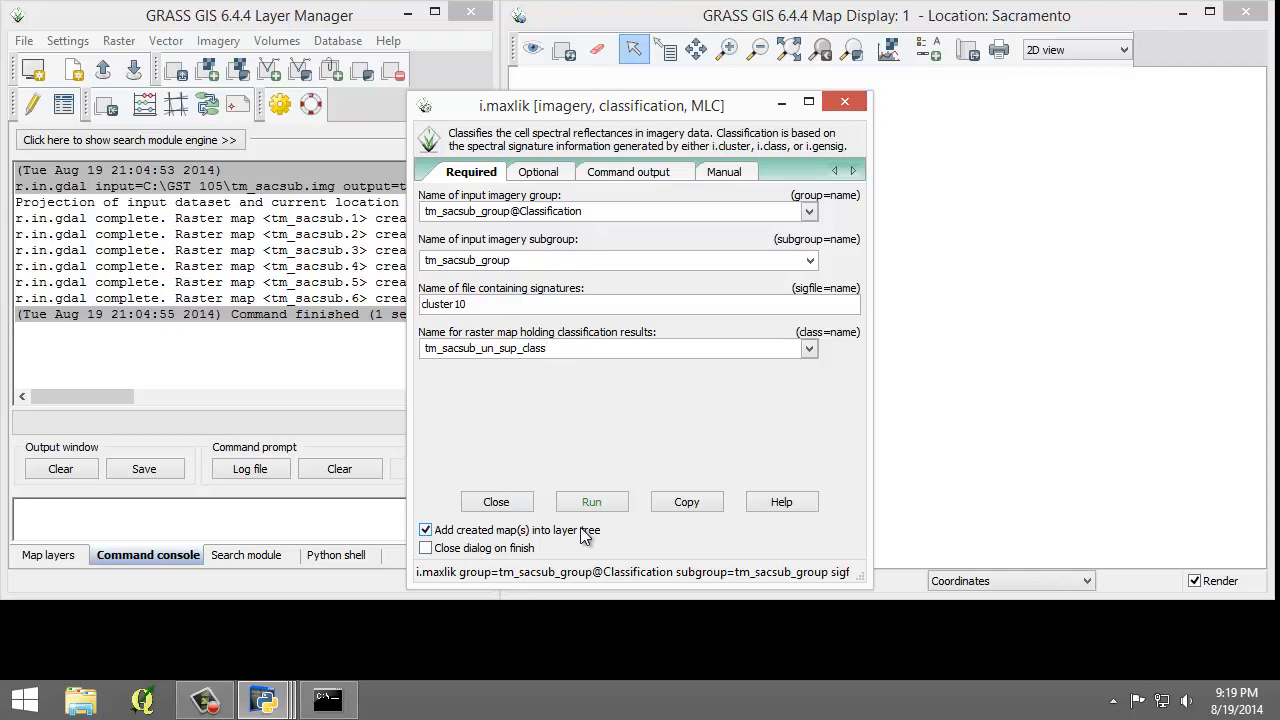
Run i.maxlik, confirm 'Command finished' in Command output, and close the dialog
{"action": "left_click", "coordinate": [592, 500]}
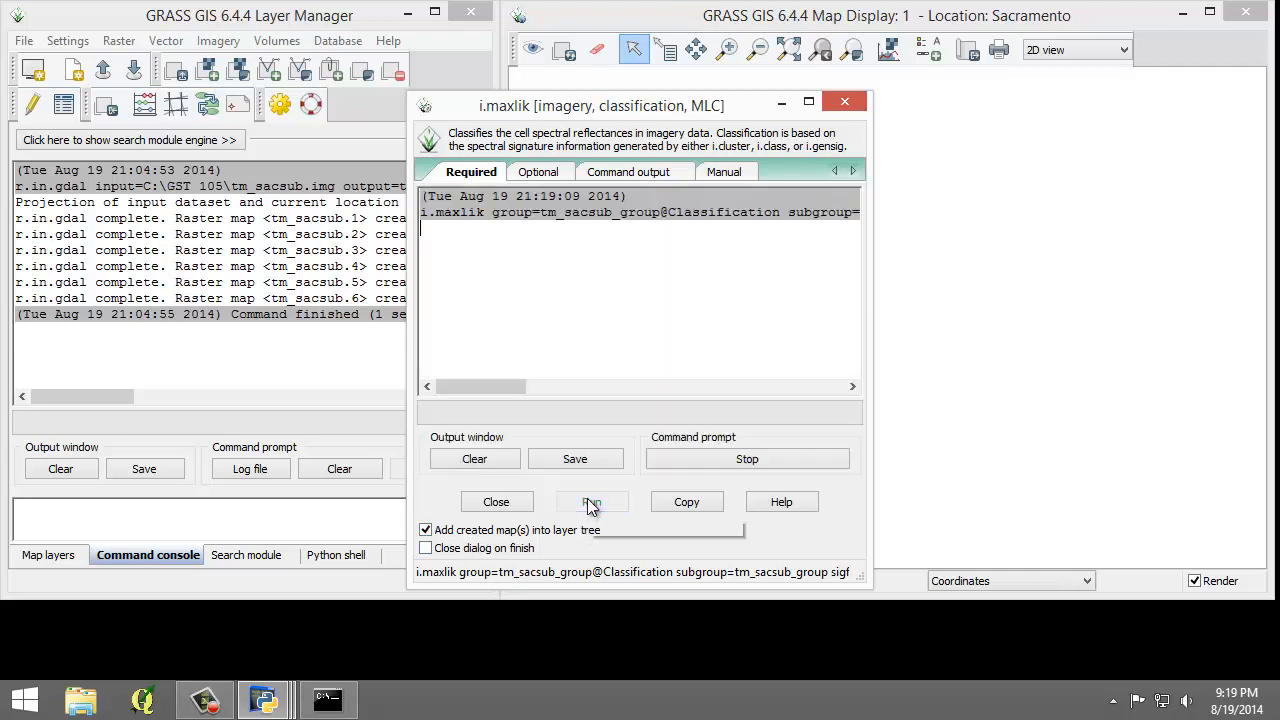
{"action": "left_click", "coordinate": [592, 500]}
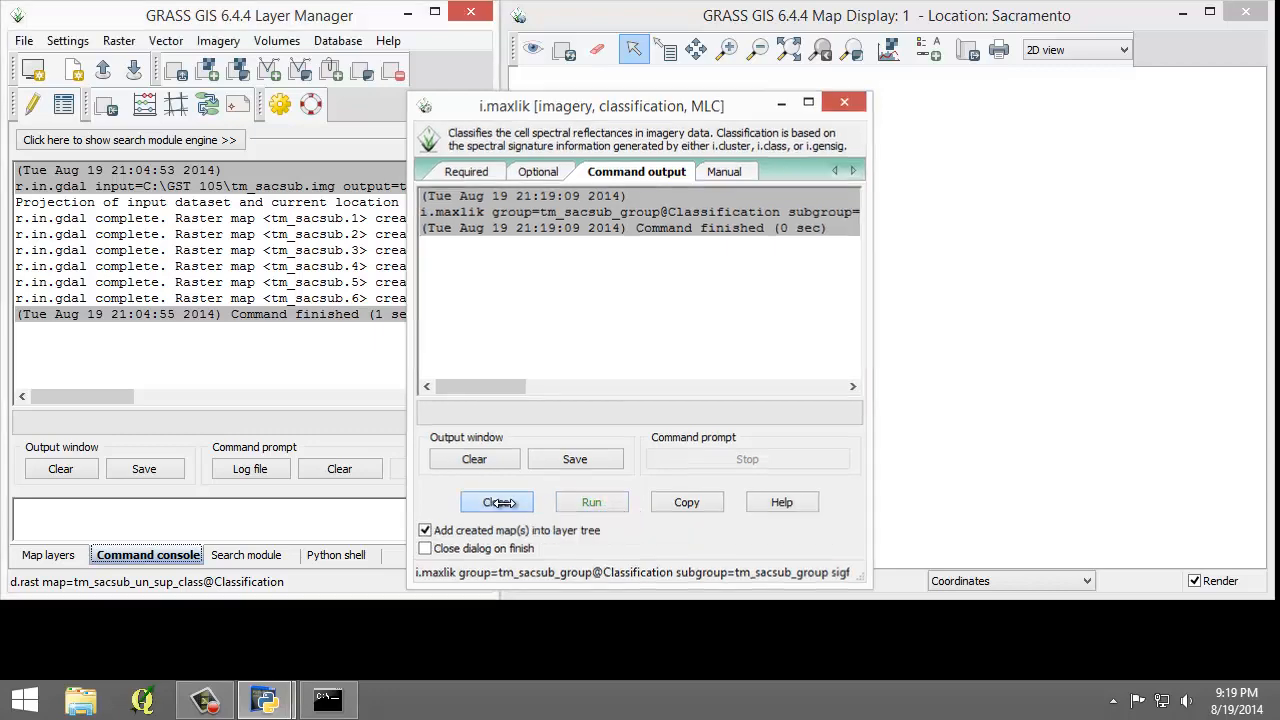
{"action": "left_click", "coordinate": [496, 502]}
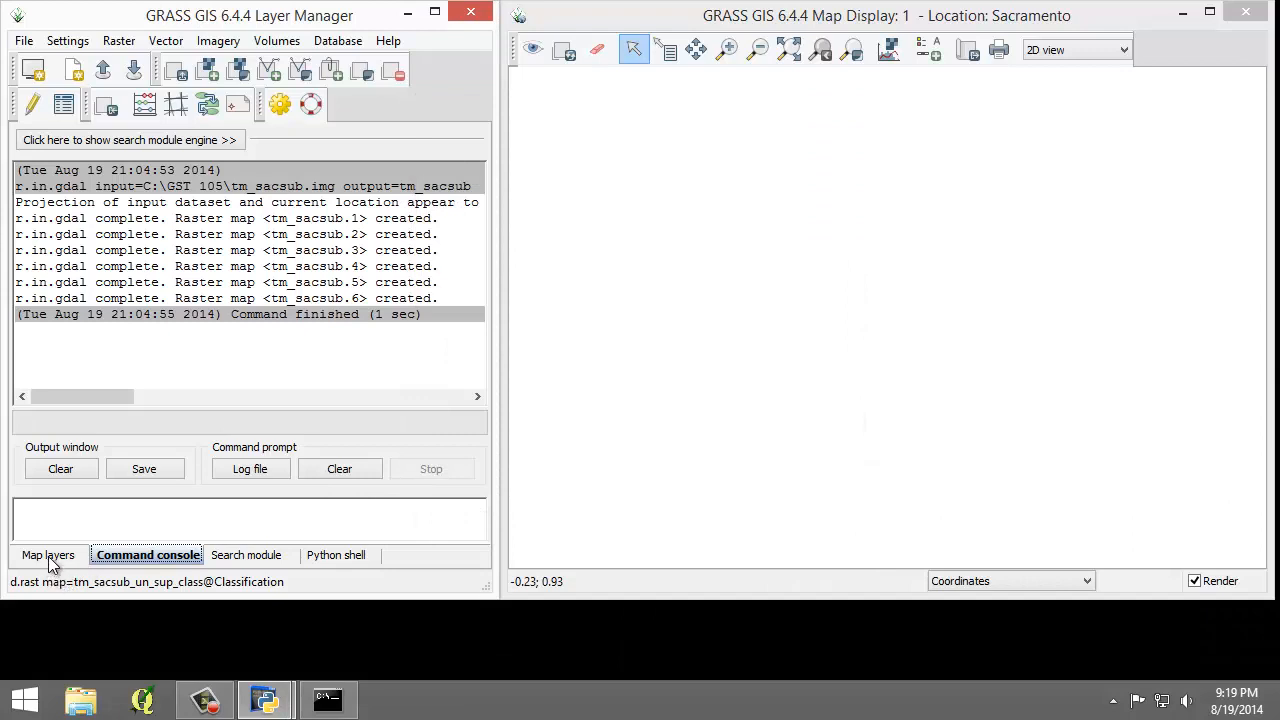
Zoom the Map Display to the tm_sacsub_un_sup_class layer via Zoom to selected map(s)
{"action": "left_click", "coordinate": [48, 556]}
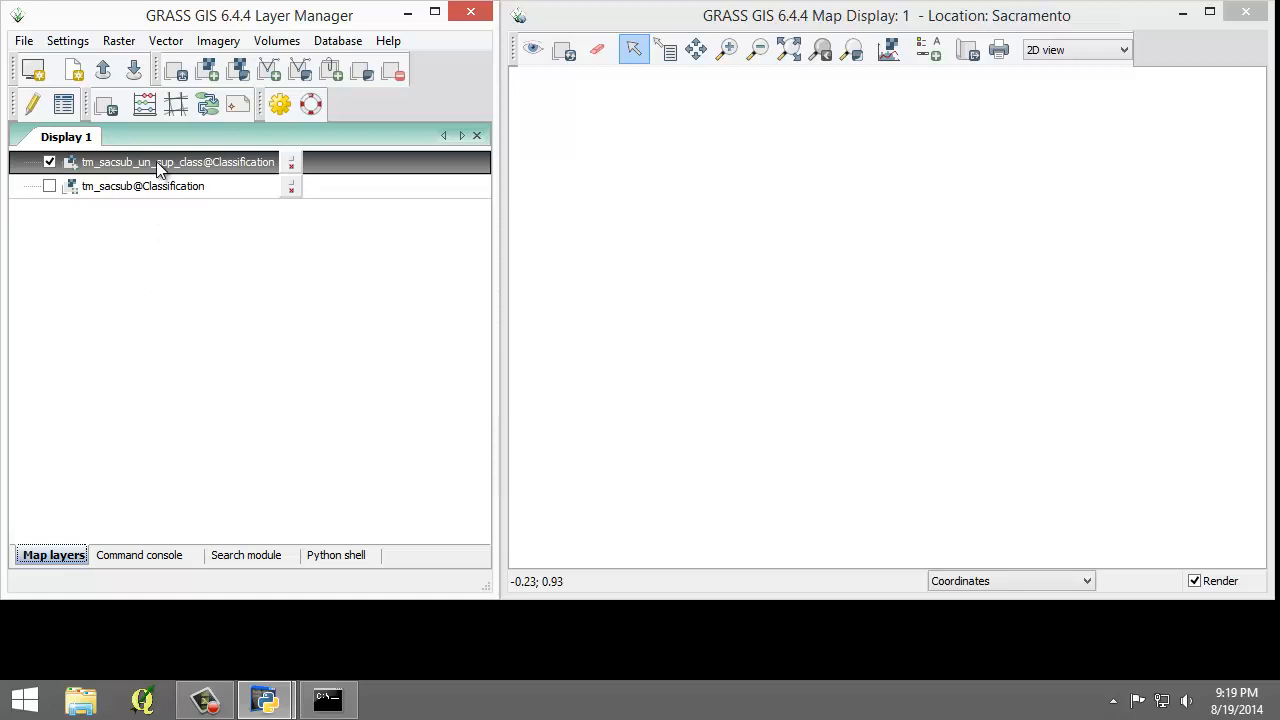
{"action": "right_click", "coordinate": [160, 162]}
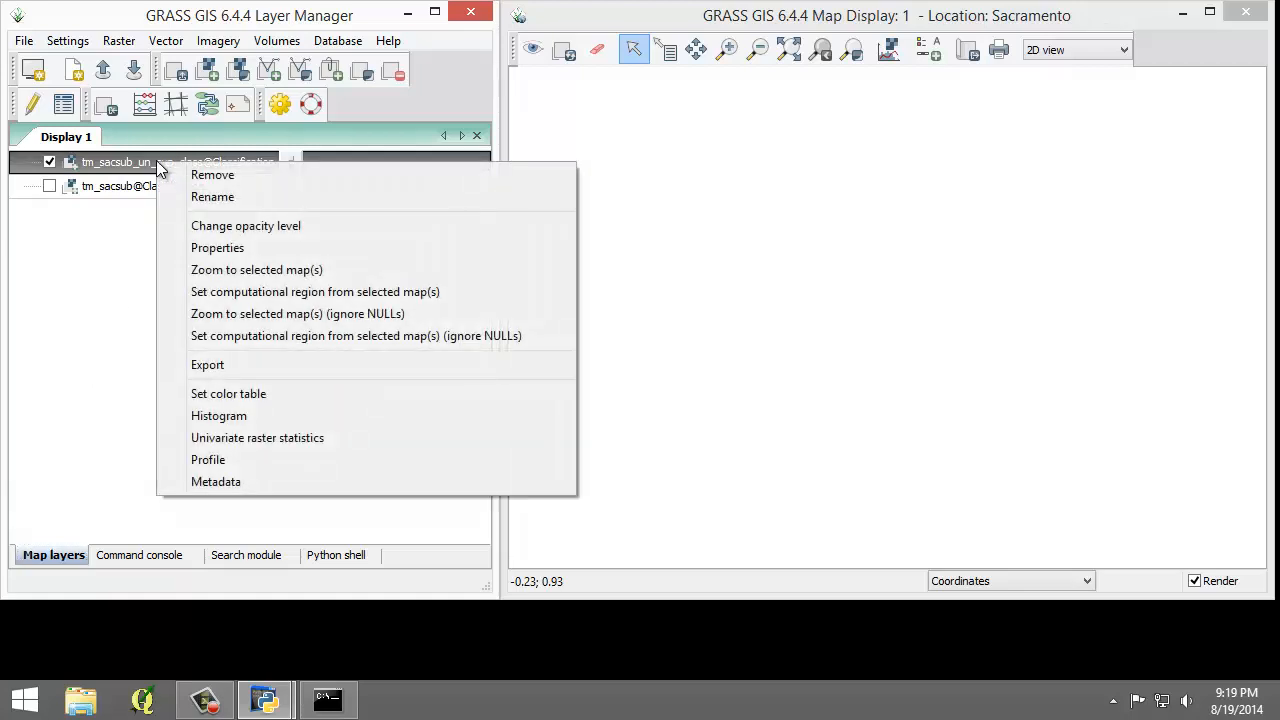
{"action": "mouse_move", "coordinate": [278, 270]}
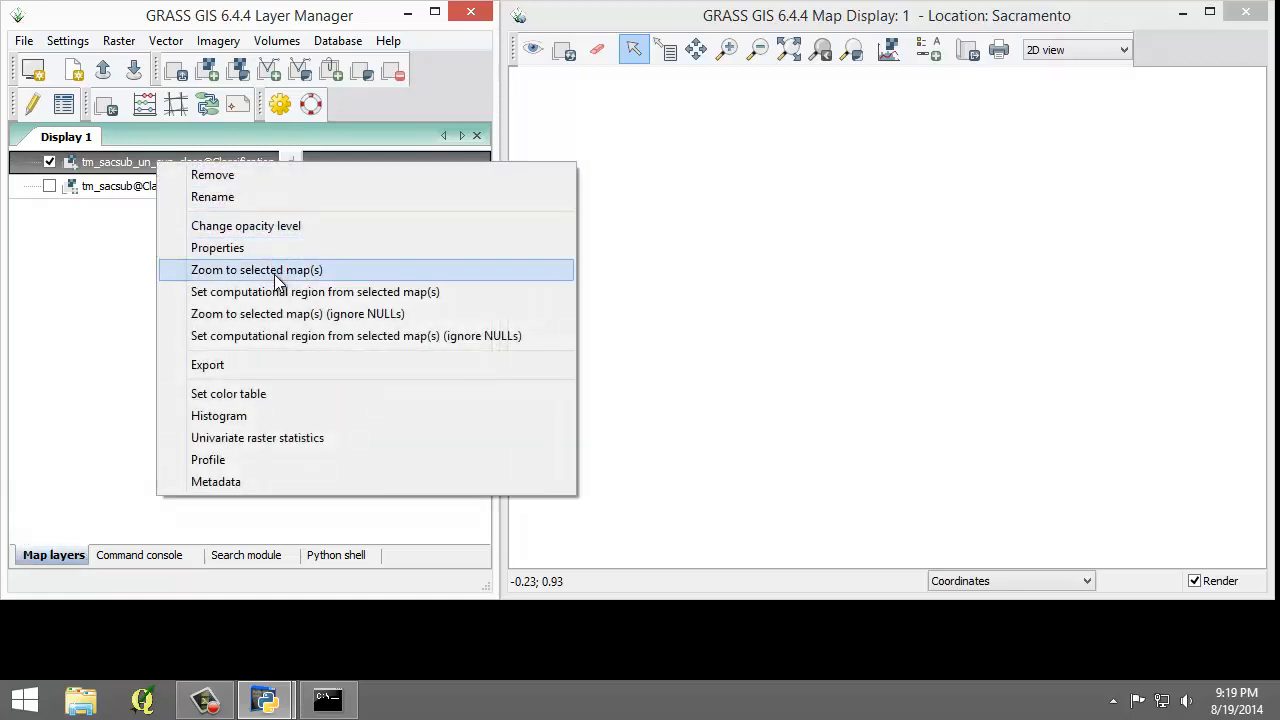
{"action": "left_click", "coordinate": [256, 268]}
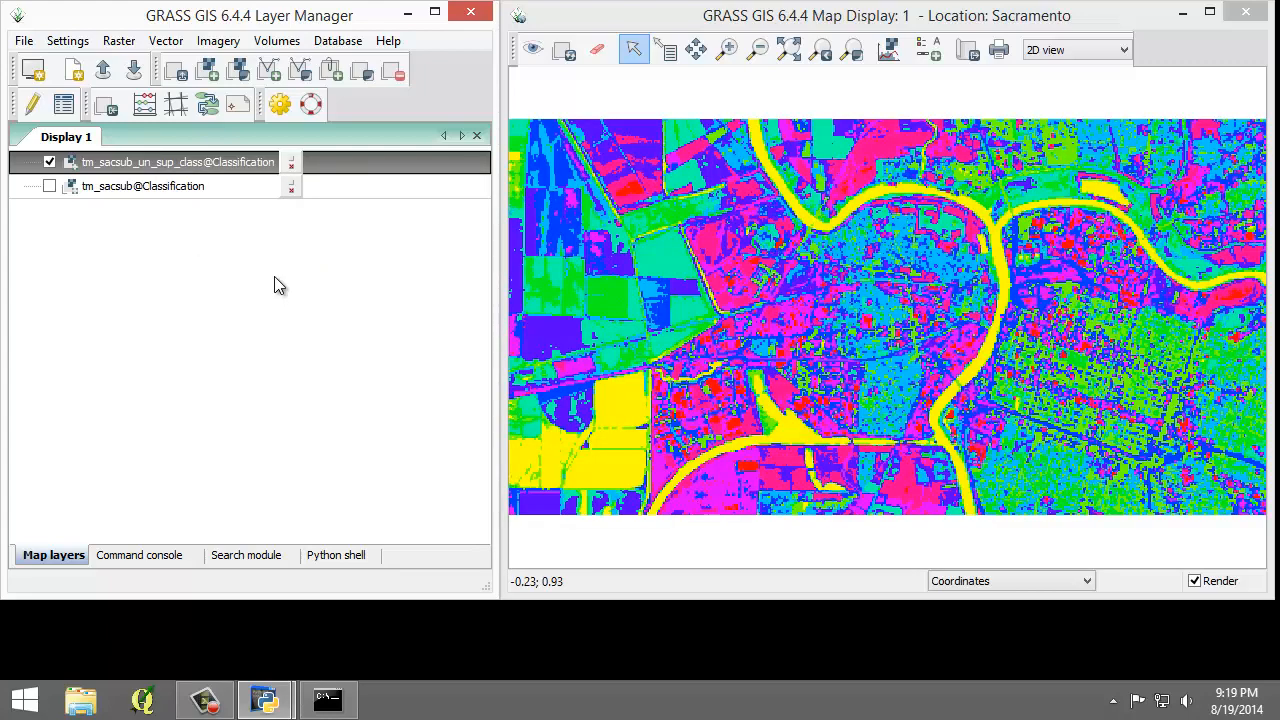
{"action": "mouse_move", "coordinate": [664, 424]}
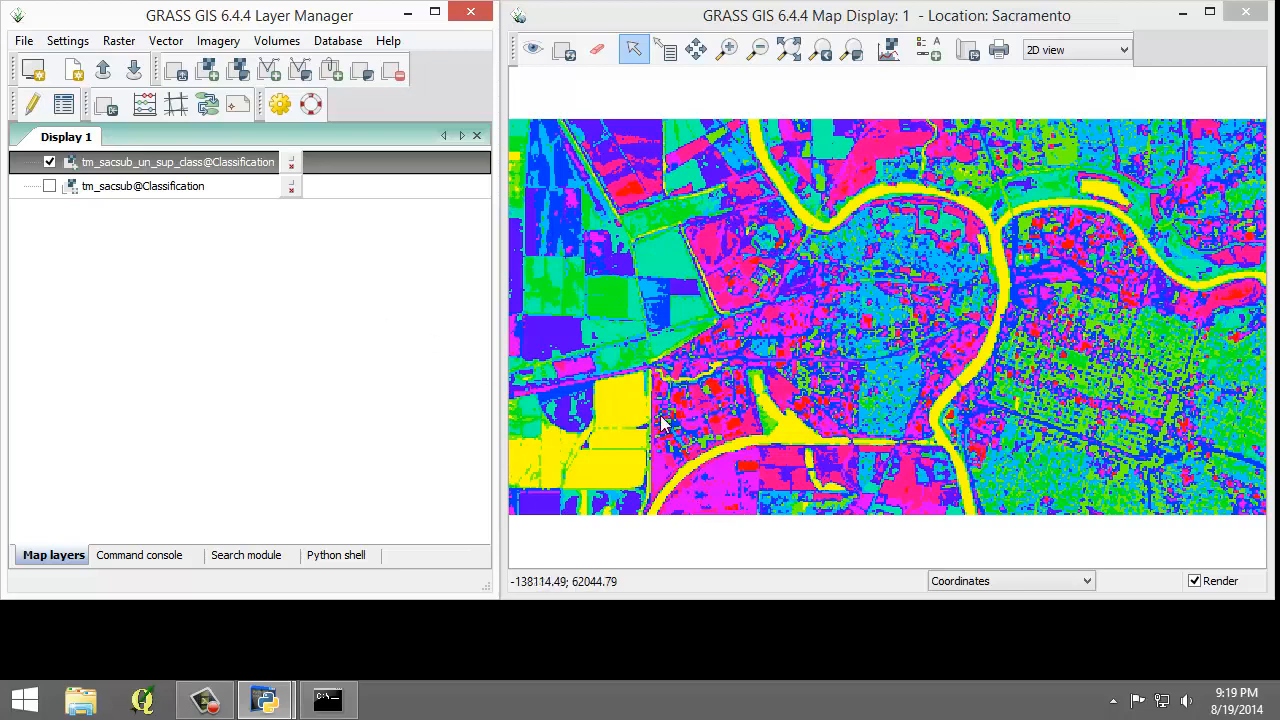
{"action": "mouse_move", "coordinate": [764, 432]}
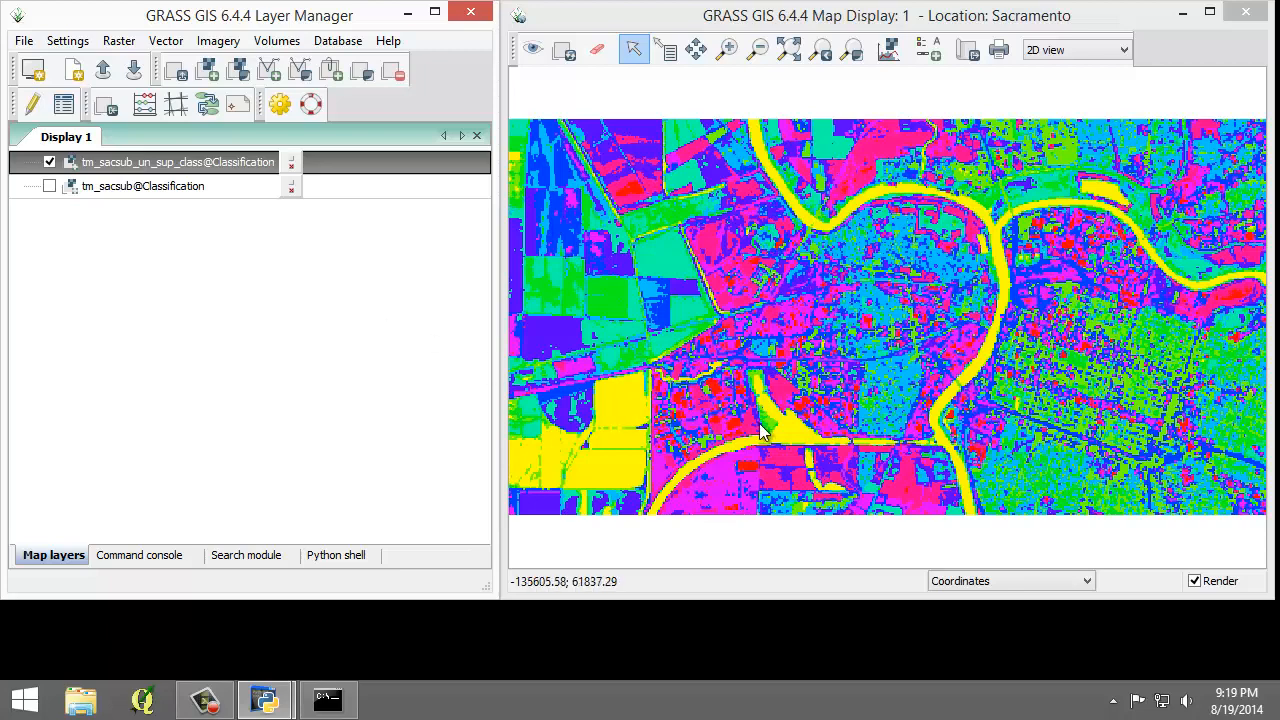
{"action": "mouse_move", "coordinate": [764, 430]}
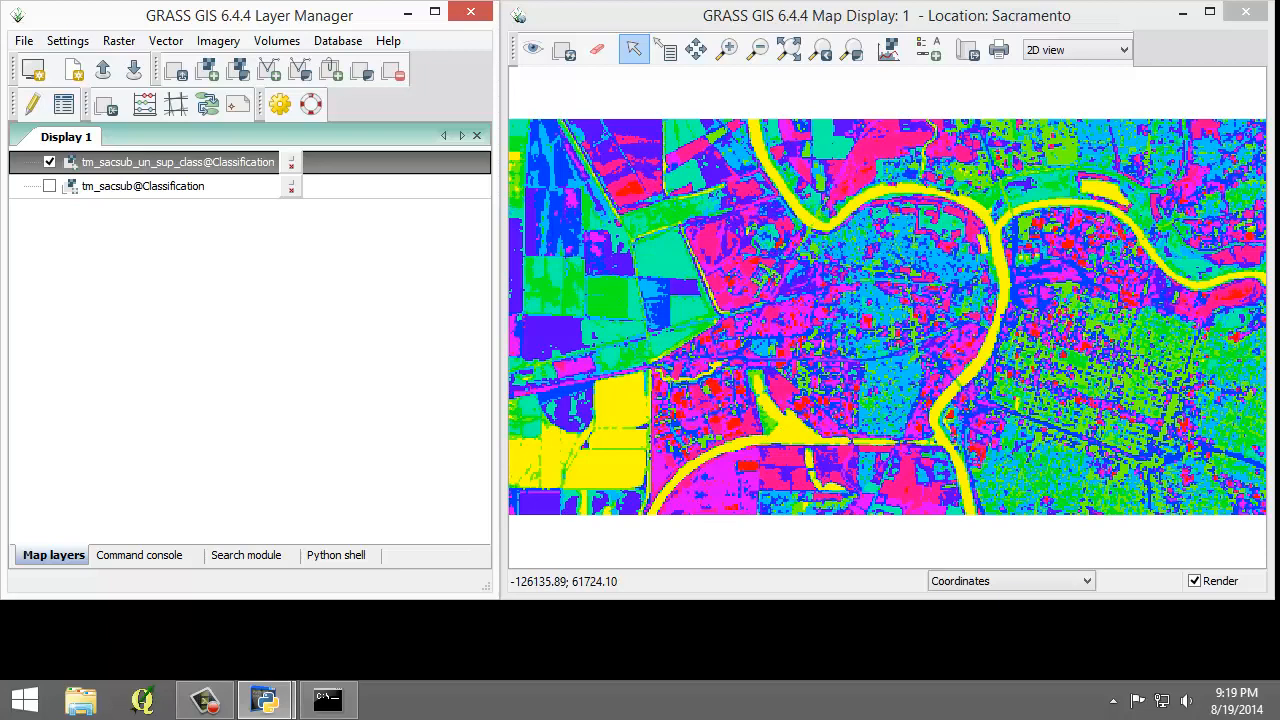